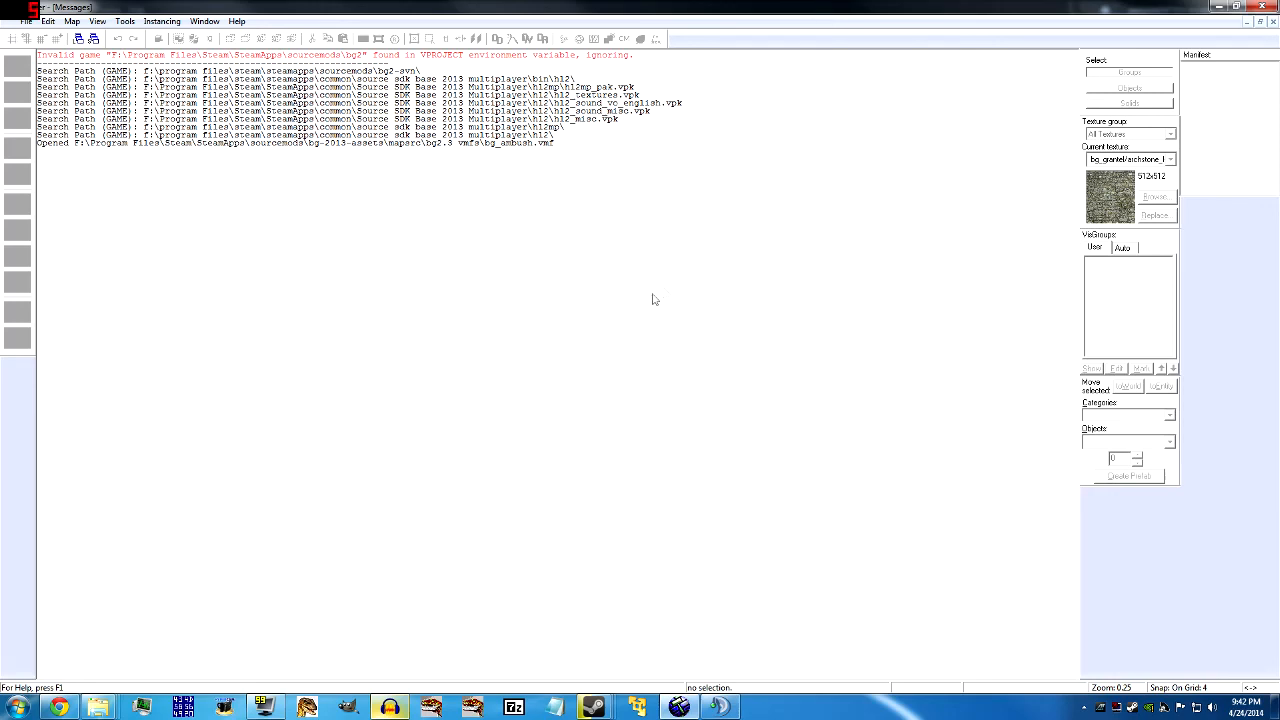
{"action": "mouse_move", "coordinate": [600, 316]}
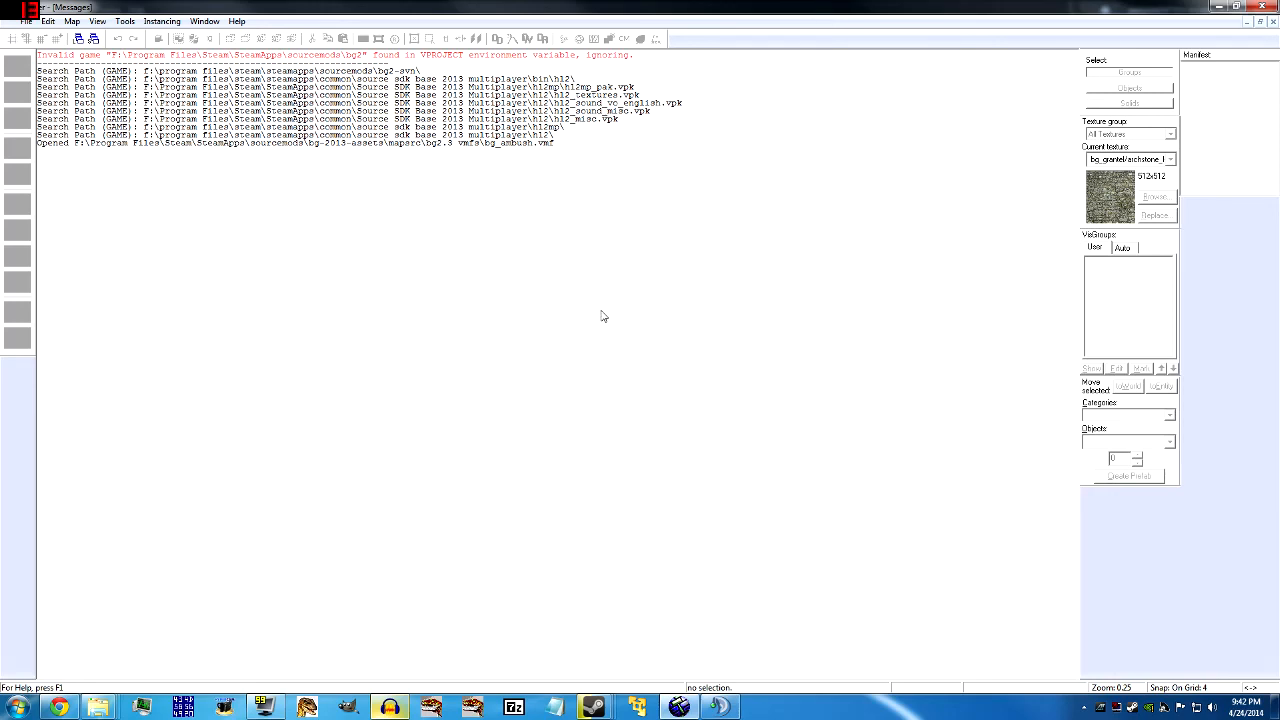
{"action": "mouse_move", "coordinate": [572, 316]}
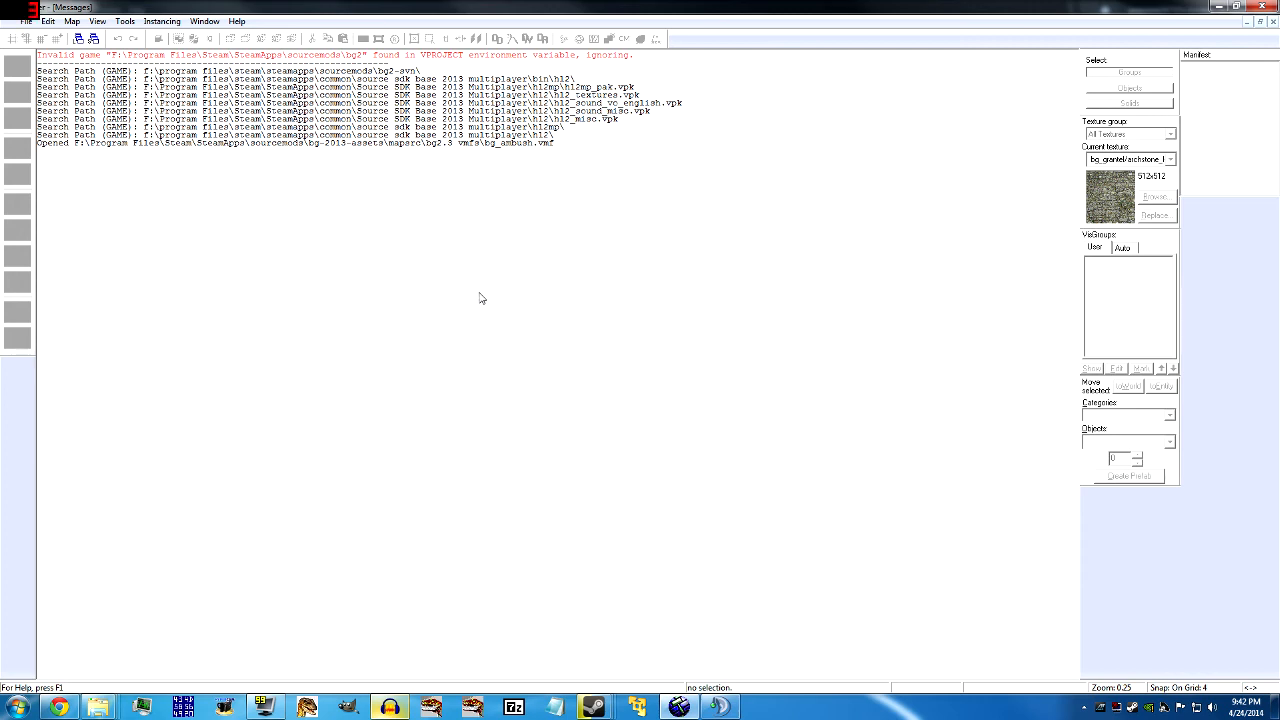
{"action": "mouse_move", "coordinate": [116, 184]}
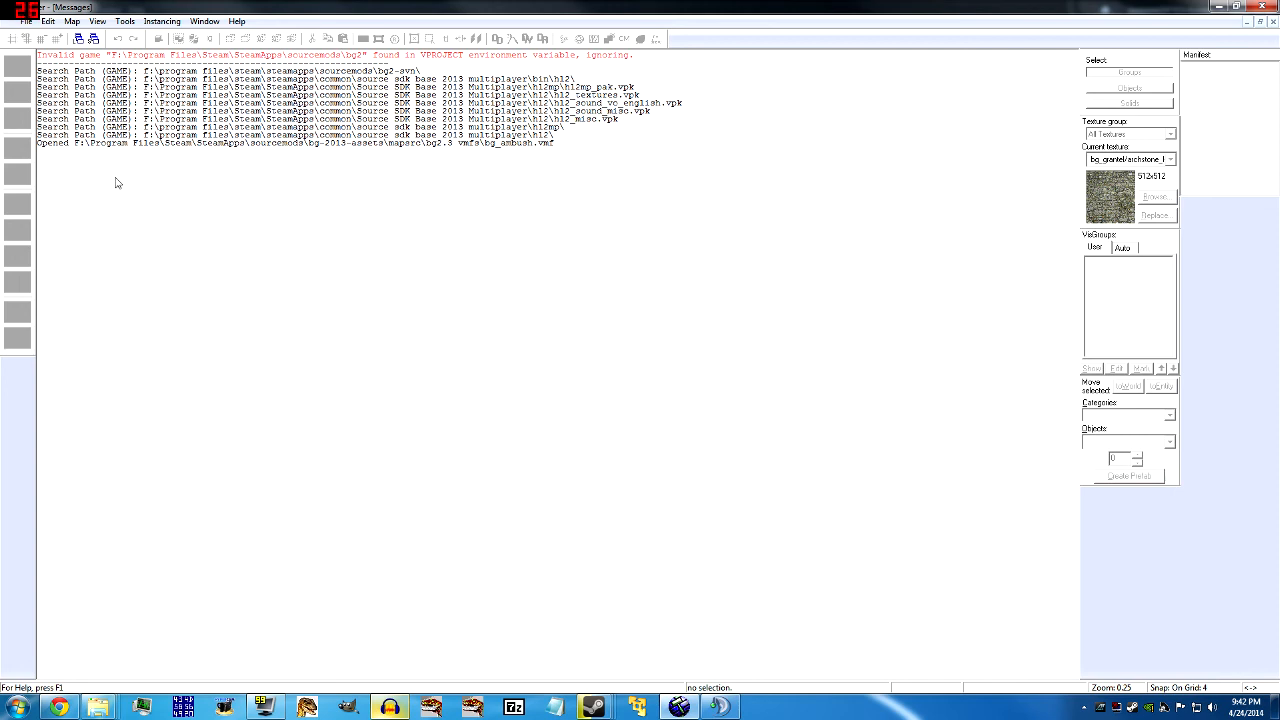
{"action": "mouse_move", "coordinate": [104, 148]}
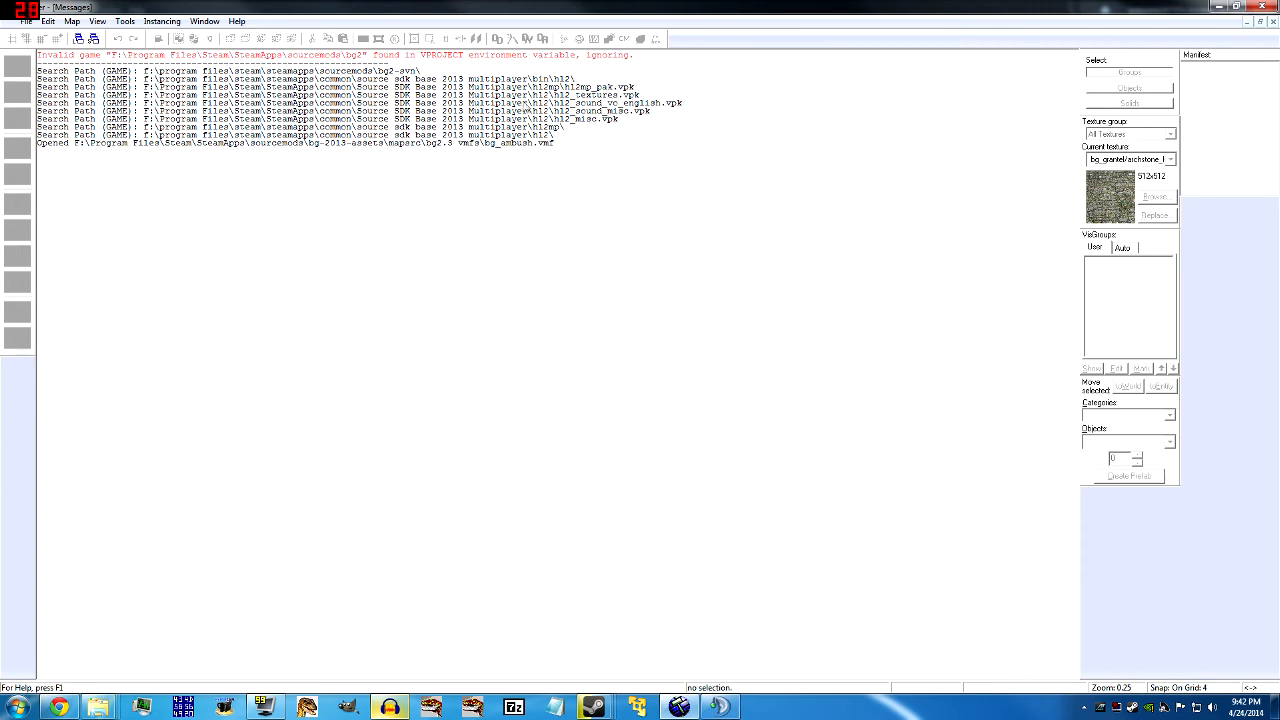
{"action": "mouse_move", "coordinate": [620, 142]}
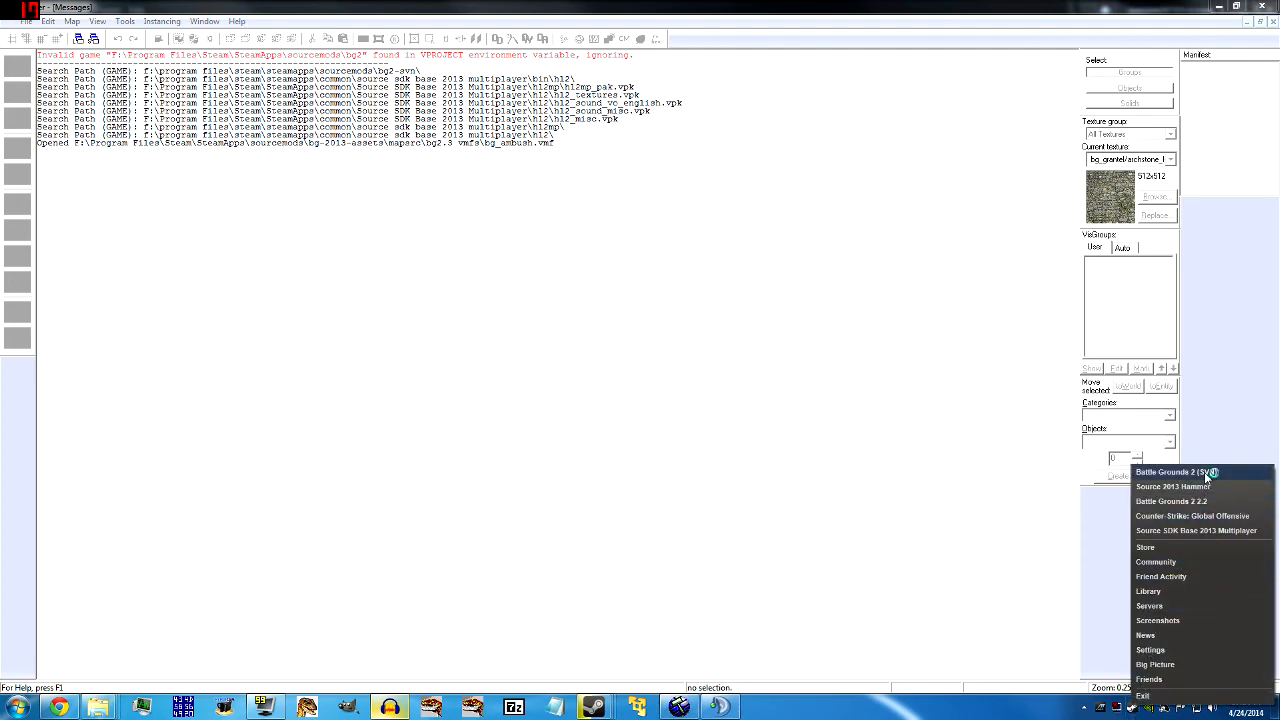
Launch Hammer from an entry in Steam's recent jump list.
{"action": "left_click", "coordinate": [1178, 472]}
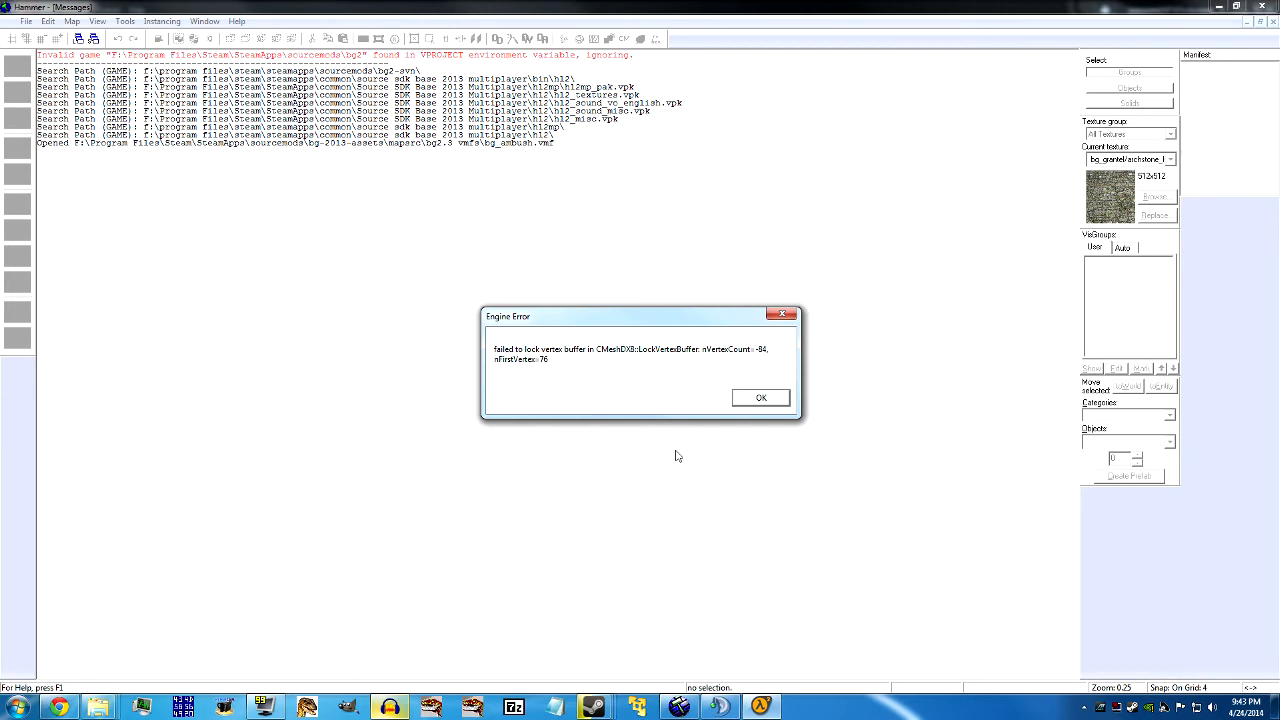
{"action": "mouse_move", "coordinate": [728, 324]}
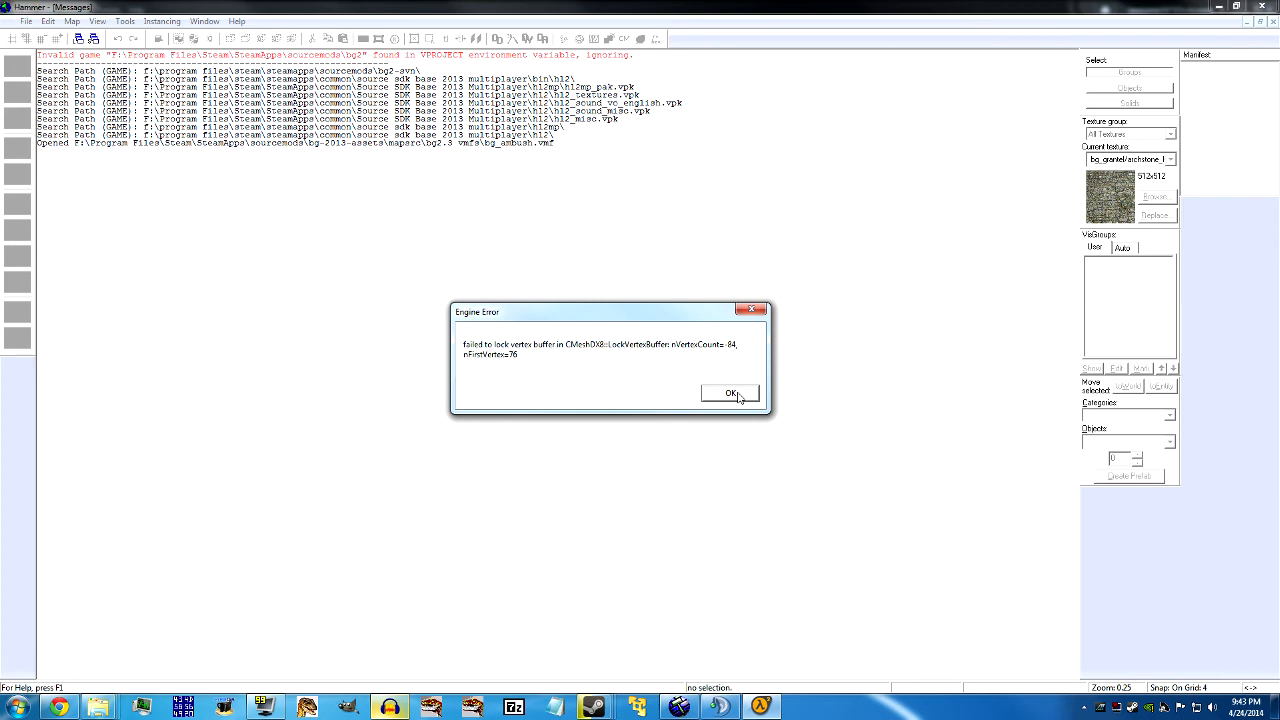
Dismiss the vertex buffer error and load the bg_battleofconcord vmf from the maps folder.
{"action": "left_click", "coordinate": [730, 392]}
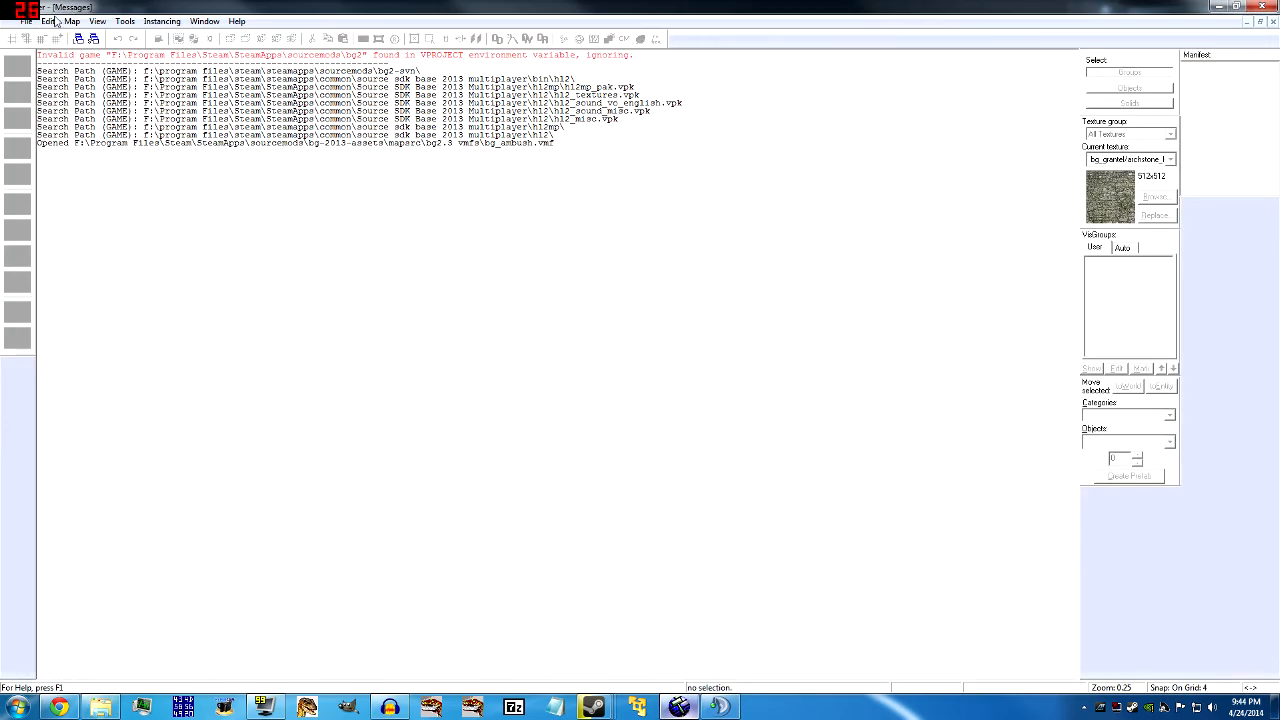
{"action": "left_click", "coordinate": [28, 20]}
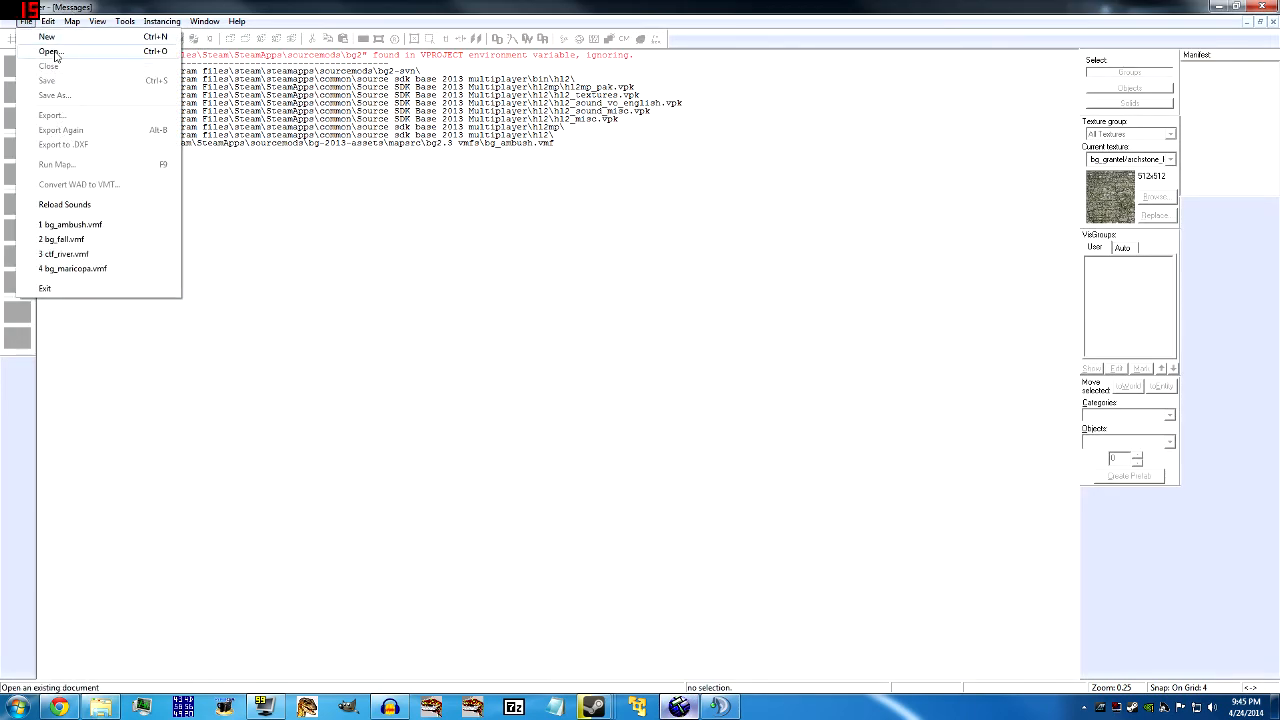
{"action": "left_click", "coordinate": [52, 52]}
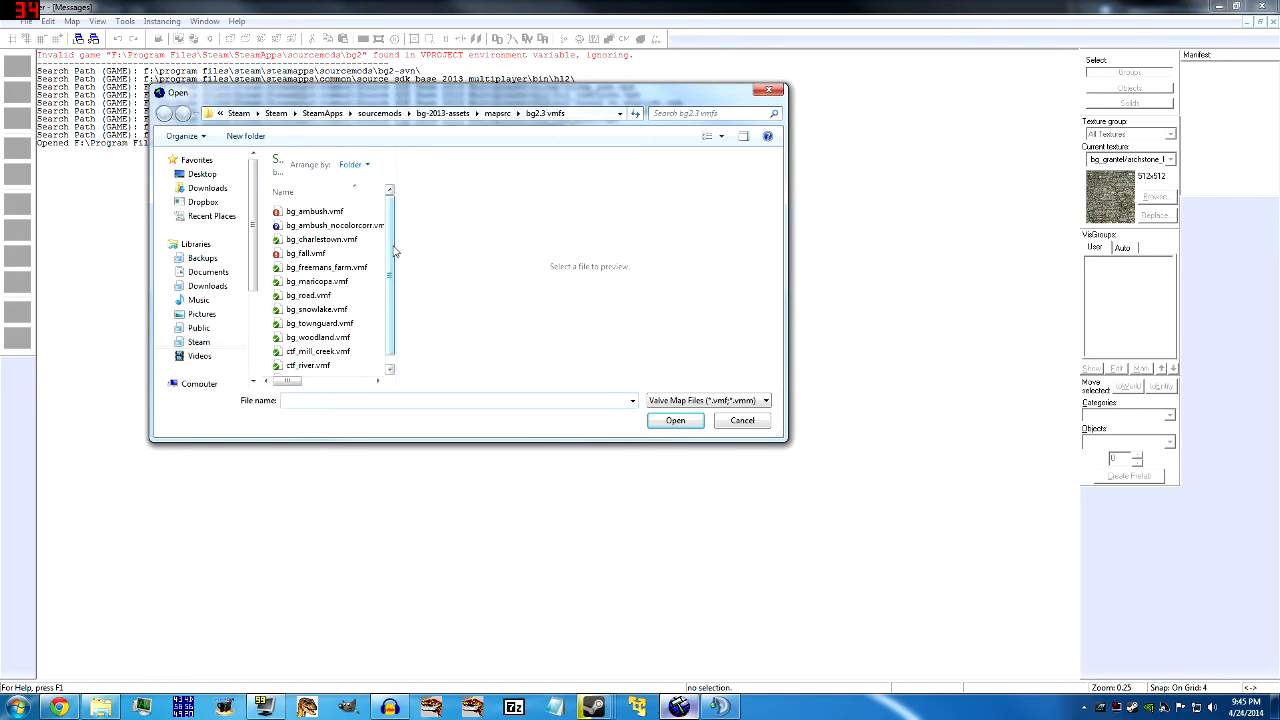
{"action": "left_click", "coordinate": [332, 366]}
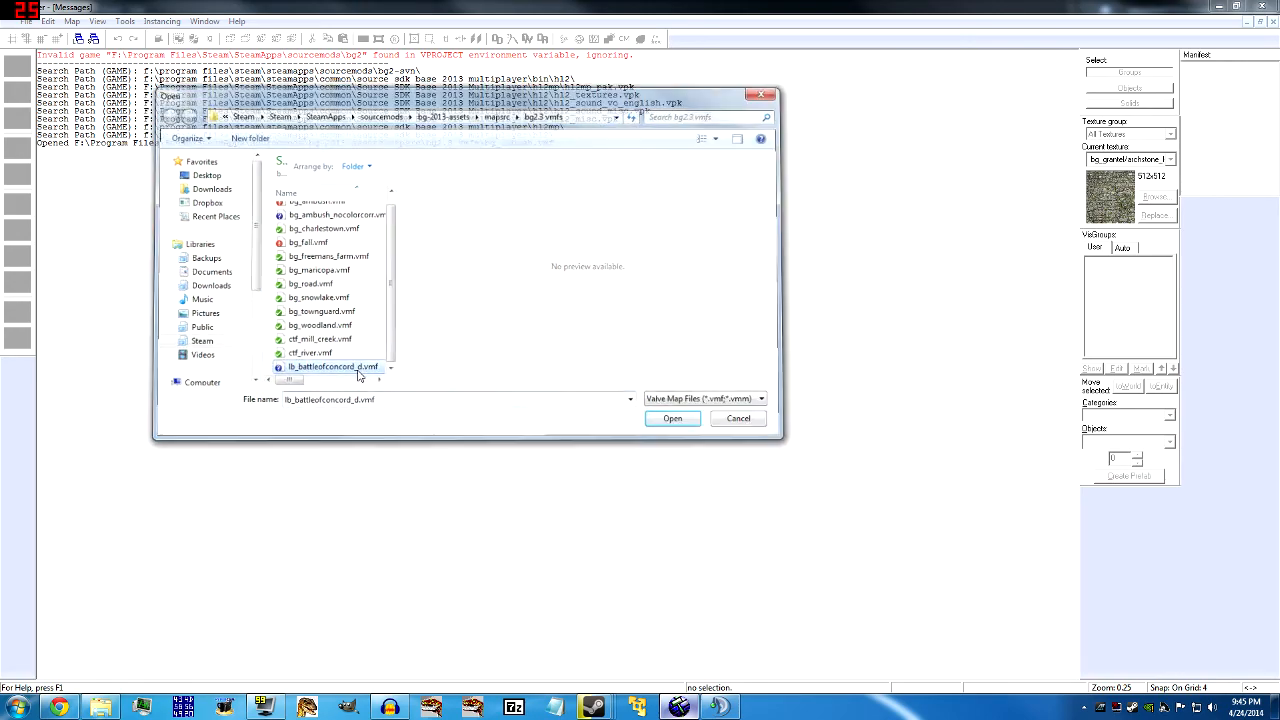
{"action": "left_click", "coordinate": [672, 418]}
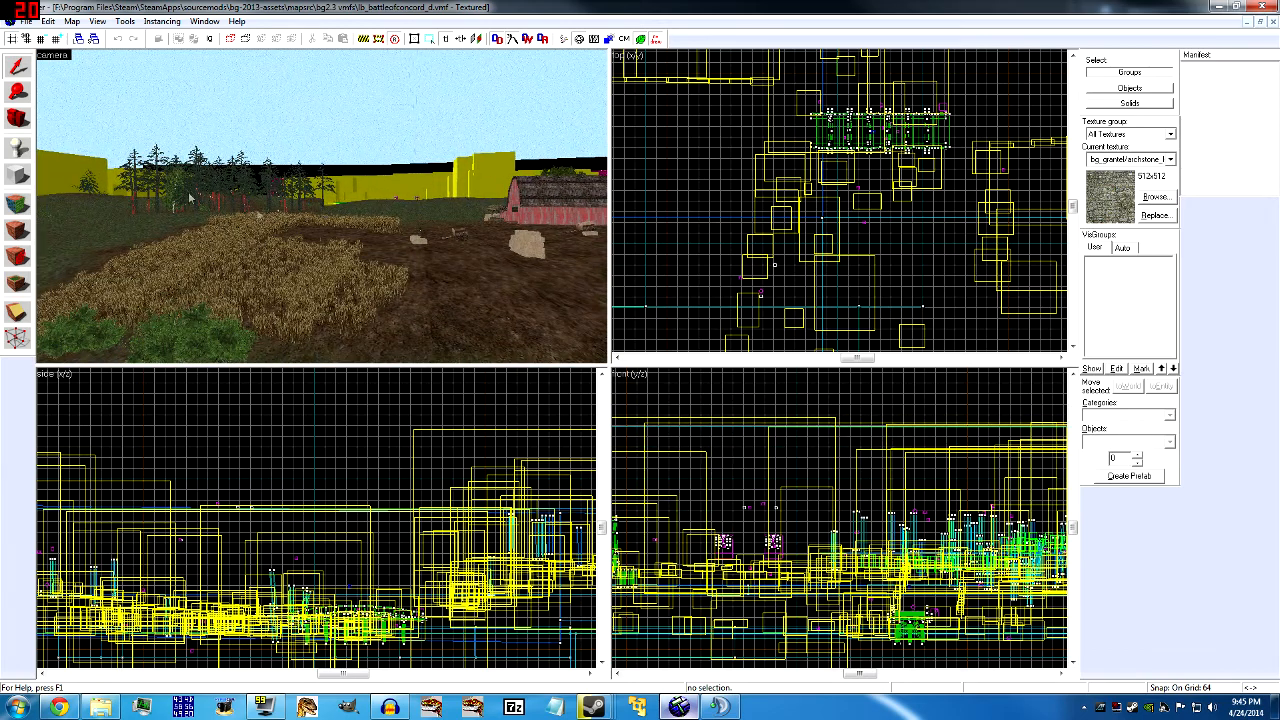
Save the Battle of Concord map as a copy in the mod's maps folder.
{"action": "left_click", "coordinate": [24, 20]}
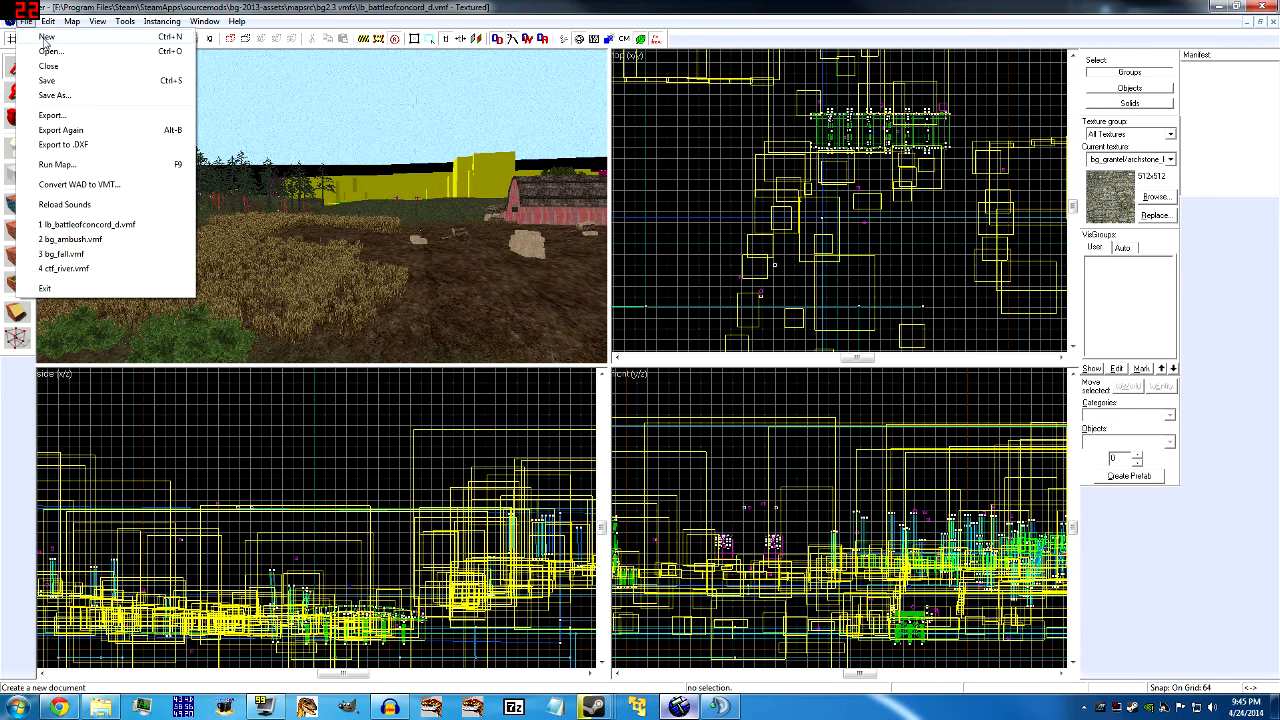
{"action": "left_click", "coordinate": [54, 96]}
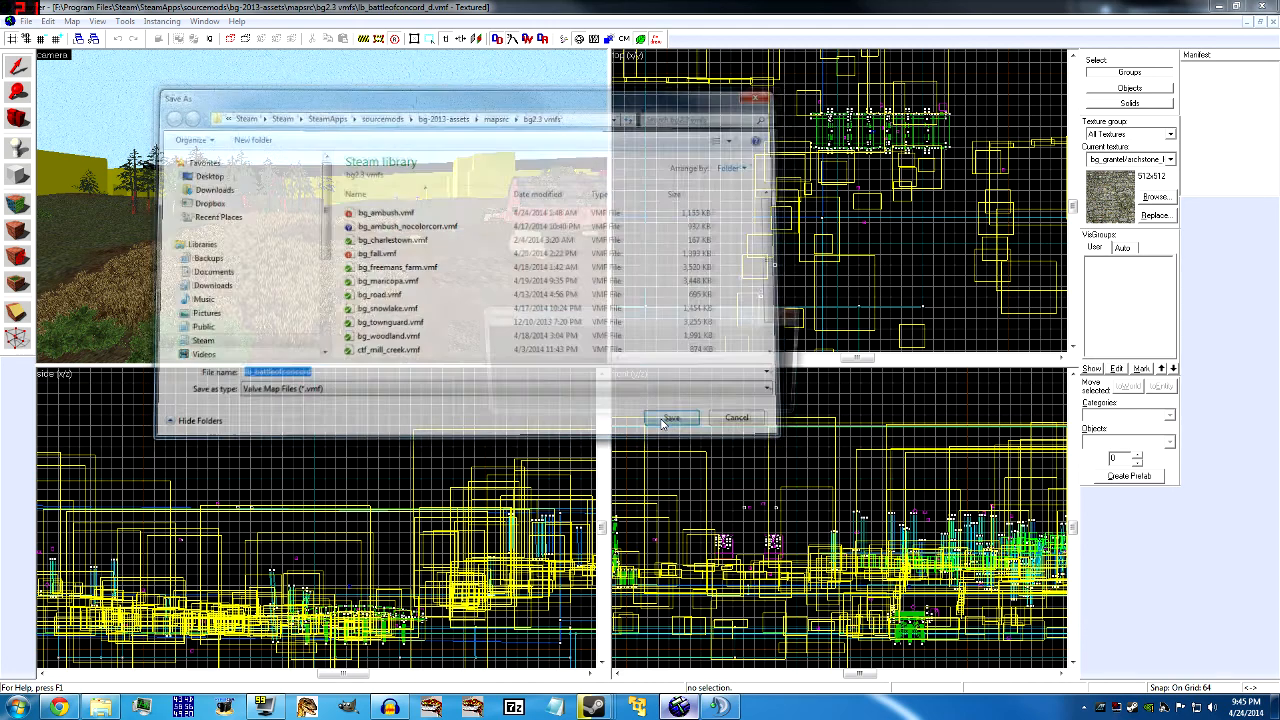
{"action": "left_click", "coordinate": [672, 418]}
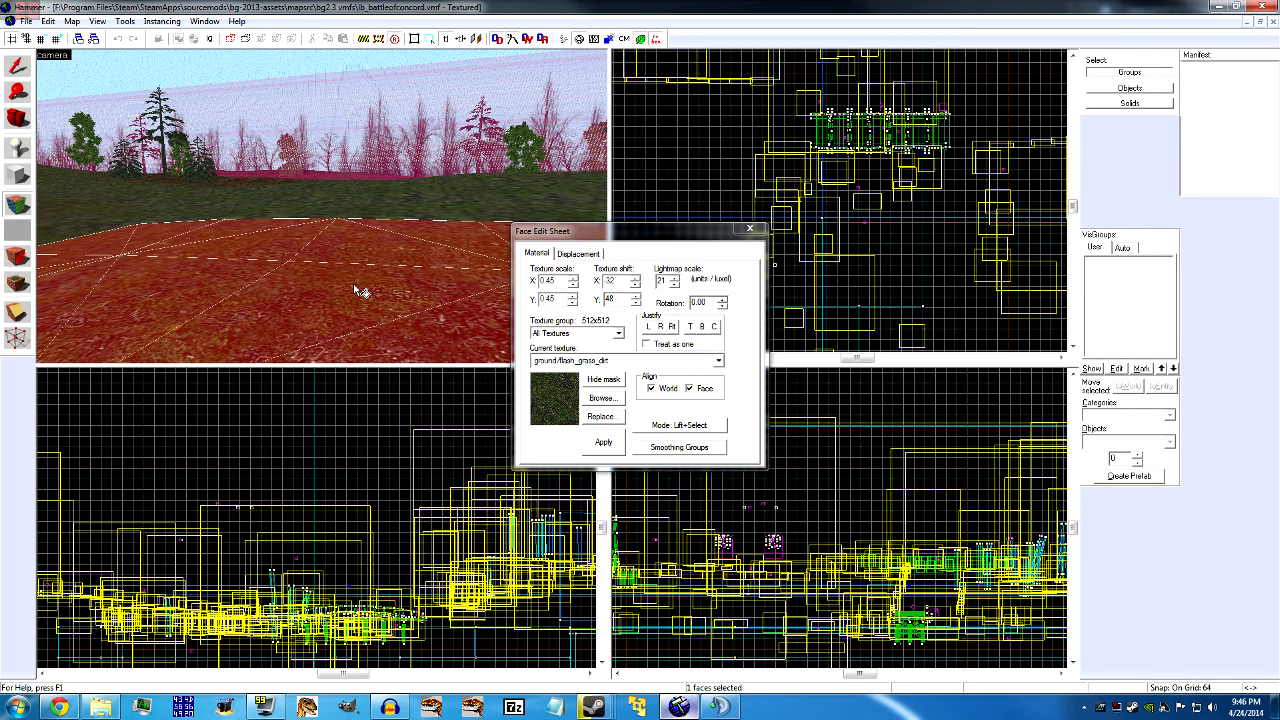
{"action": "mouse_move", "coordinate": [528, 344]}
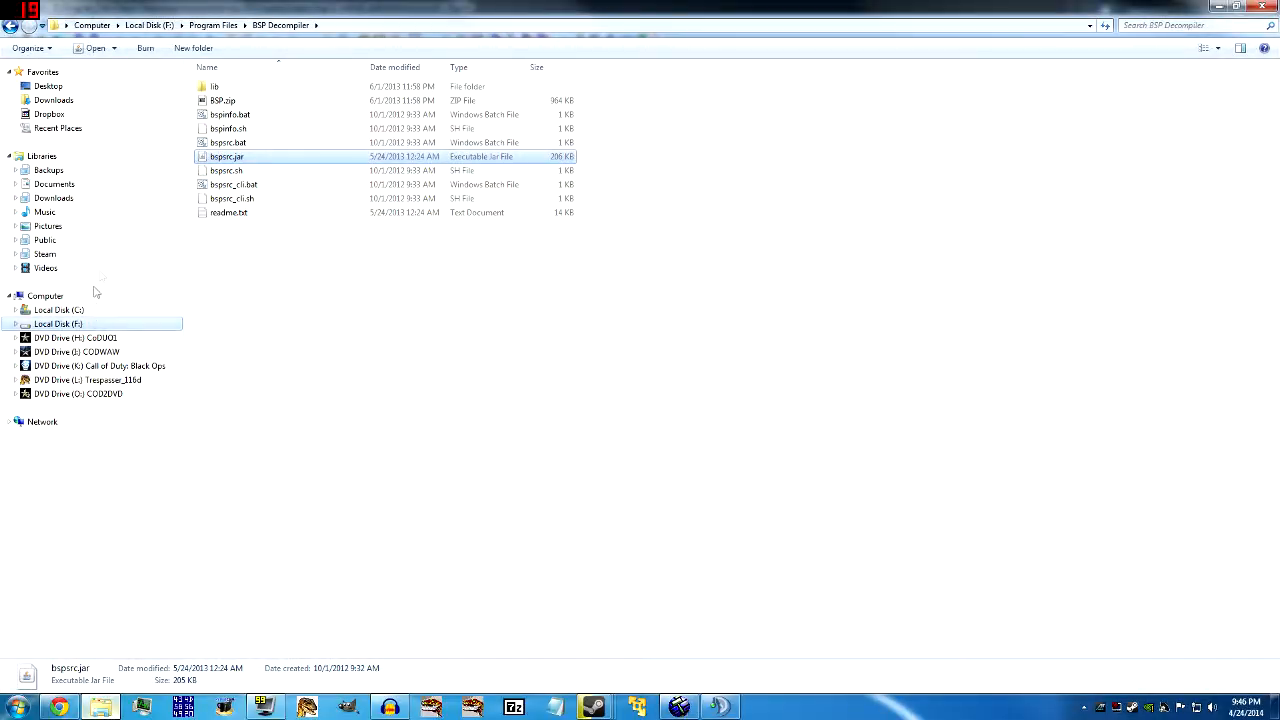
Browse from the Steam library into the Battle Grounds 2 mod's materials/ground folder.
{"action": "left_click", "coordinate": [44, 252]}
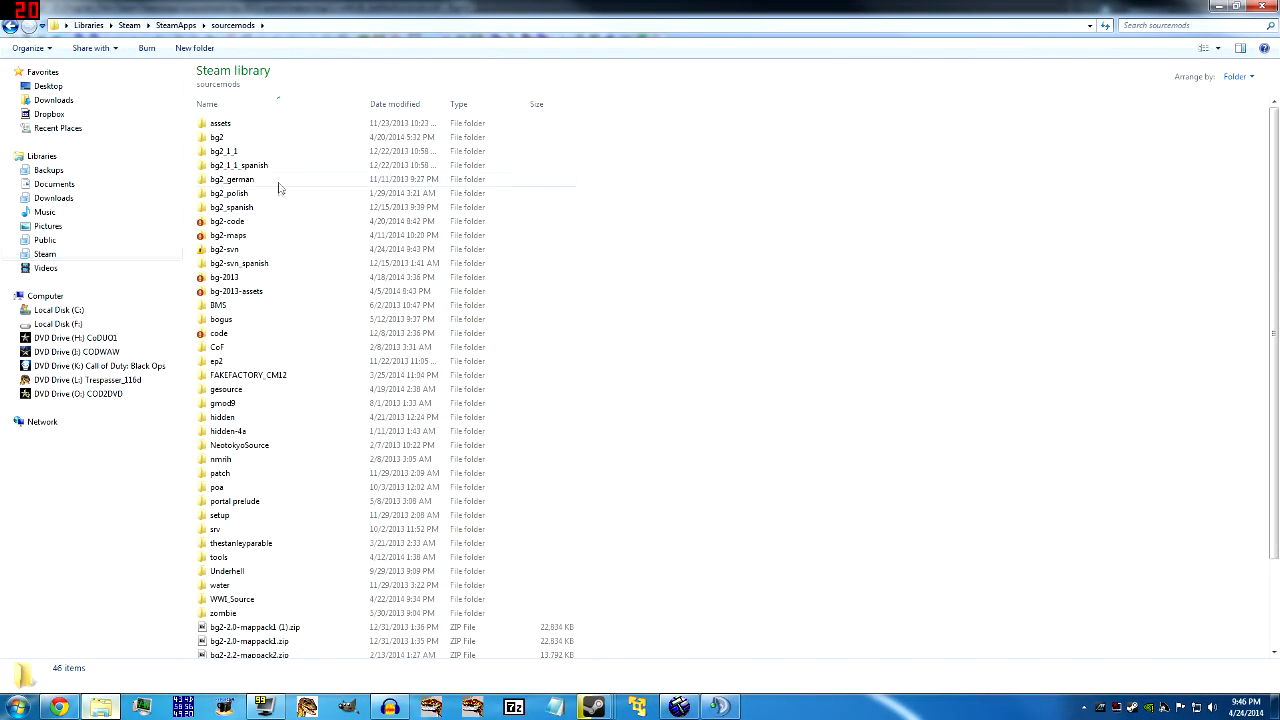
{"action": "double_click", "coordinate": [226, 248]}
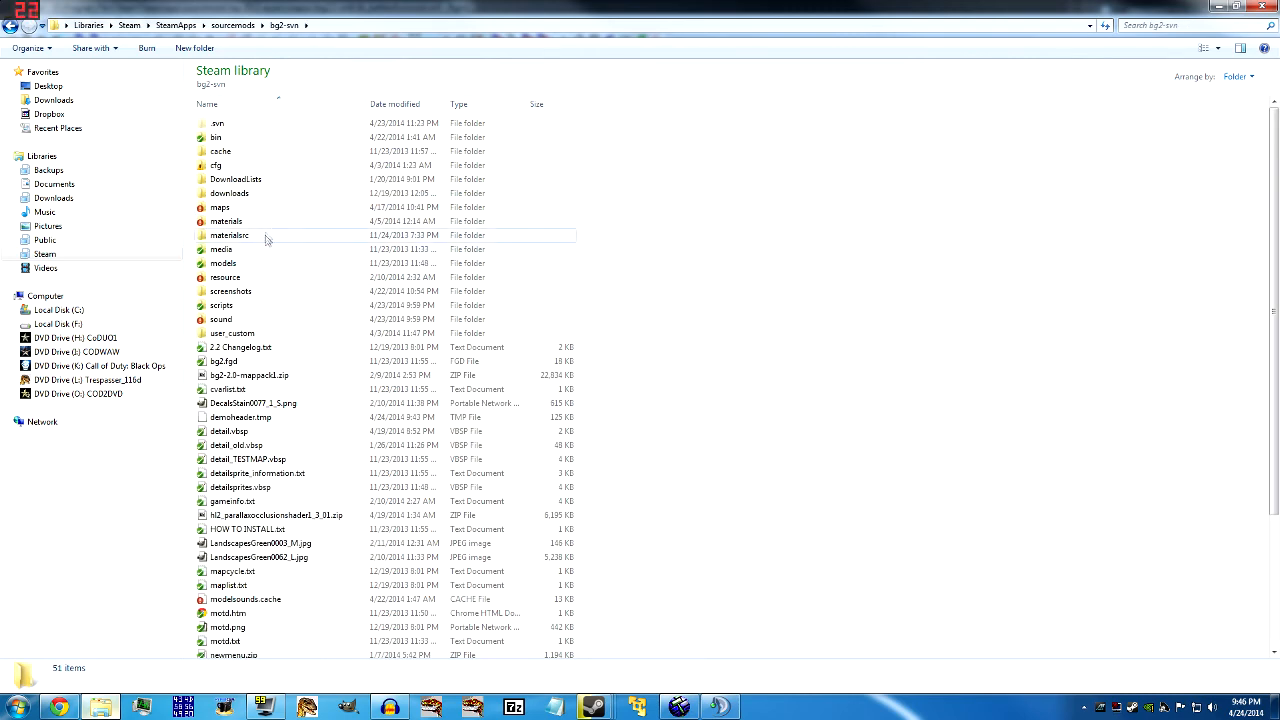
{"action": "double_click", "coordinate": [226, 220]}
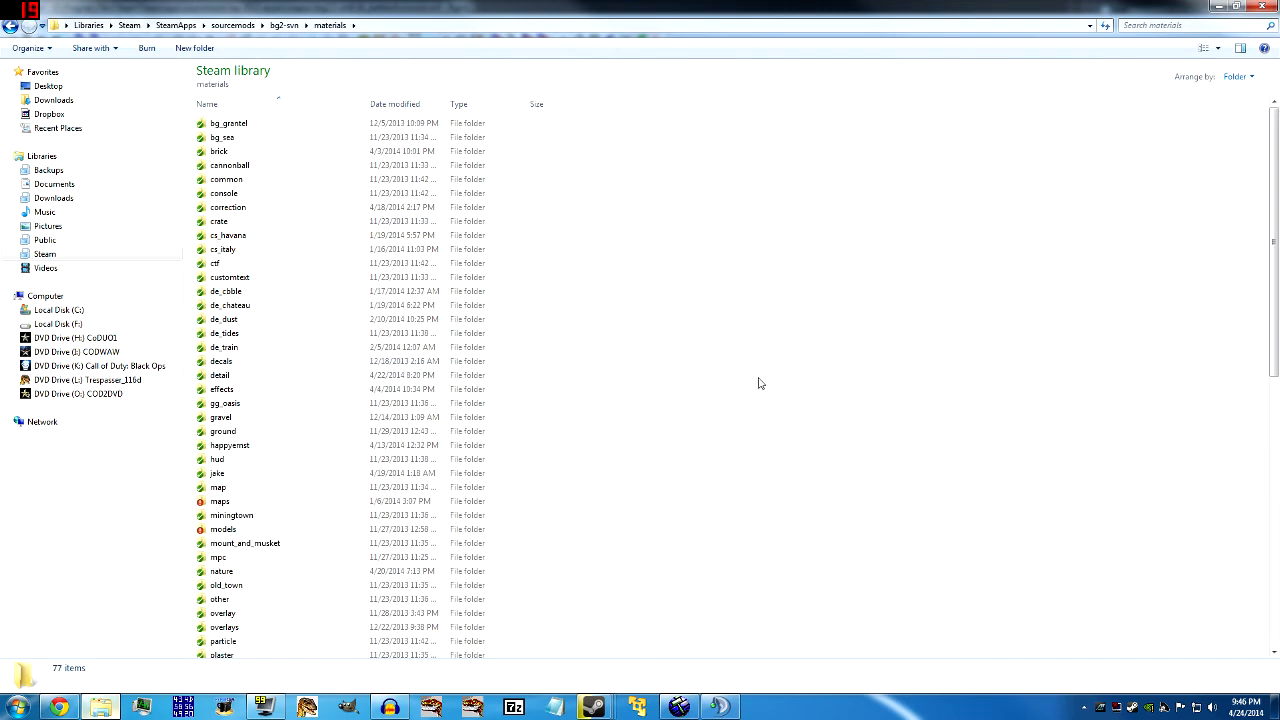
{"action": "double_click", "coordinate": [224, 432]}
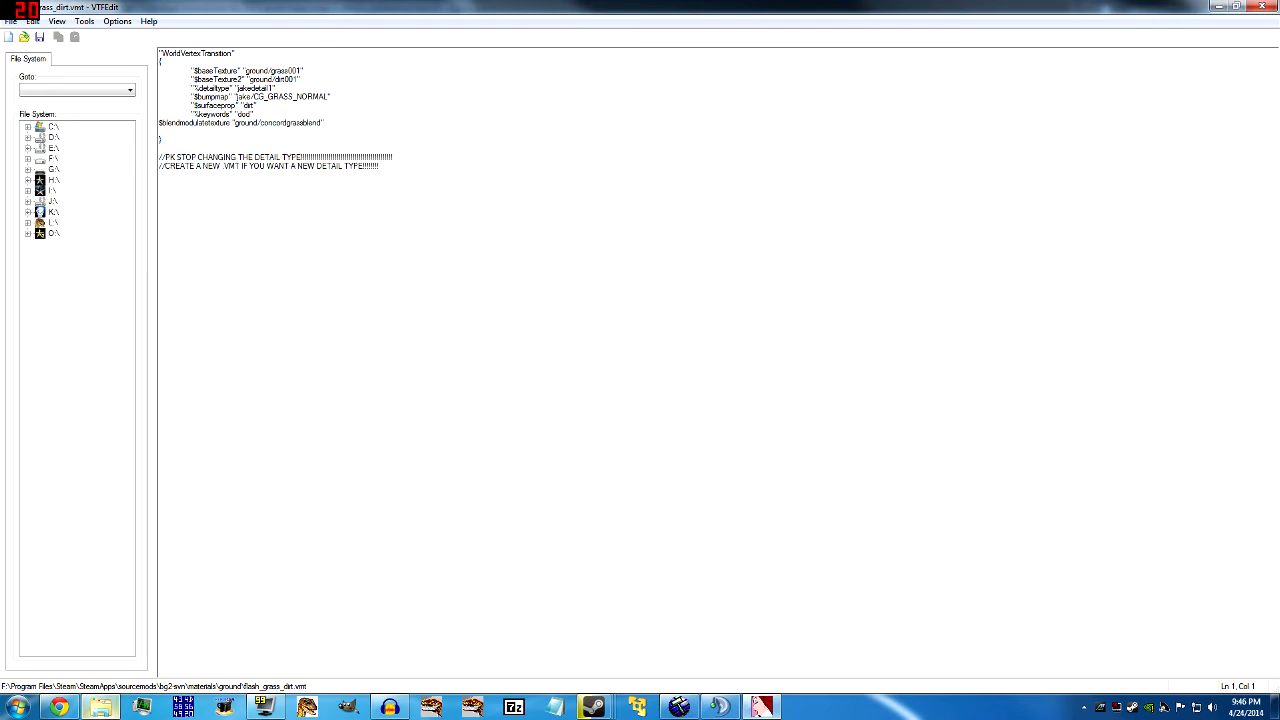
{"action": "left_click", "coordinate": [256, 112]}
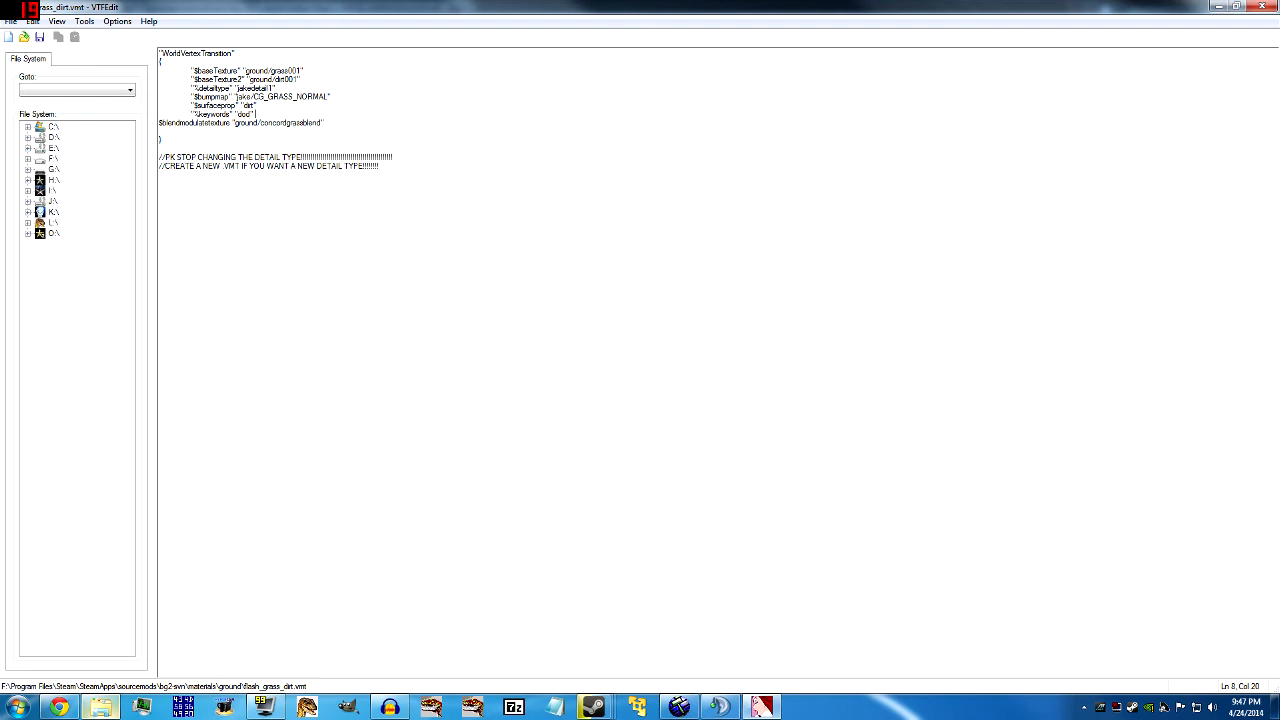
{"action": "double_click", "coordinate": [252, 88]}
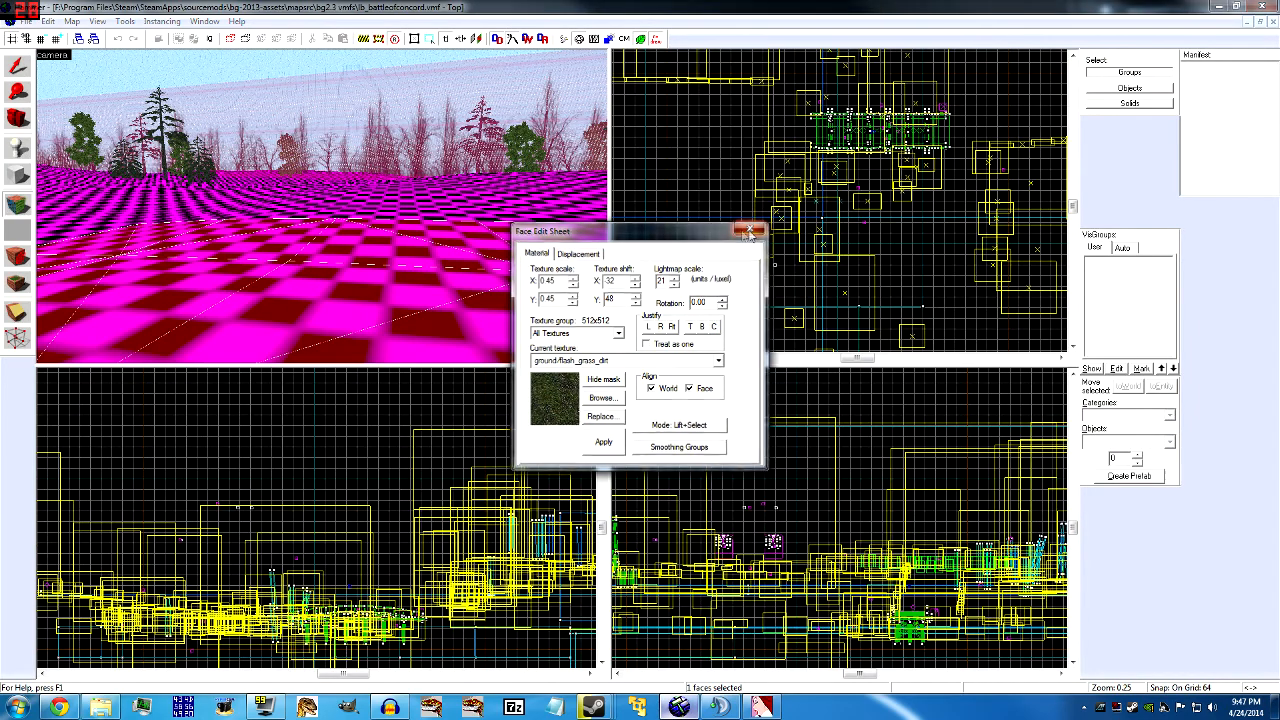
Apply the ground grass-dirt texture to the five selected faces.
{"action": "left_click", "coordinate": [748, 232]}
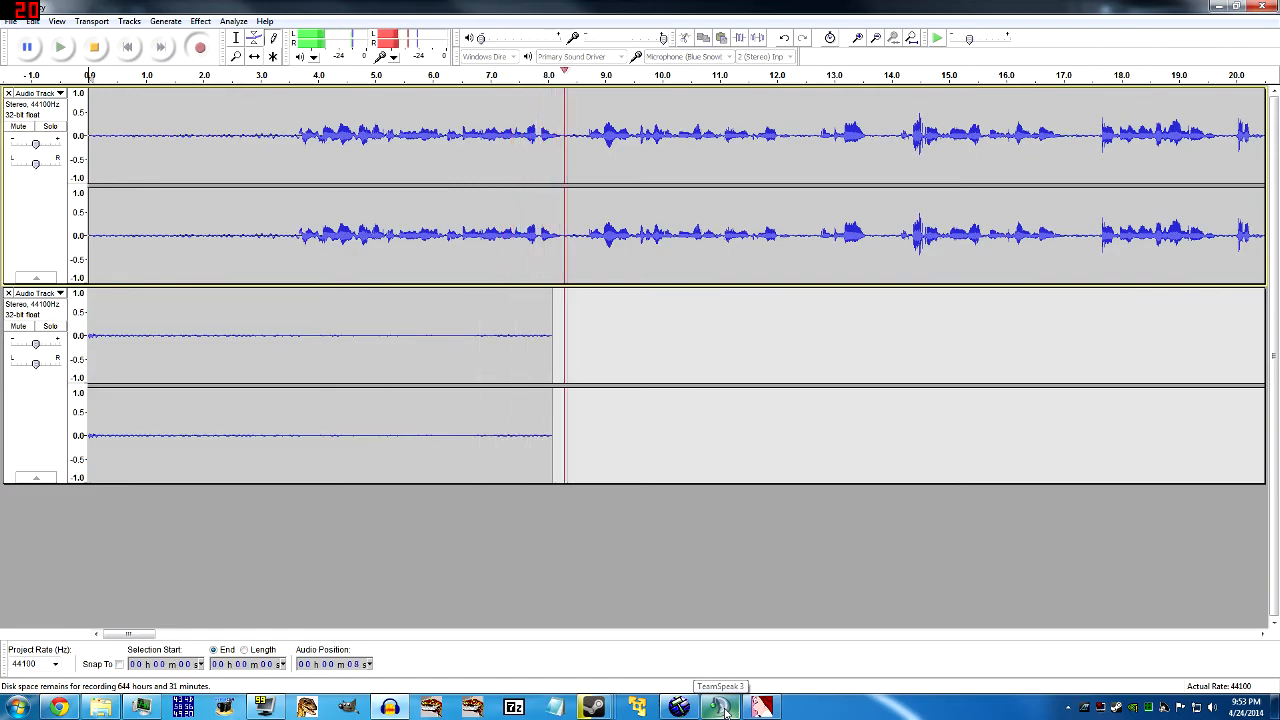
Stop the narration recording in Audacity.
{"action": "left_click", "coordinate": [718, 708]}
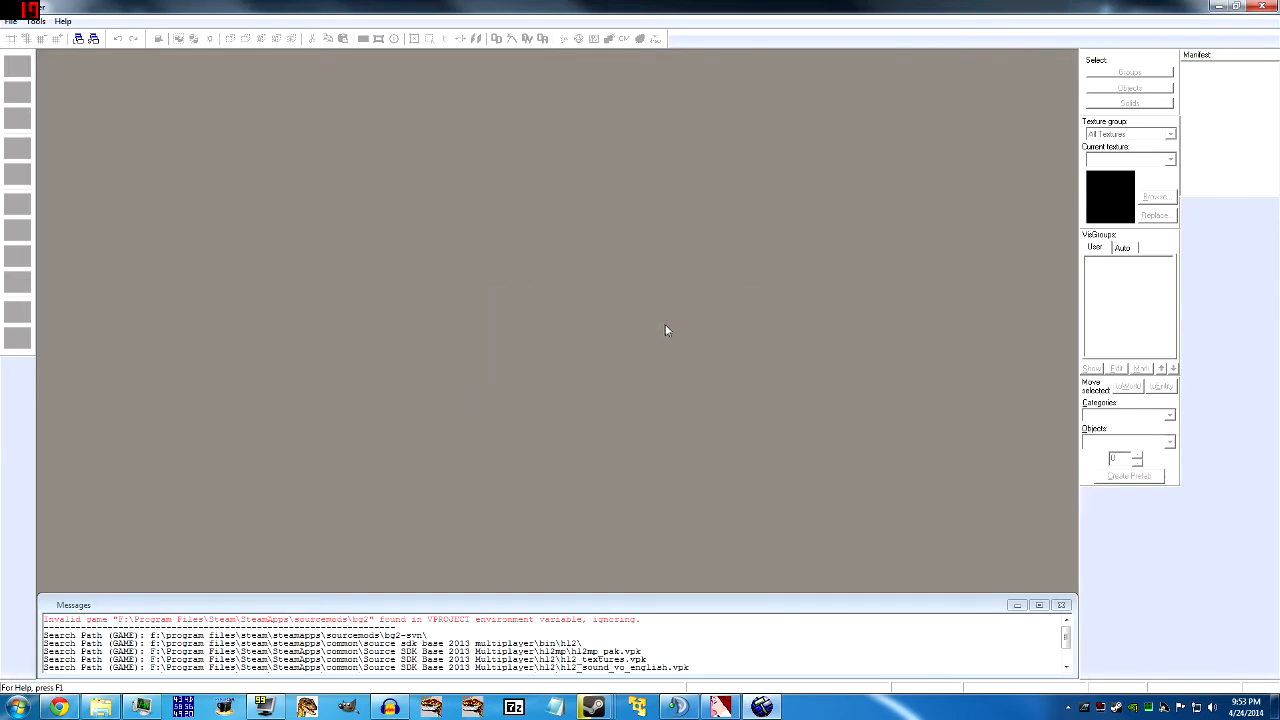
Reopen the Battle of Concord .vmf from the recent files list.
{"action": "left_click", "coordinate": [12, 20]}
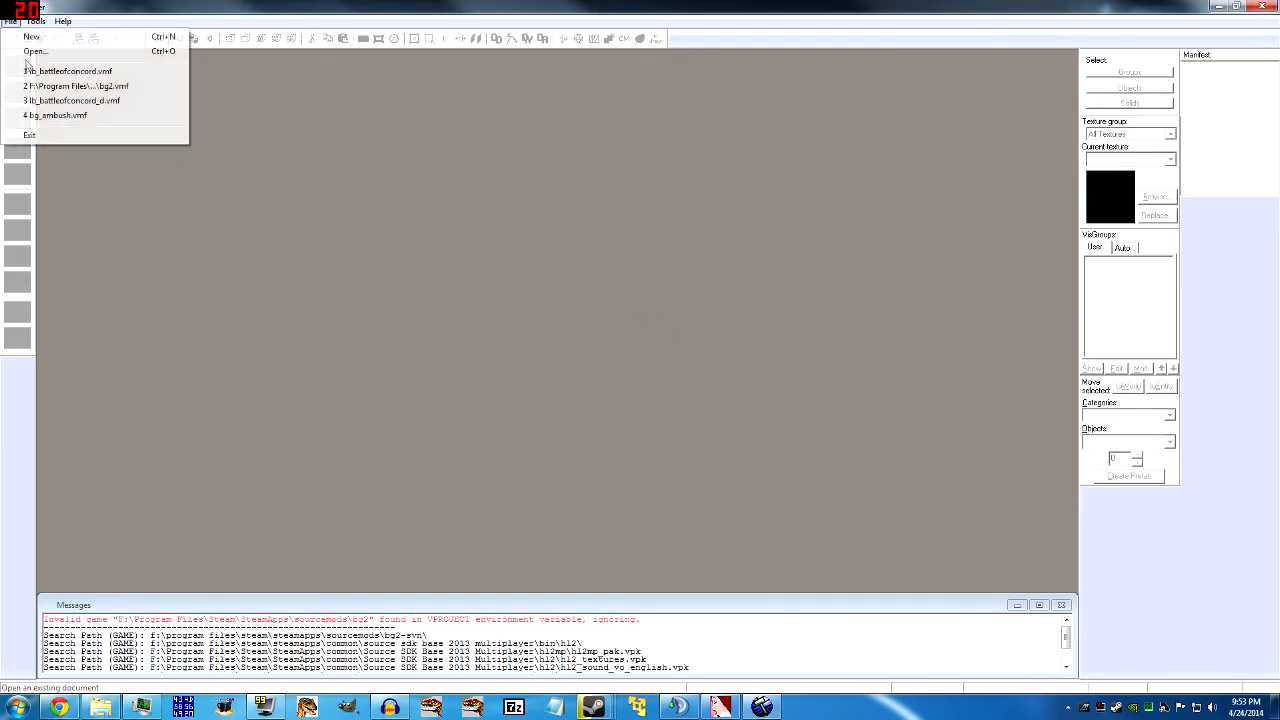
{"action": "left_click", "coordinate": [76, 72]}
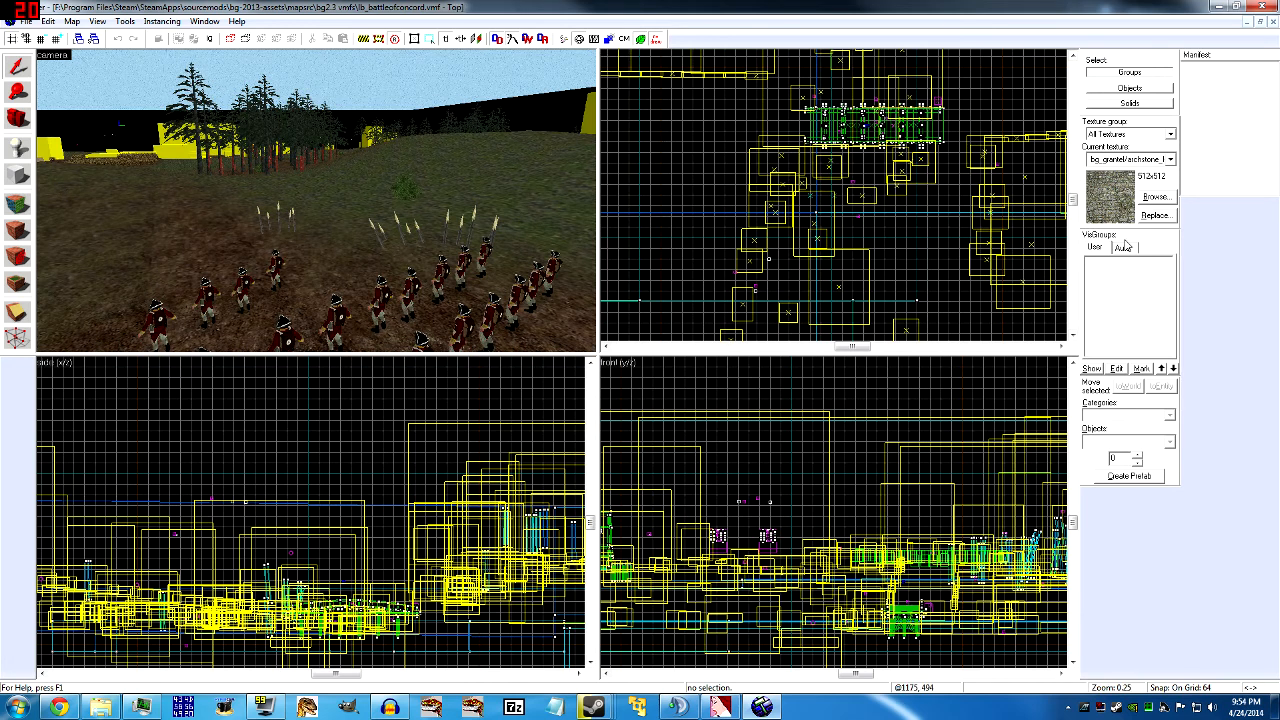
Switch the VisGroups panel to the Auto visibility groups.
{"action": "left_click", "coordinate": [1122, 248]}
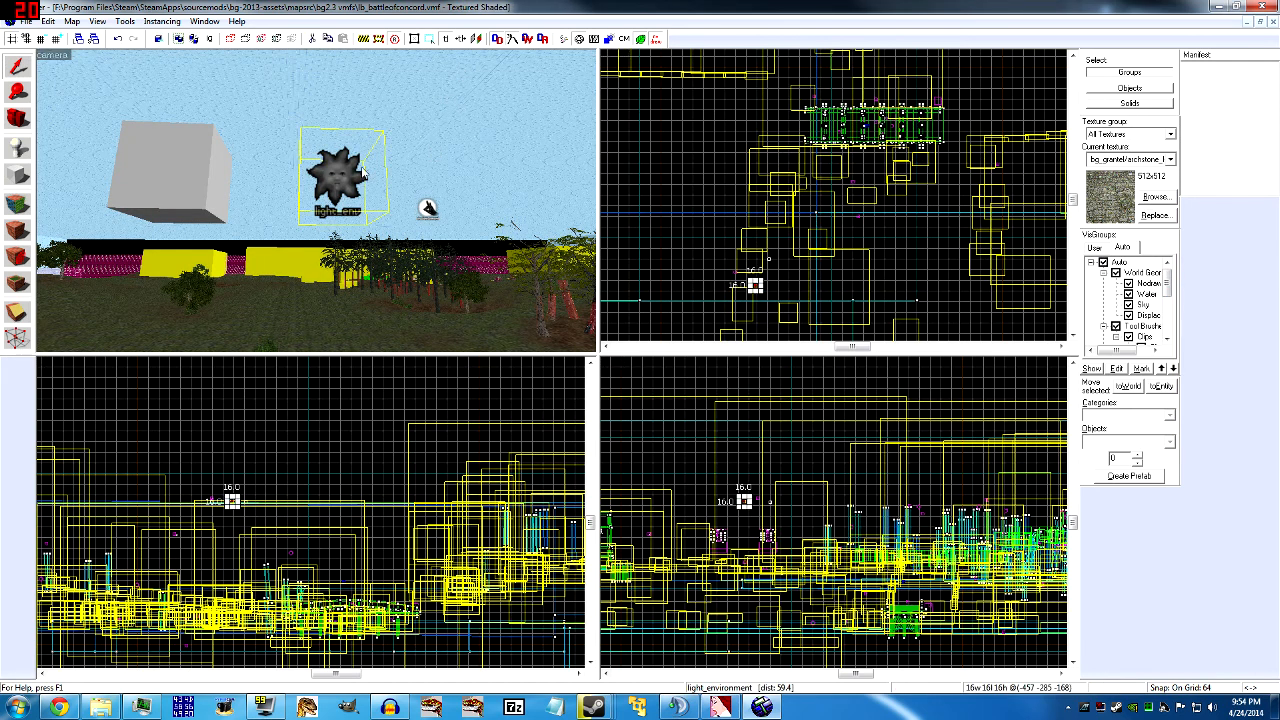
Inspect the light_environment's BrightnessHDR and BrightnessScaleHDR properties.
{"action": "double_click", "coordinate": [340, 176]}
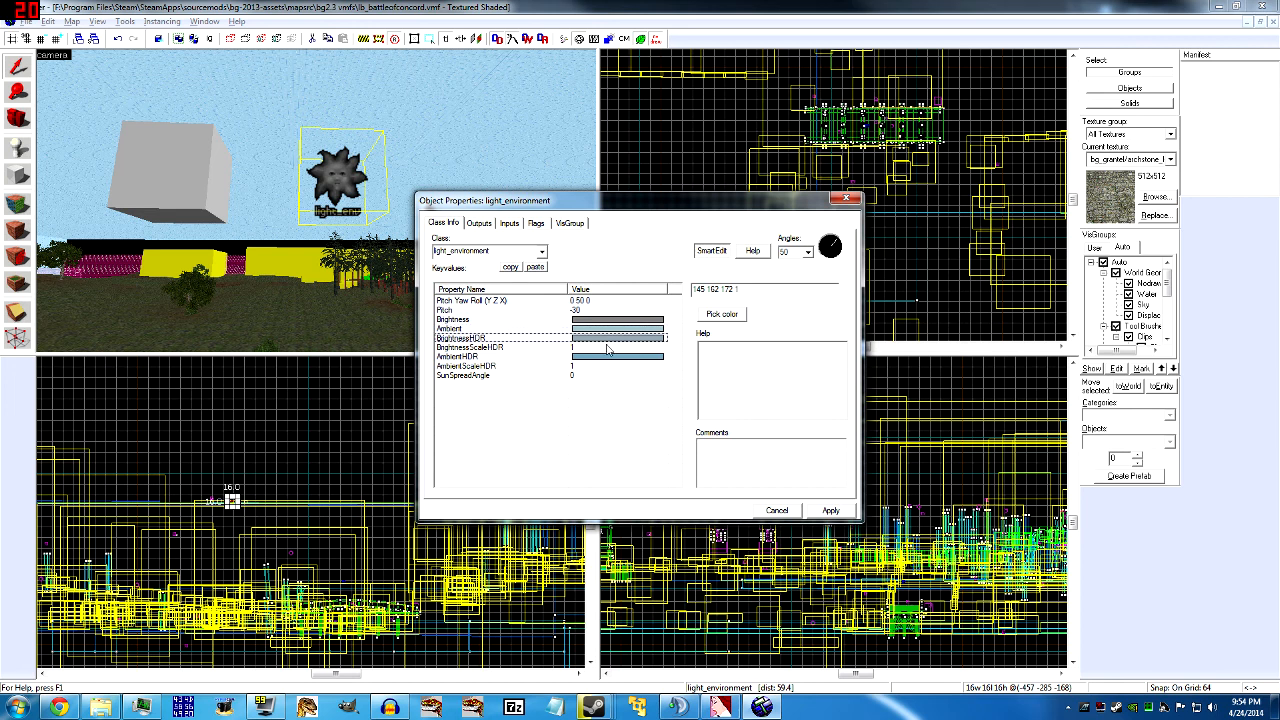
{"action": "left_click", "coordinate": [468, 348]}
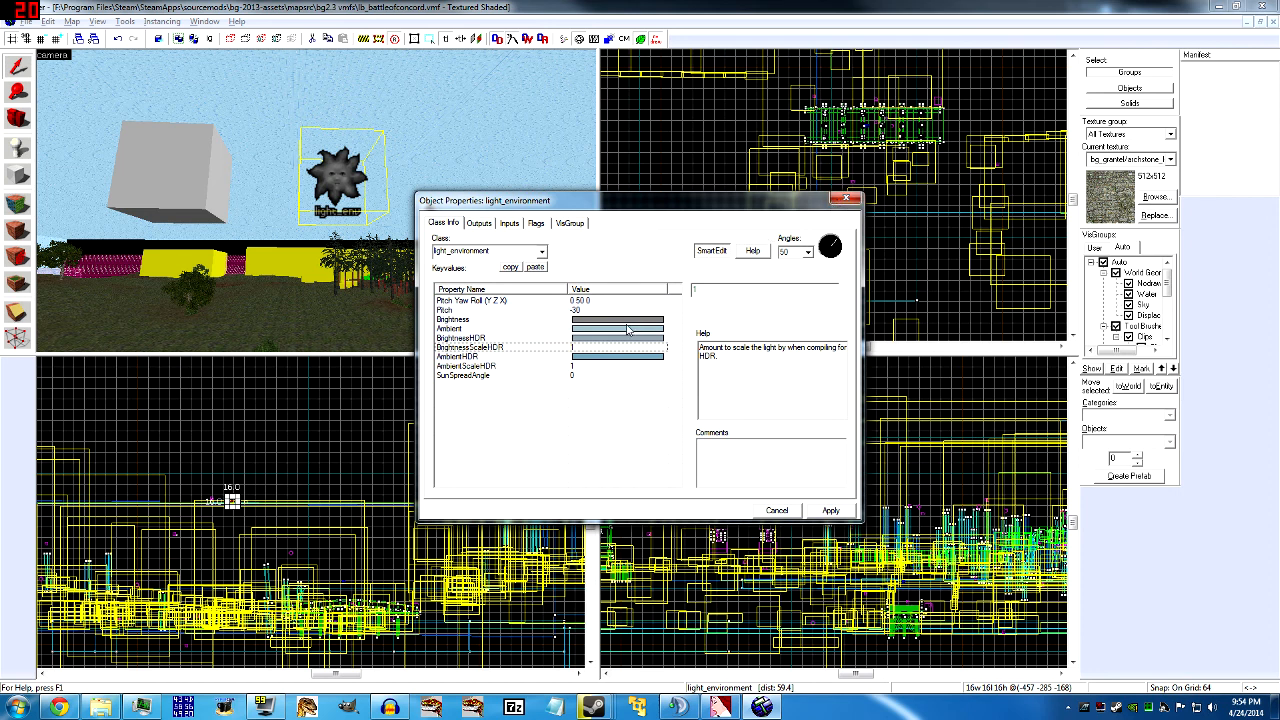
{"action": "left_click", "coordinate": [470, 300]}
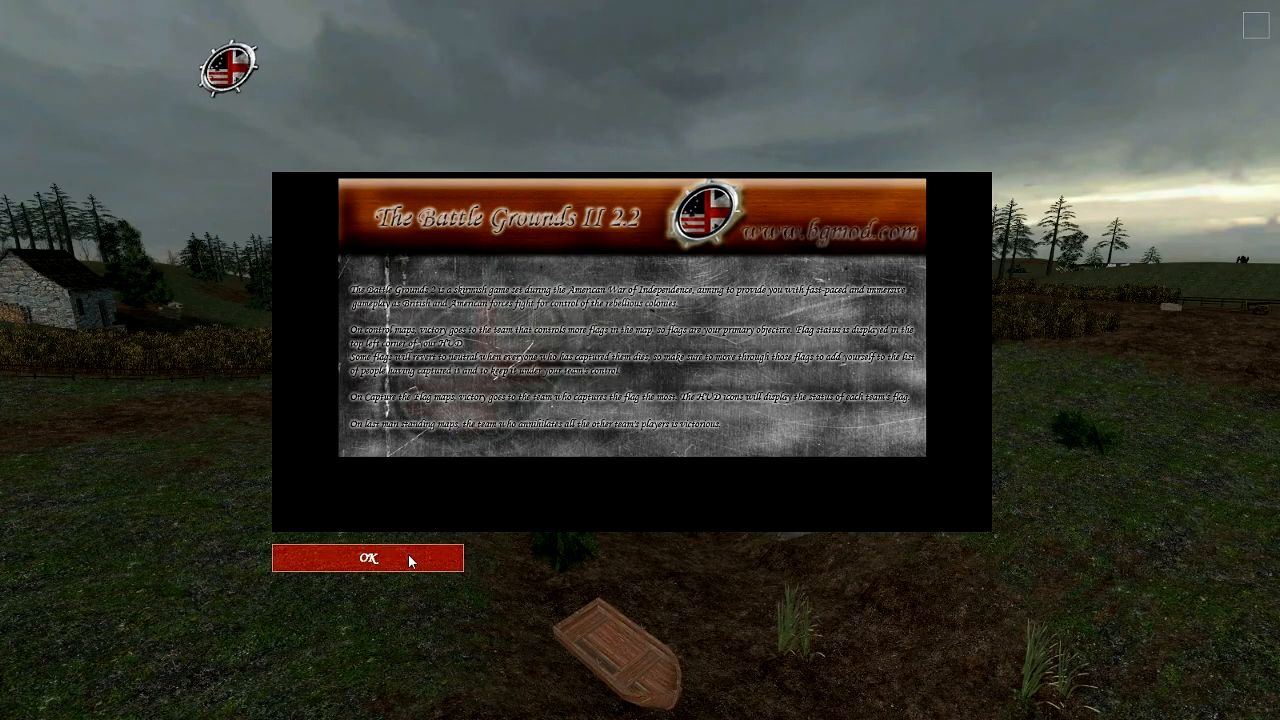
Dismiss the game's welcome message and return to Hammer's compile log.
{"action": "left_click", "coordinate": [368, 556]}
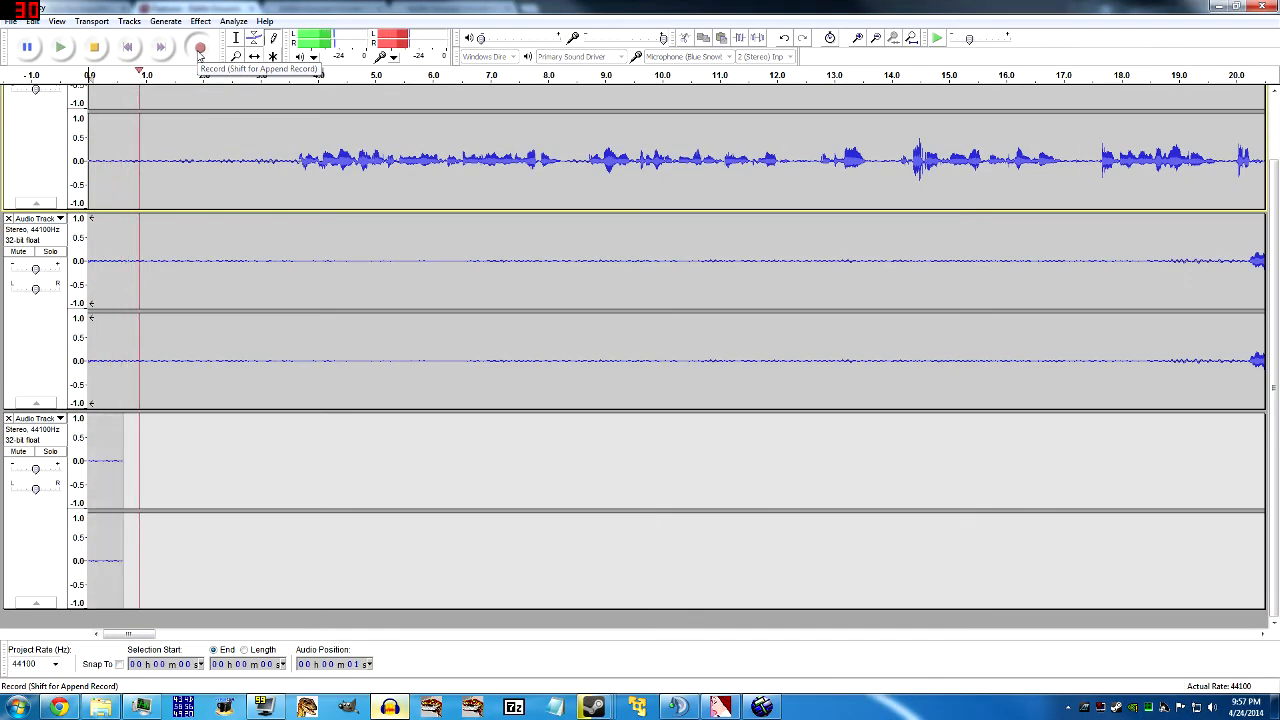
{"action": "left_click", "coordinate": [200, 48]}
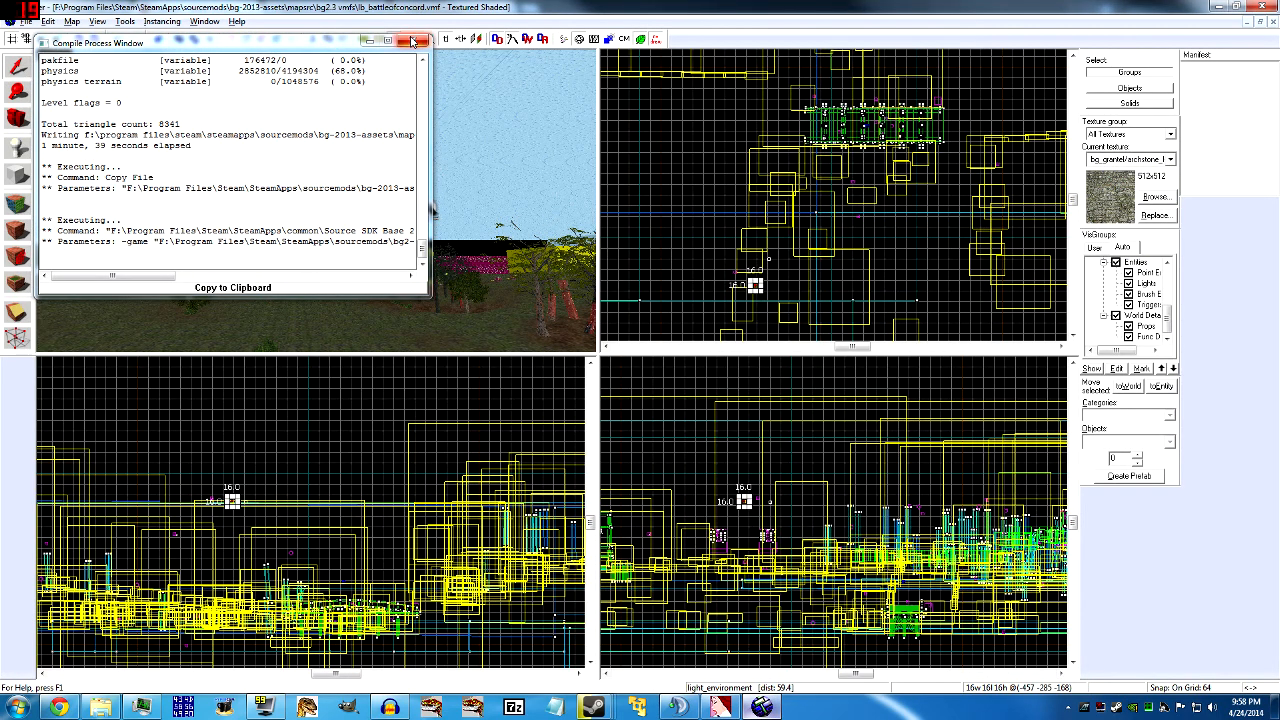
Close the finished Compile Process Window.
{"action": "left_click", "coordinate": [412, 42]}
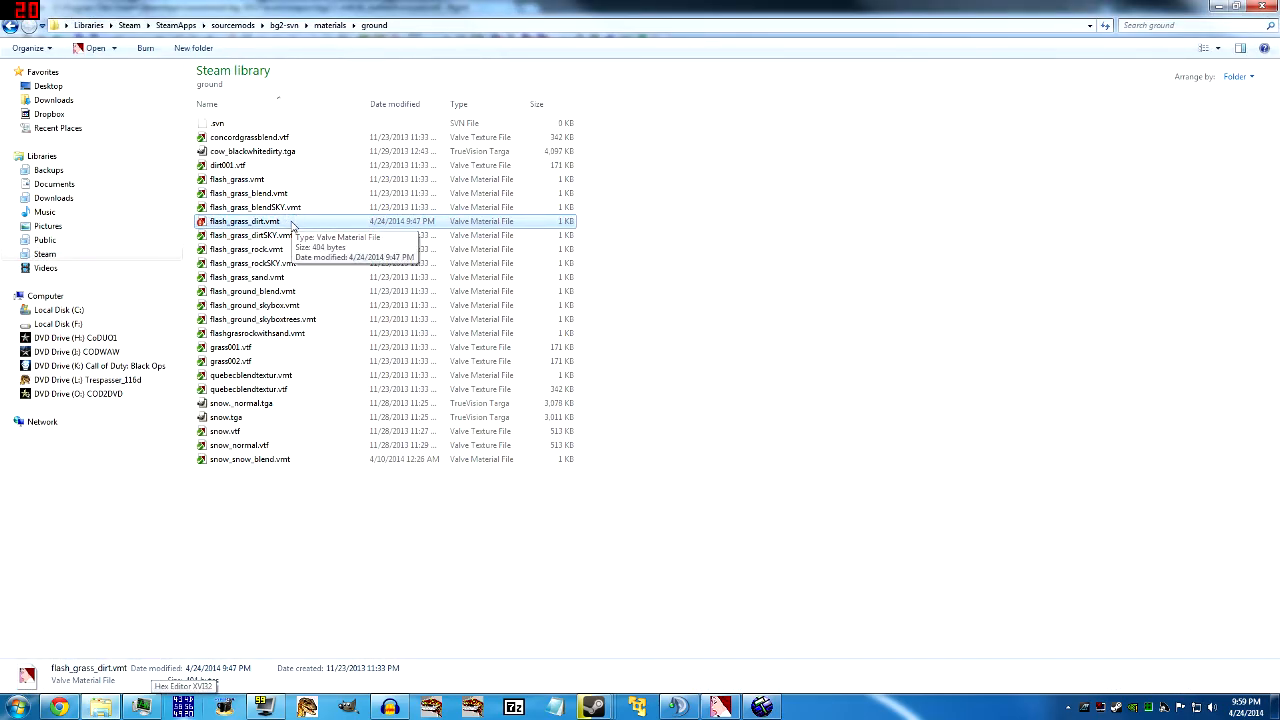
{"action": "mouse_move", "coordinate": [280, 350]}
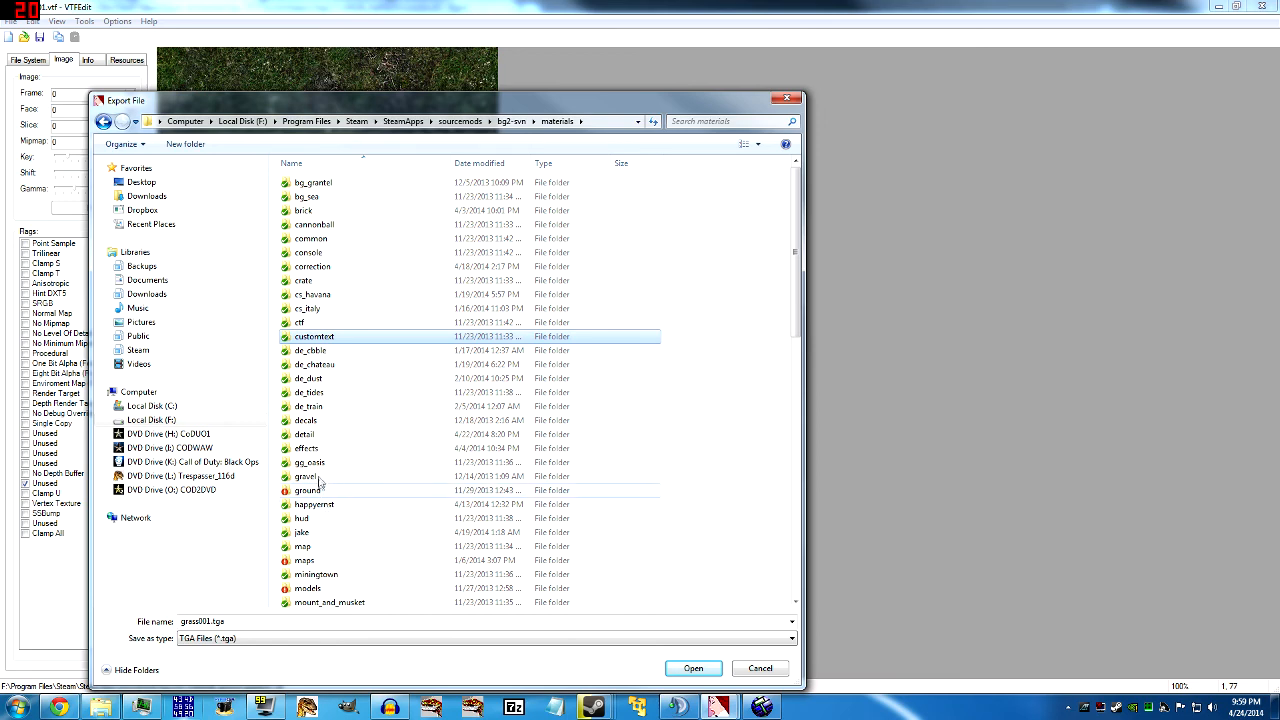
Export the grass texture as a TGA file into the ground materials folder.
{"action": "double_click", "coordinate": [308, 488]}
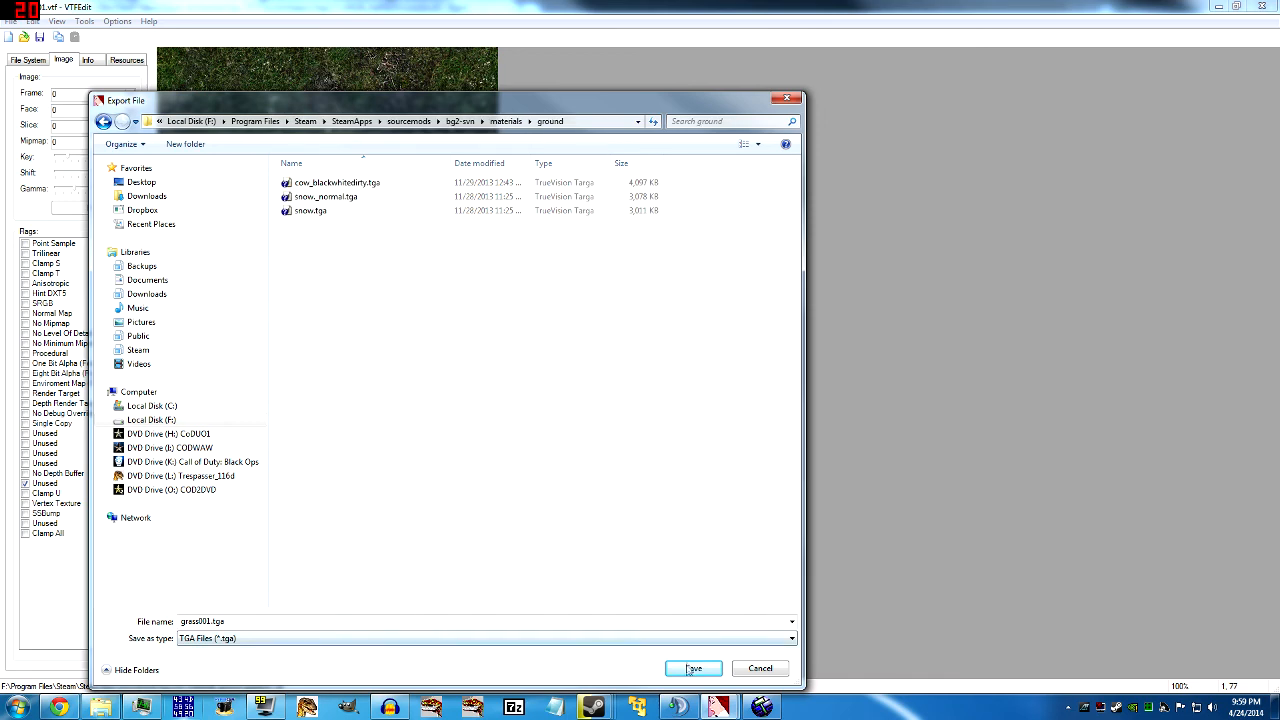
{"action": "left_click", "coordinate": [692, 668]}
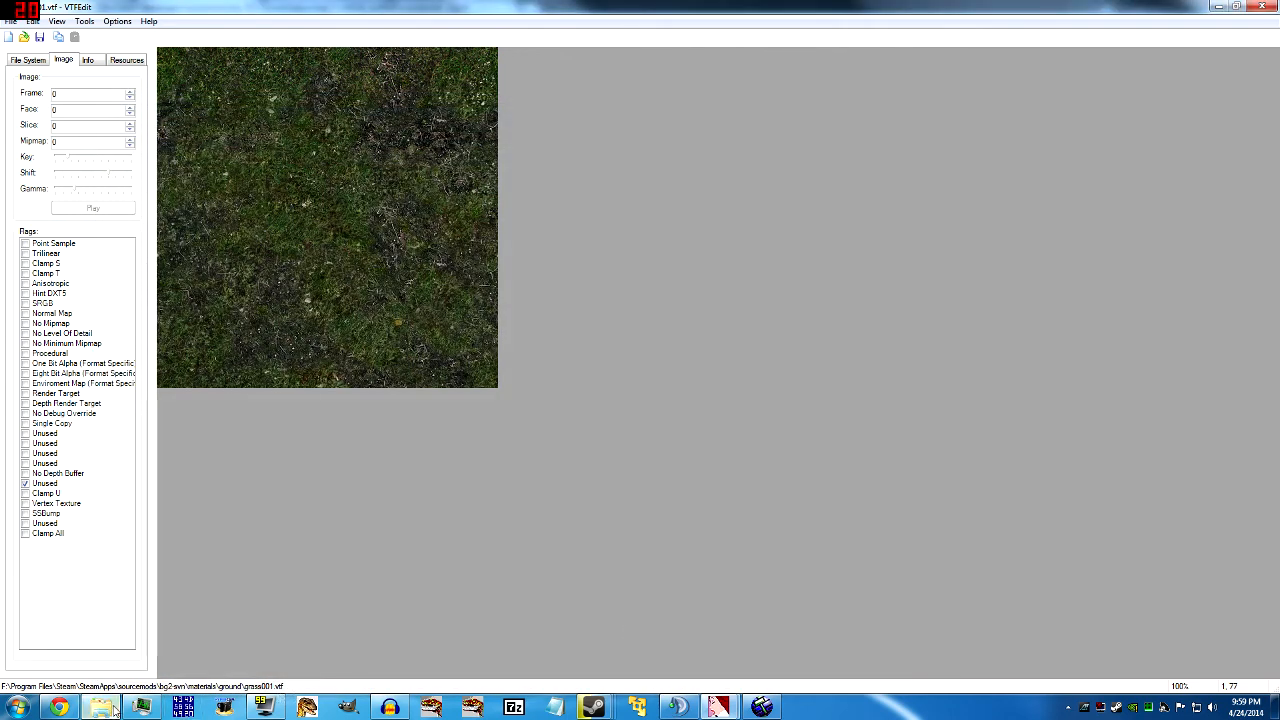
{"action": "left_click", "coordinate": [100, 708]}
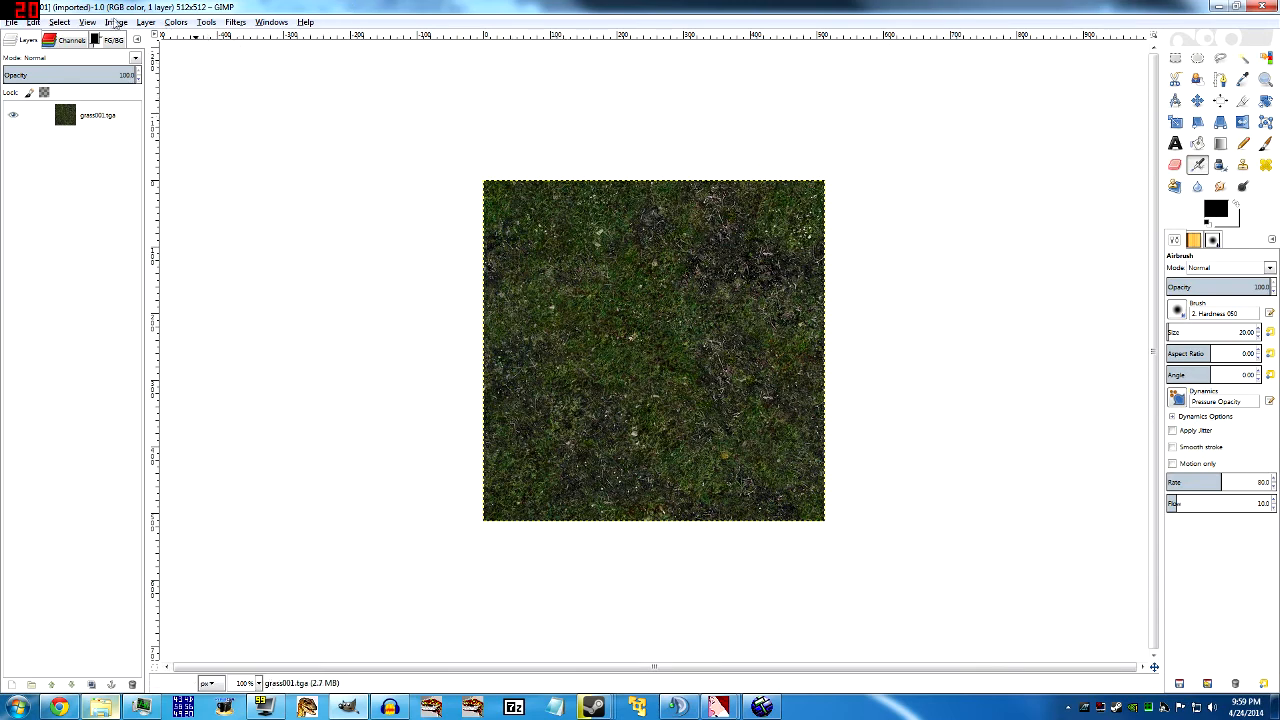
Scale the grass001.tga image up to 1024×1024 pixels.
{"action": "left_click", "coordinate": [116, 20]}
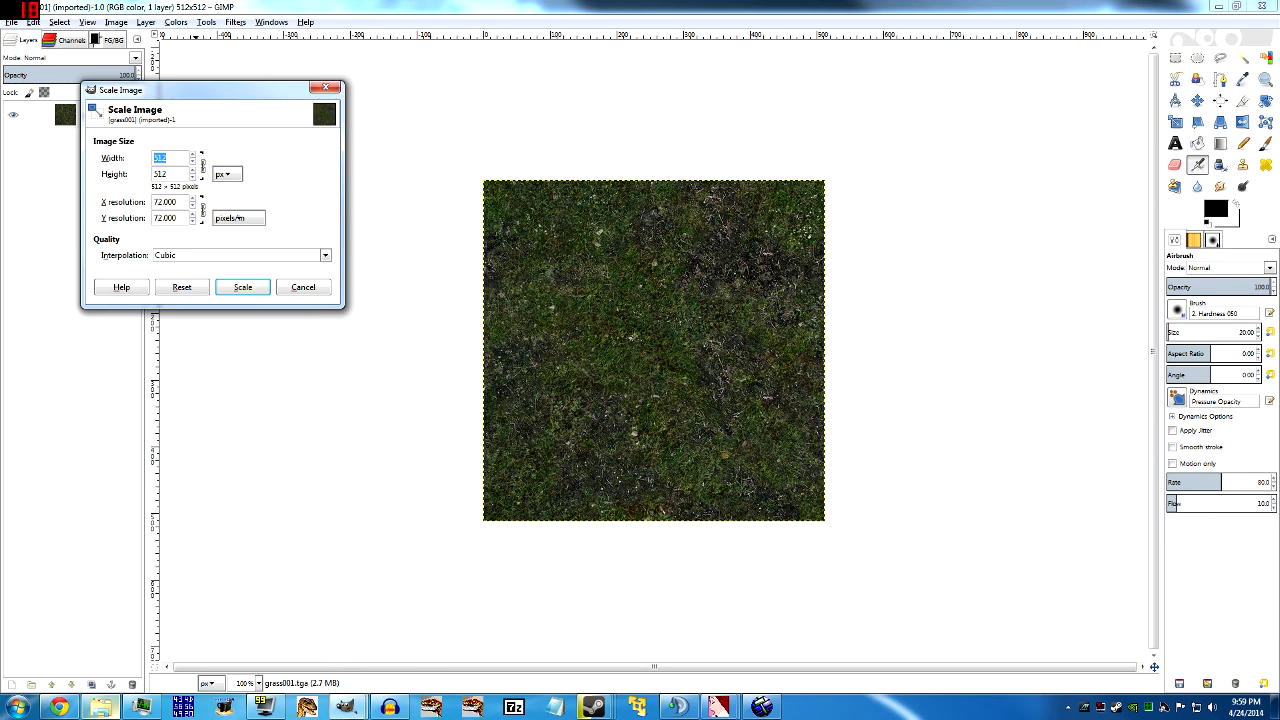
{"action": "type", "text": "1024"}
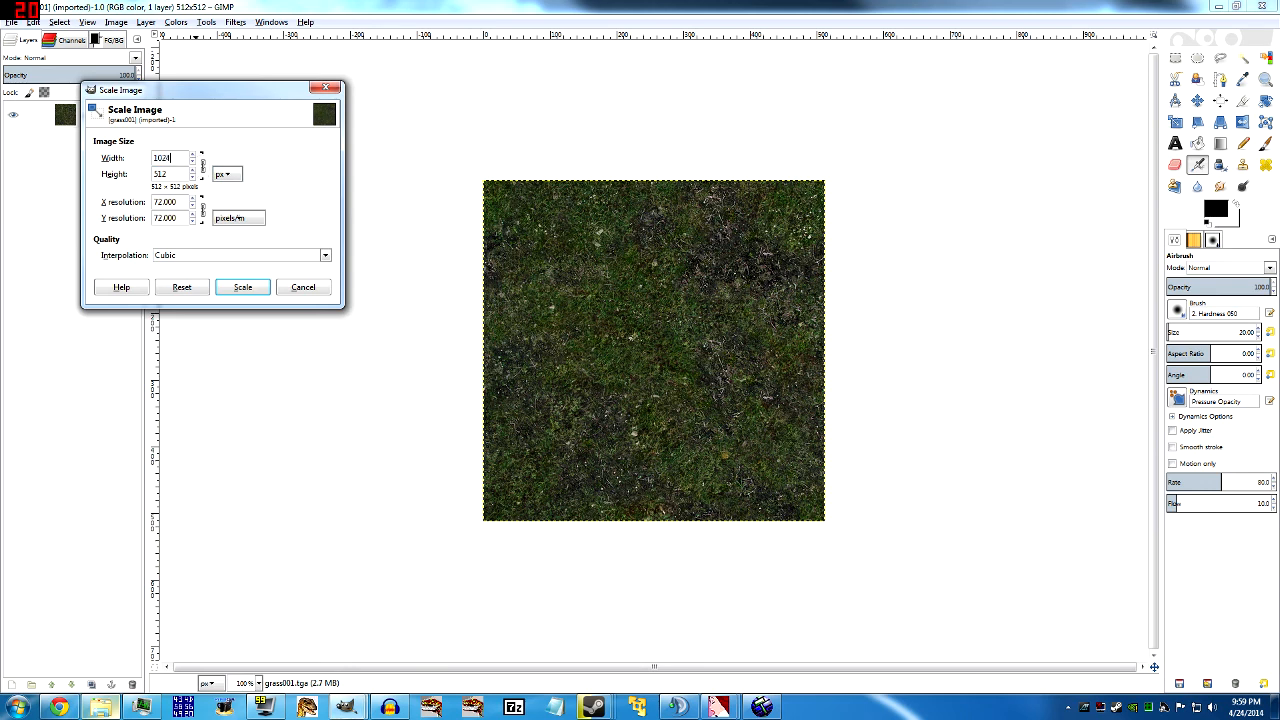
{"action": "left_click", "coordinate": [242, 288]}
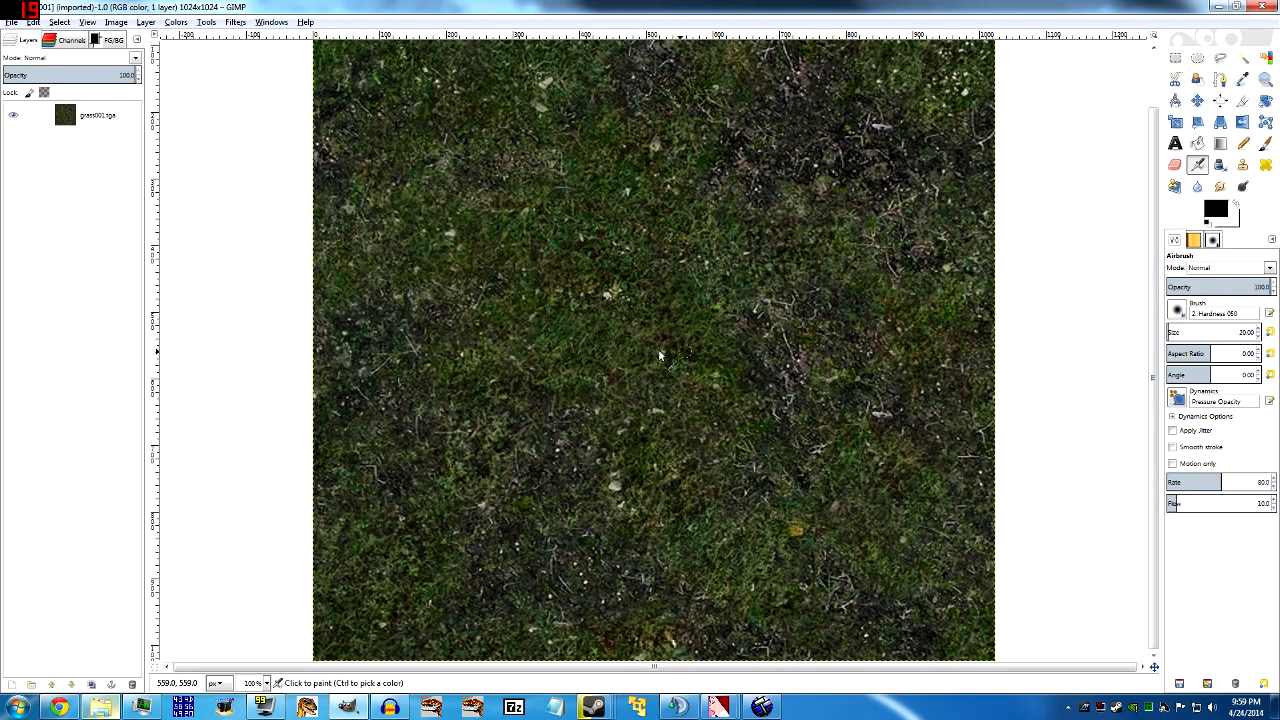
{"action": "mouse_move", "coordinate": [1140, 356]}
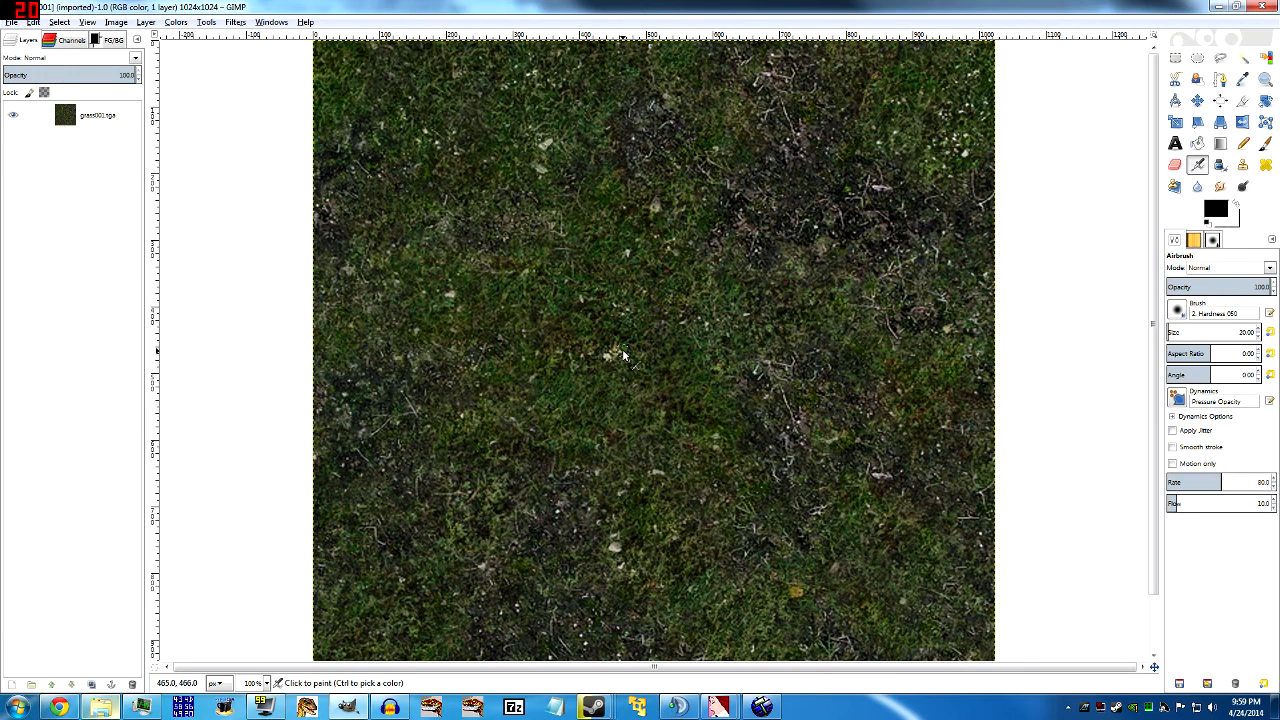
{"action": "mouse_move", "coordinate": [616, 352]}
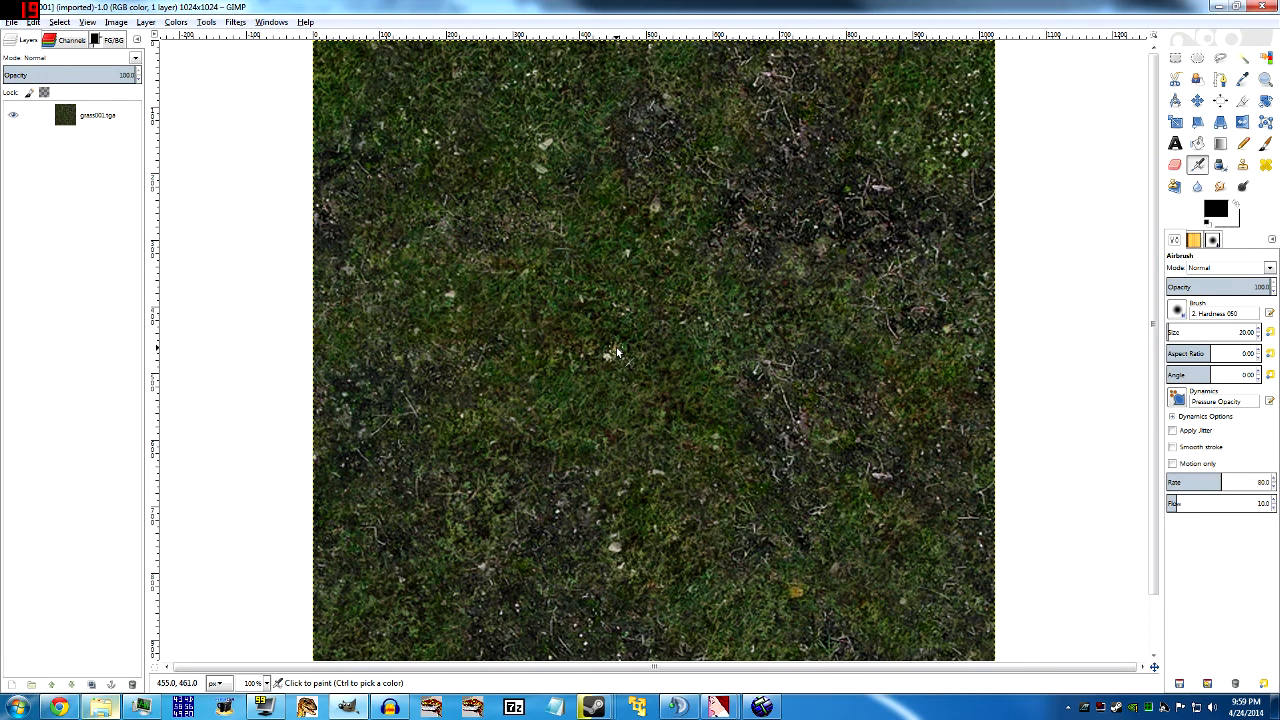
{"action": "mouse_move", "coordinate": [538, 300]}
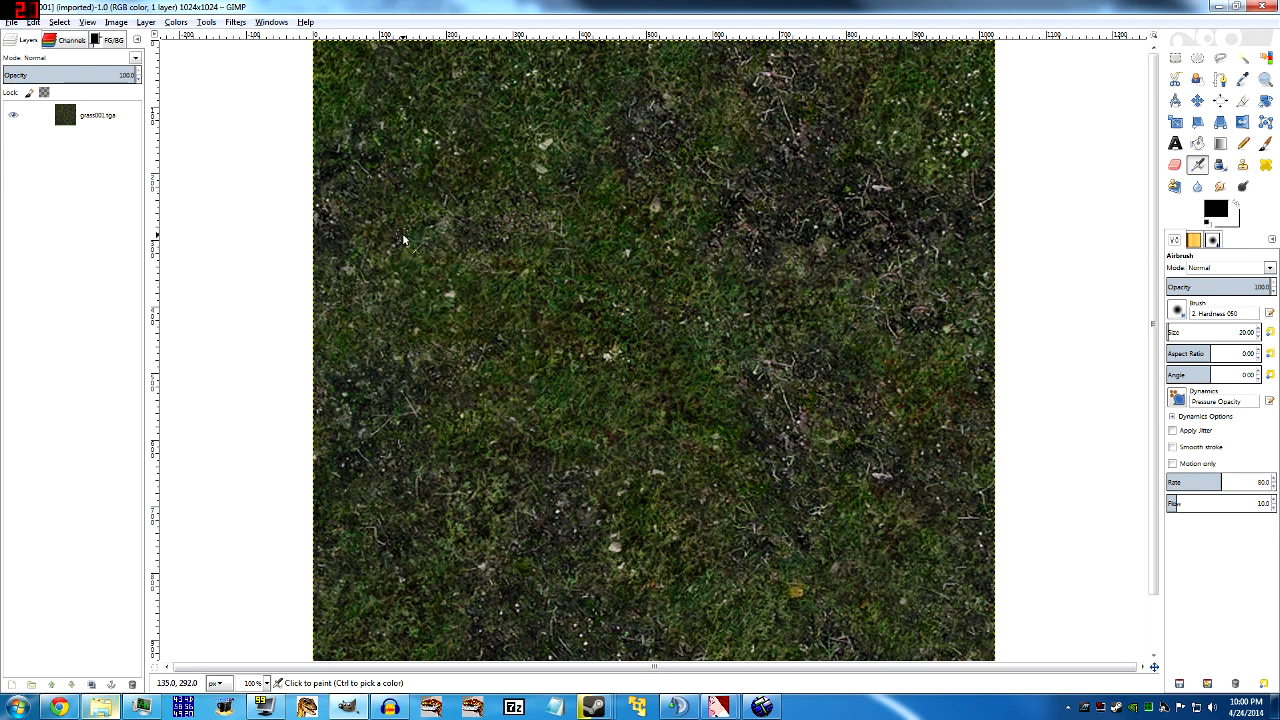
{"action": "mouse_move", "coordinate": [160, 176]}
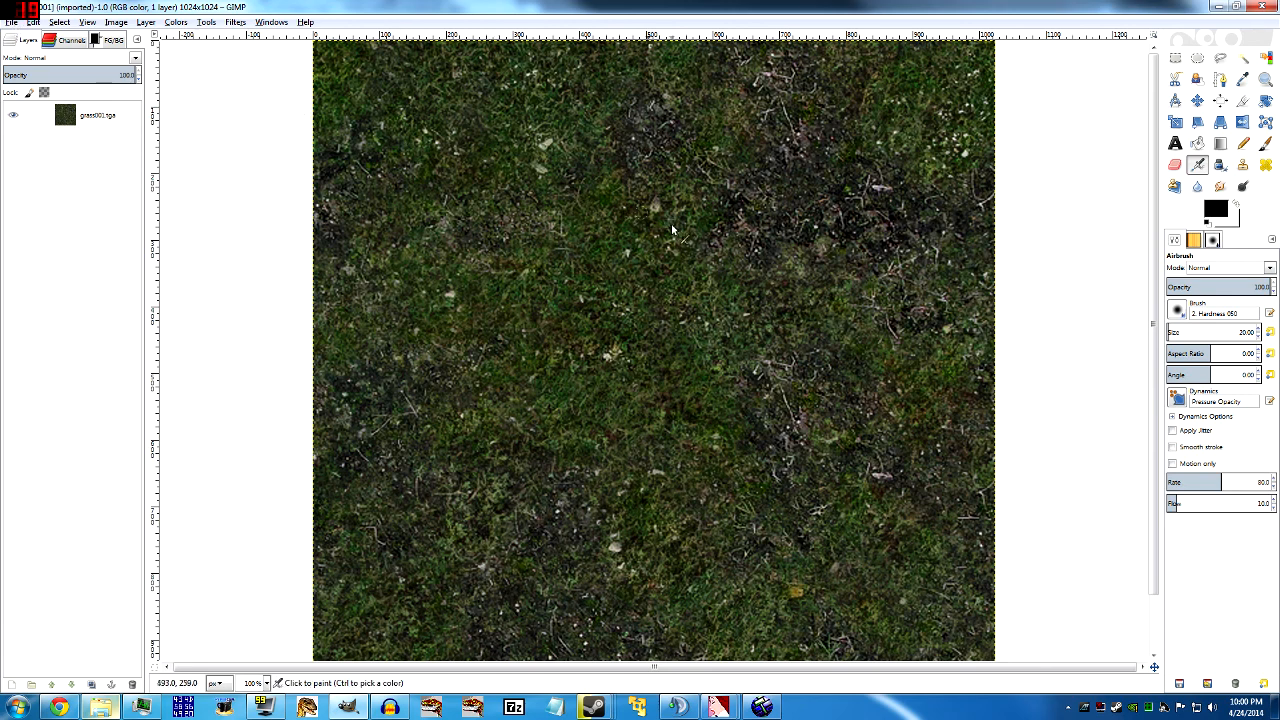
{"action": "mouse_move", "coordinate": [592, 204]}
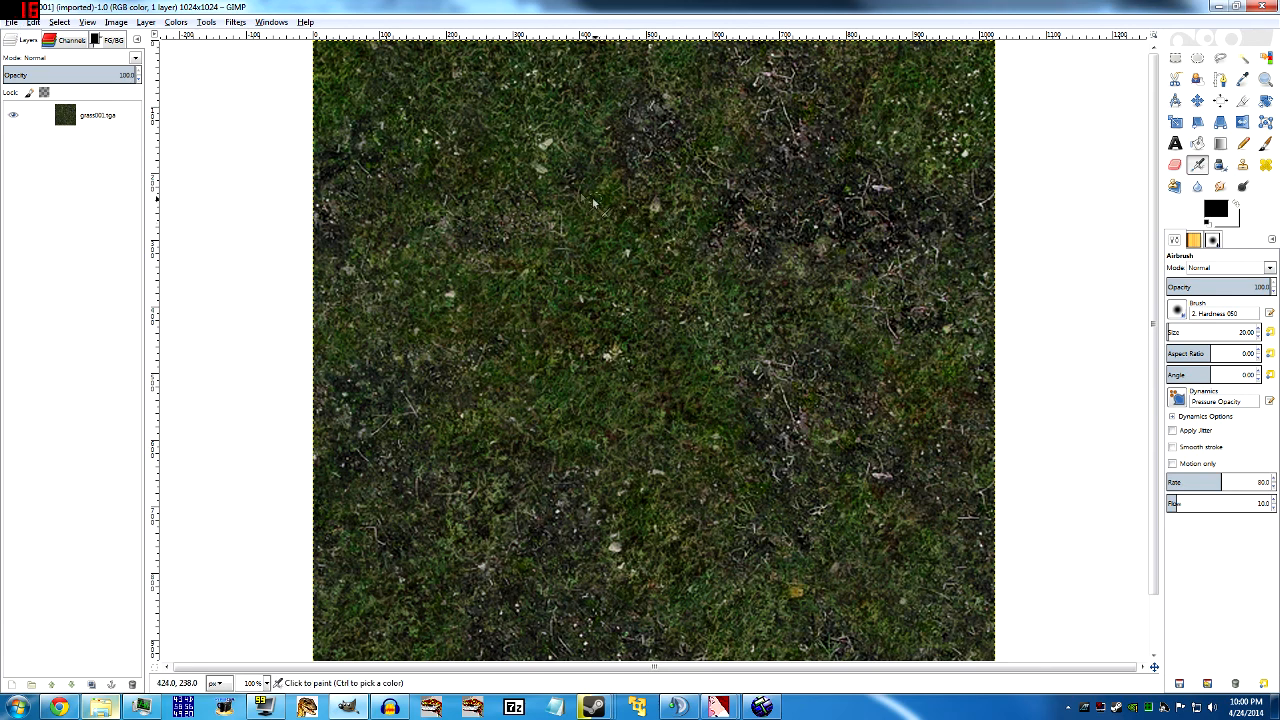
Add semi_grass_04.tga from the summit grass folder as a new layer.
{"action": "left_click", "coordinate": [12, 22]}
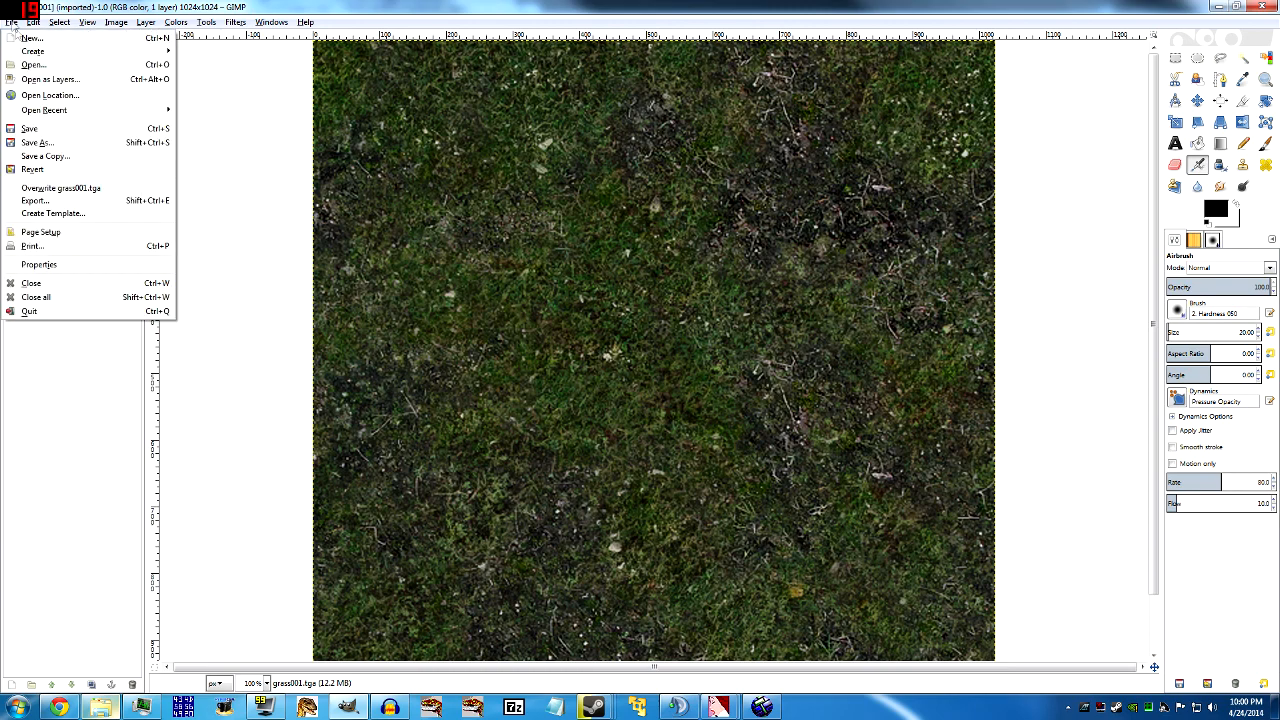
{"action": "left_click", "coordinate": [32, 64]}
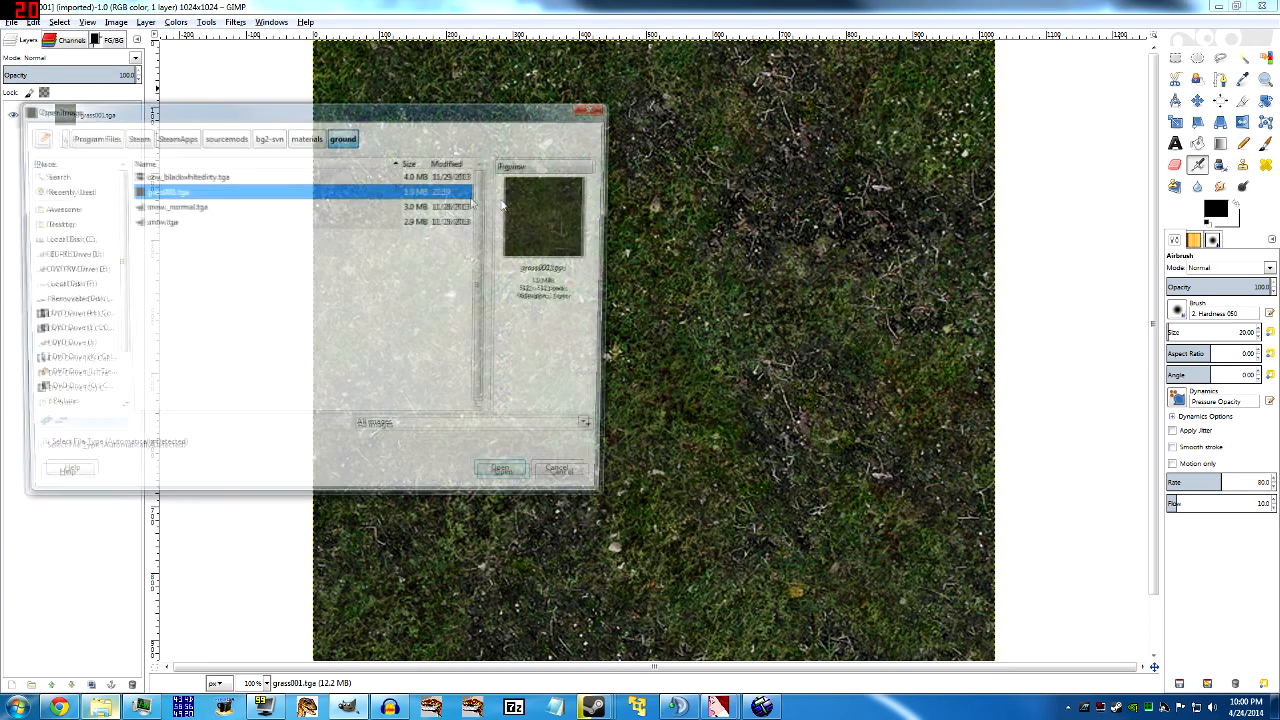
{"action": "left_click", "coordinate": [308, 136]}
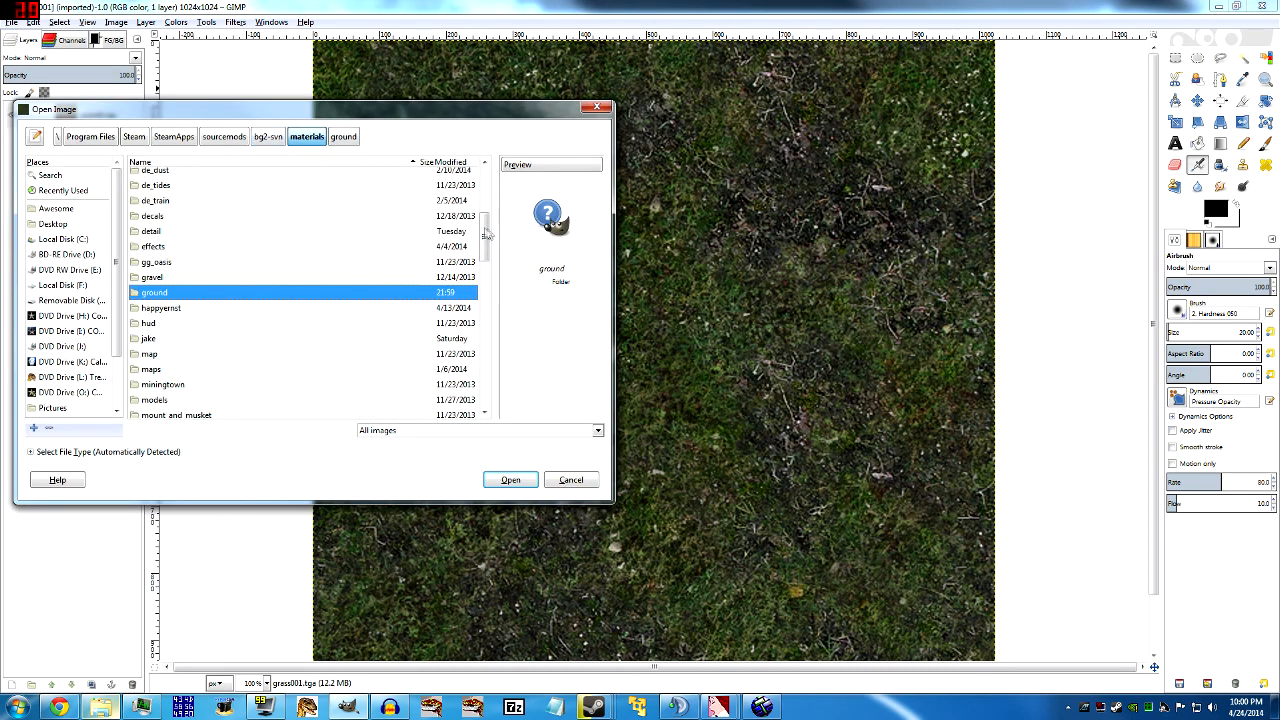
{"action": "scroll", "scroll_direction": "down", "scroll_amount": 3}
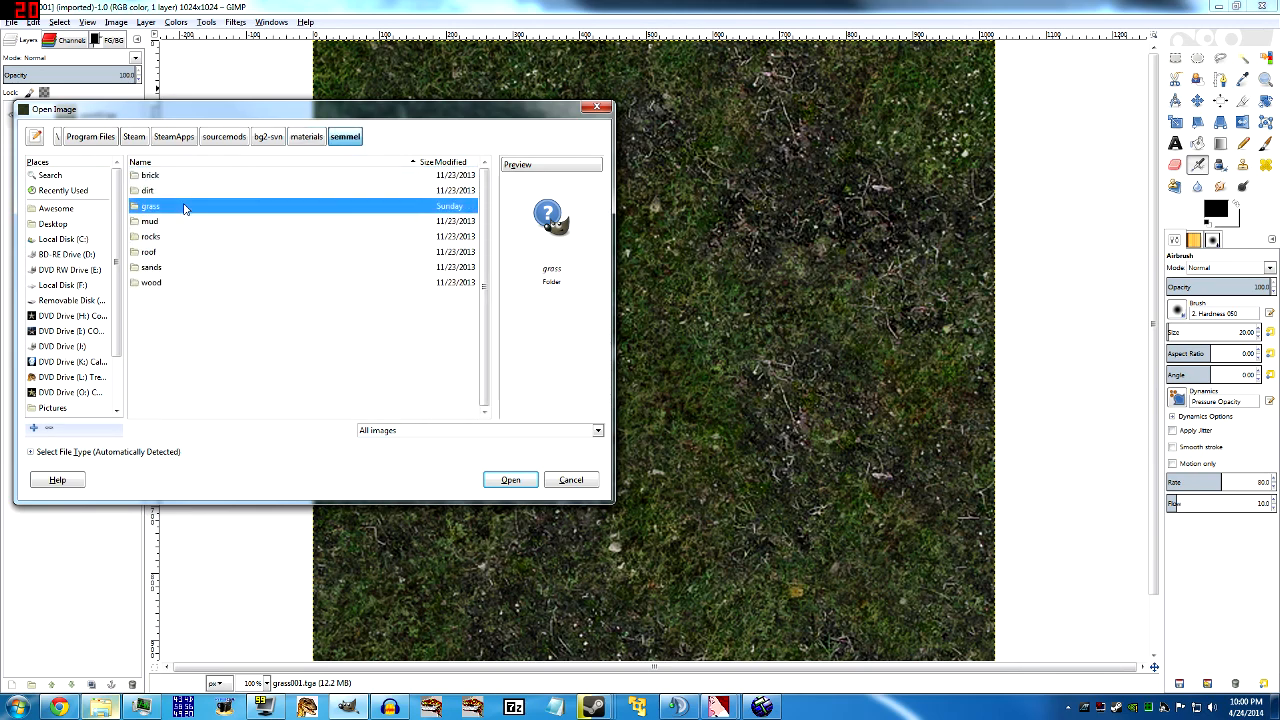
{"action": "double_click", "coordinate": [150, 206]}
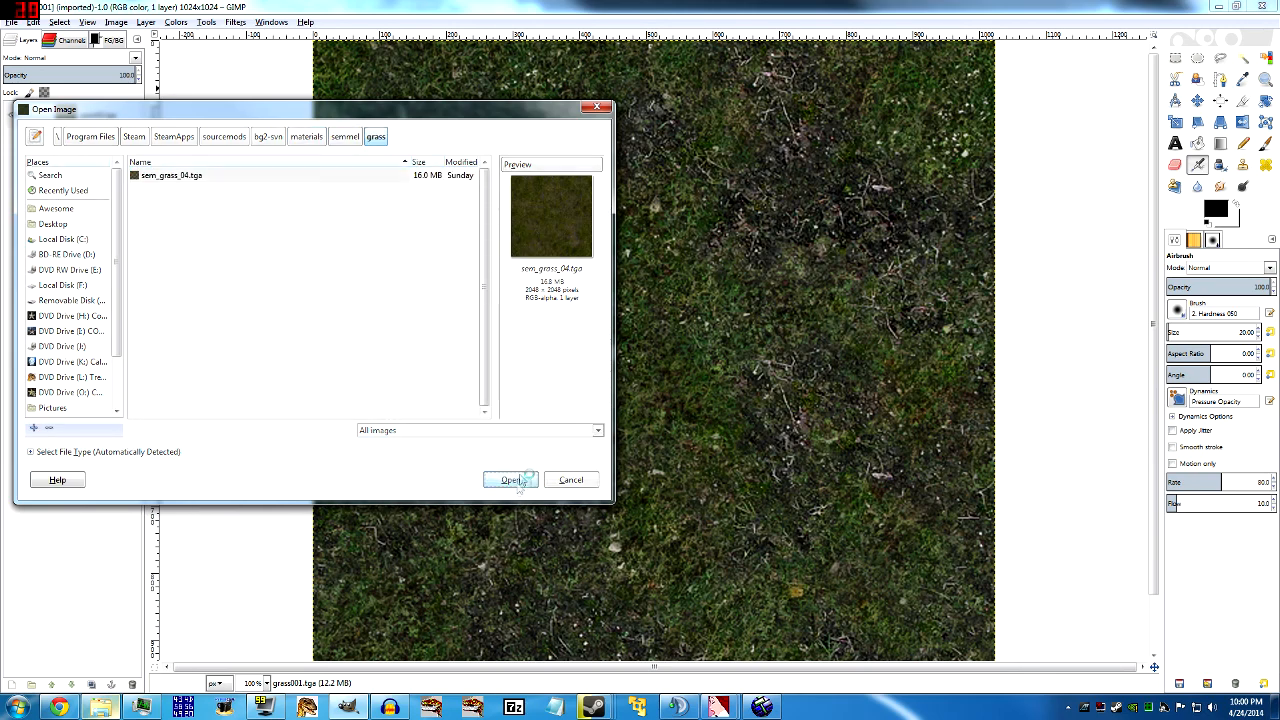
{"action": "left_click", "coordinate": [510, 480]}
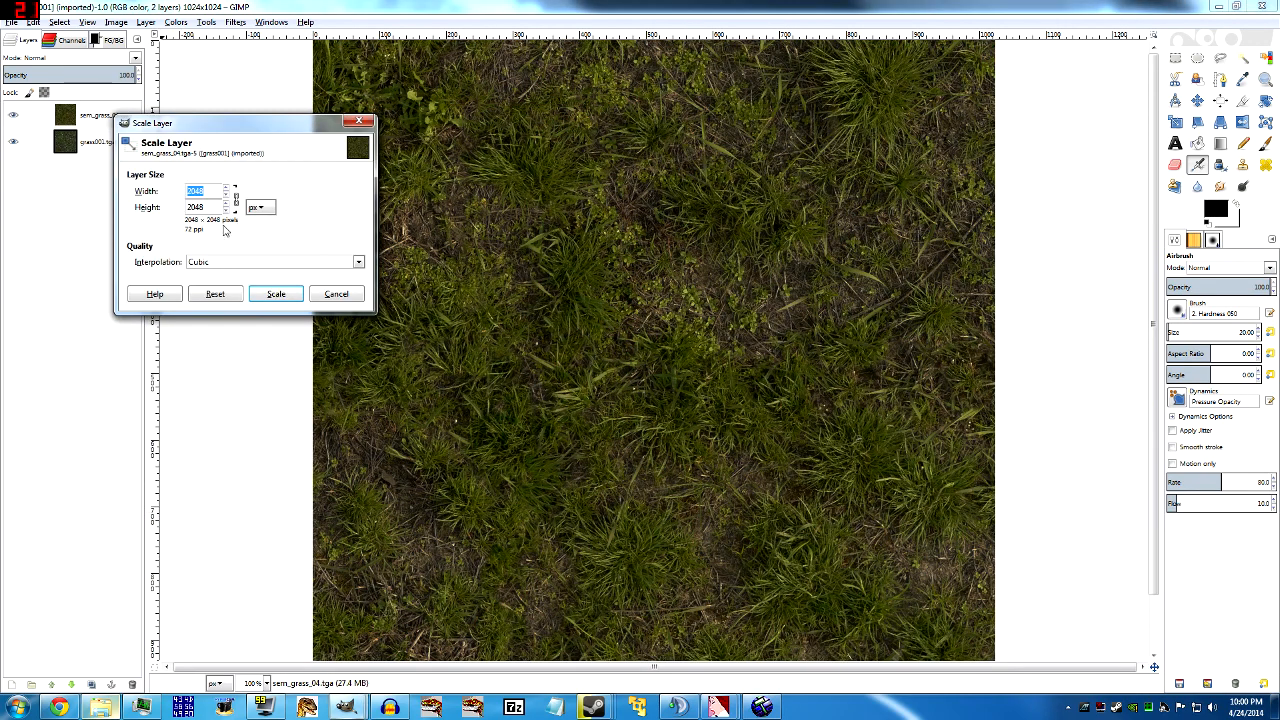
Scale the semi_grass_04 layer down to 1024 pixels wide.
{"action": "type", "text": "1"}
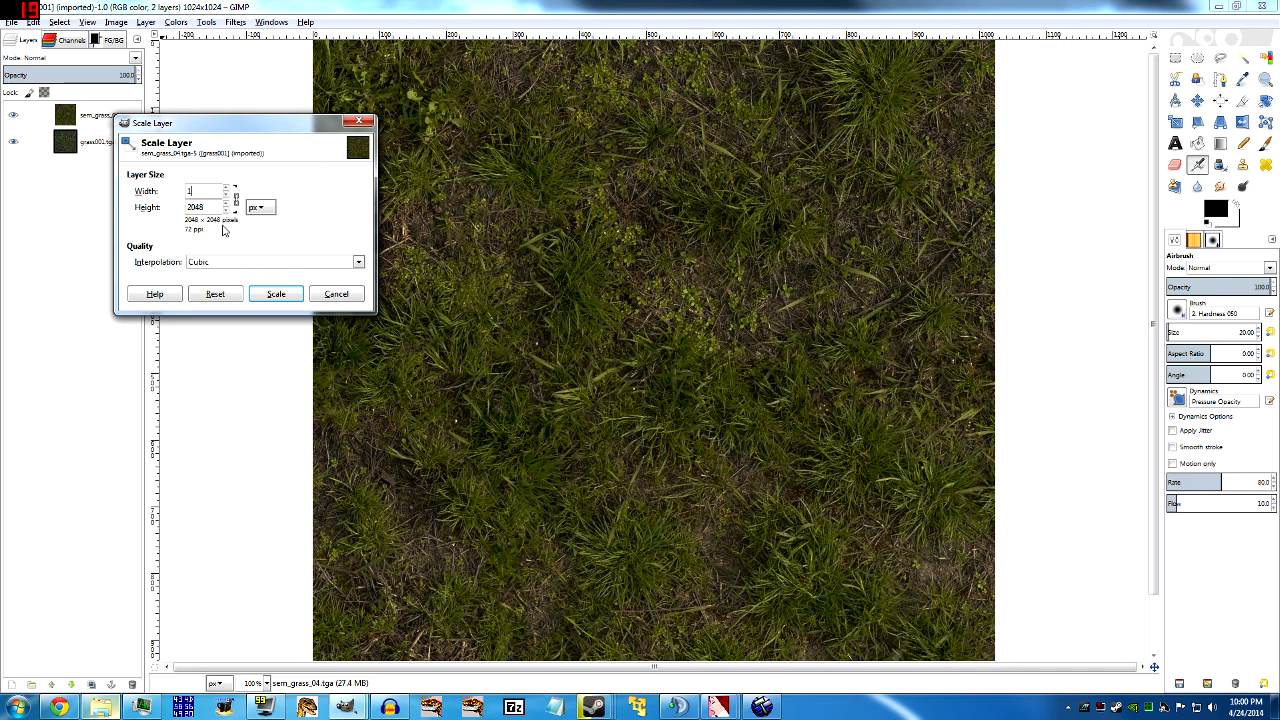
{"action": "type", "text": "1024"}
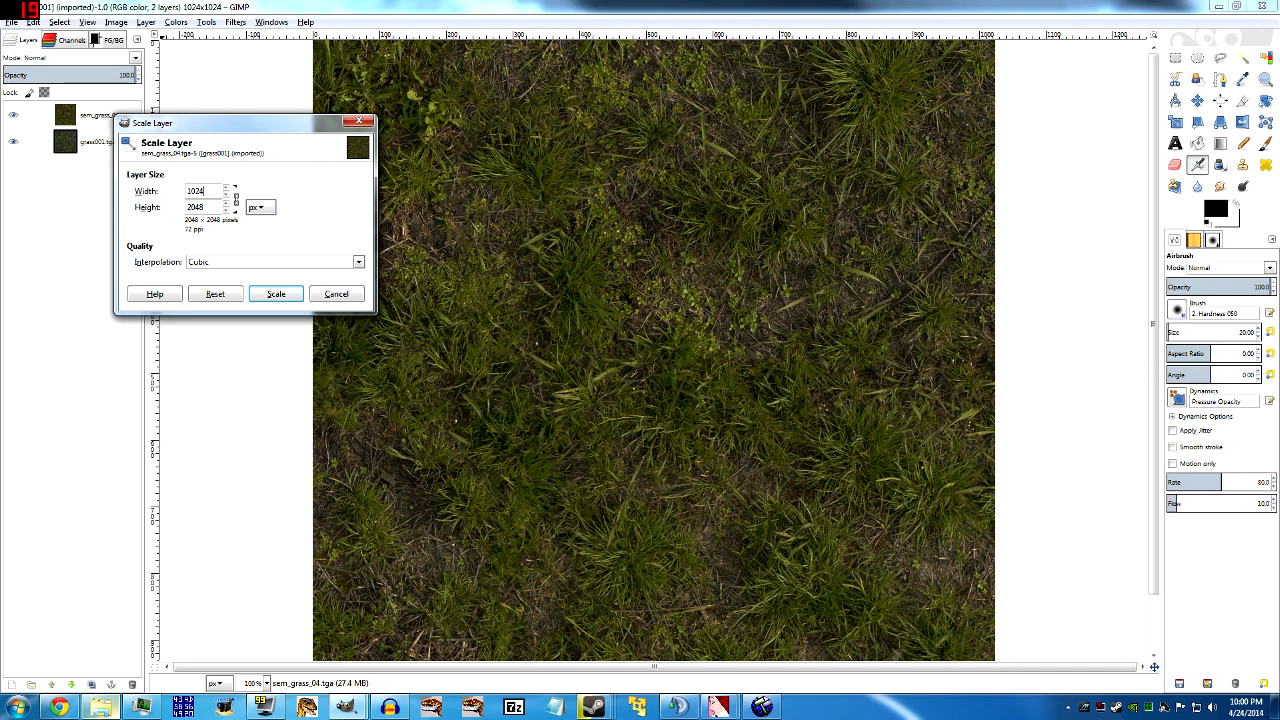
{"action": "left_click", "coordinate": [276, 292]}
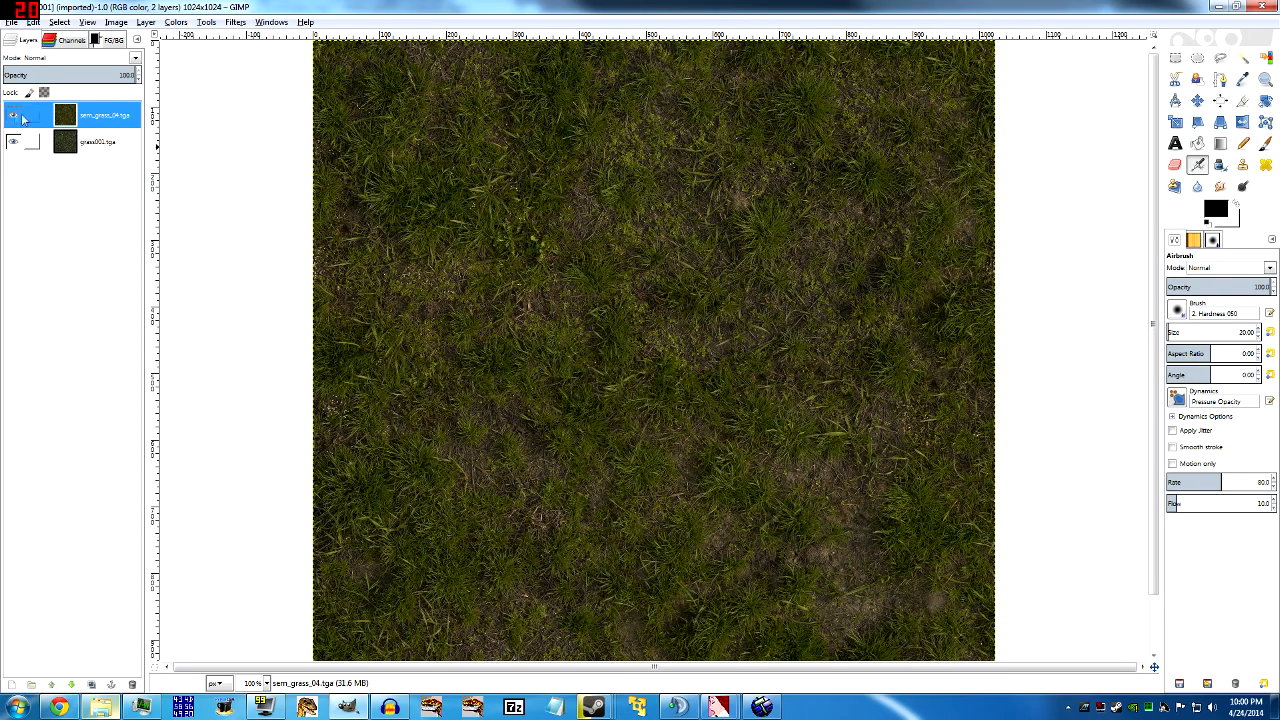
Set the semi_grass_04 layer's blend mode to Value.
{"action": "left_click", "coordinate": [14, 114]}
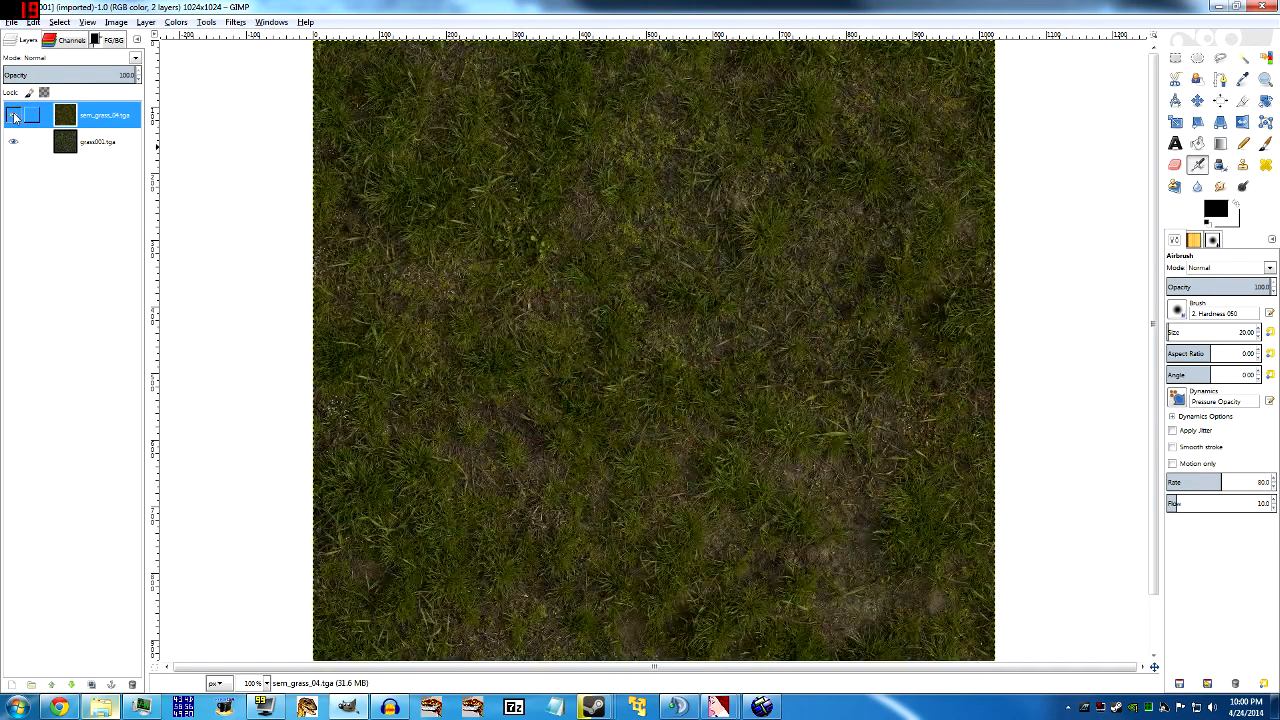
{"action": "left_click", "coordinate": [14, 114]}
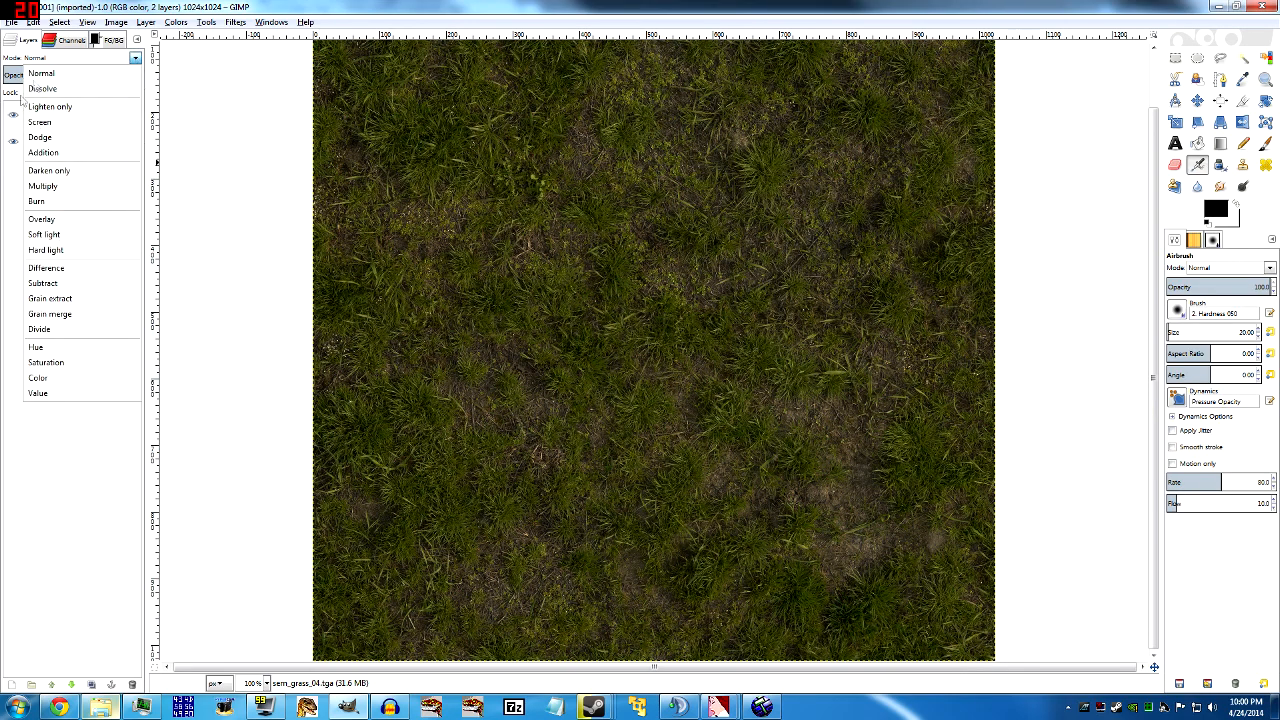
{"action": "mouse_move", "coordinate": [68, 398]}
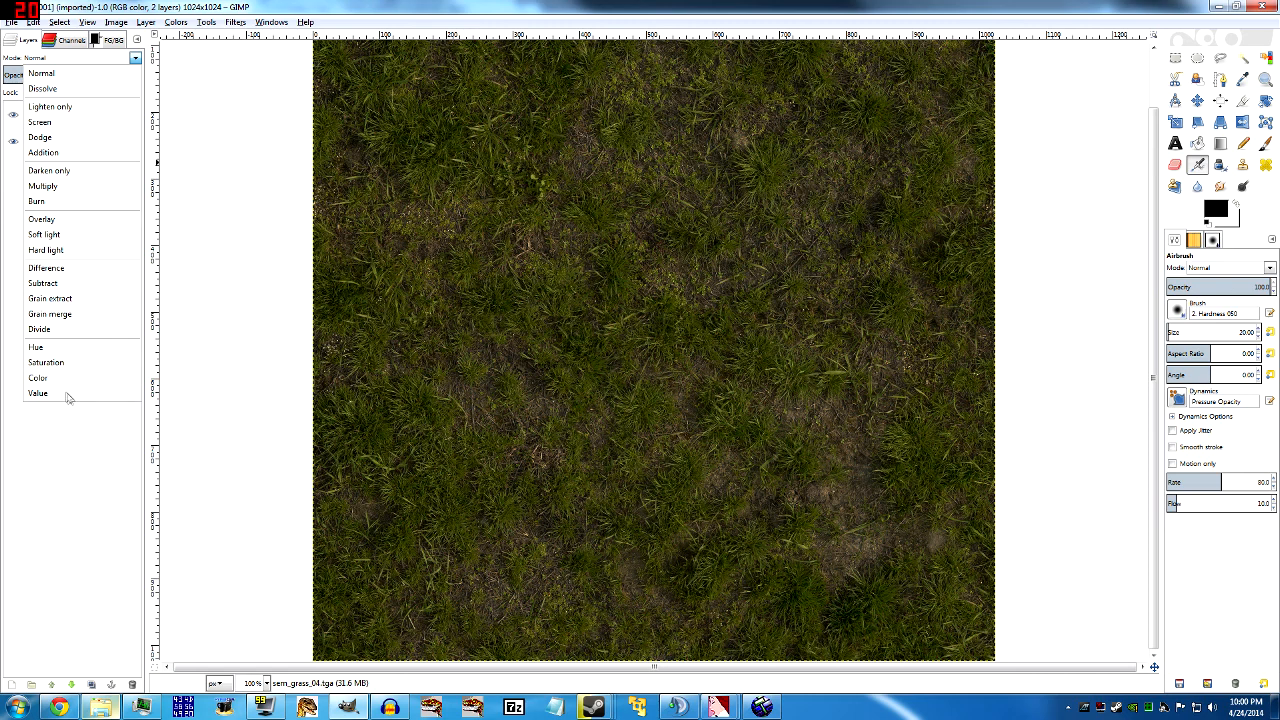
{"action": "left_click", "coordinate": [38, 392]}
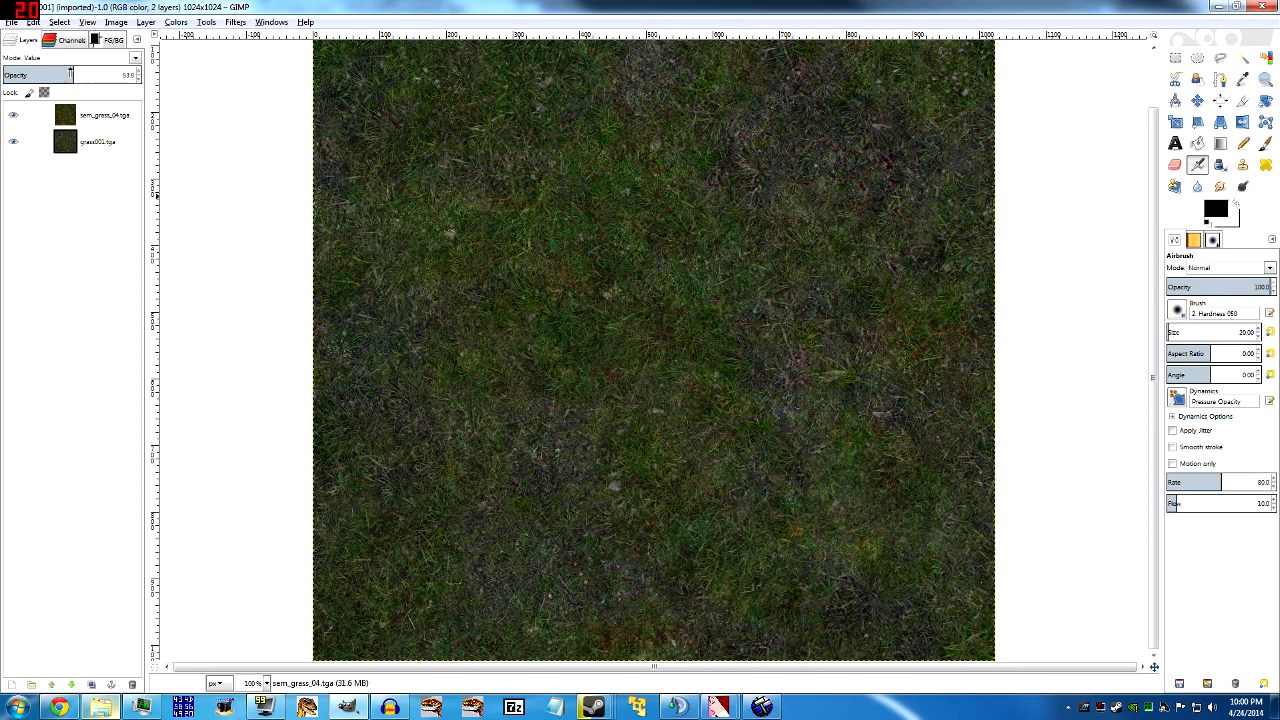
{"action": "left_click_drag", "start_coordinate": [90, 76], "coordinate": [84, 76]}
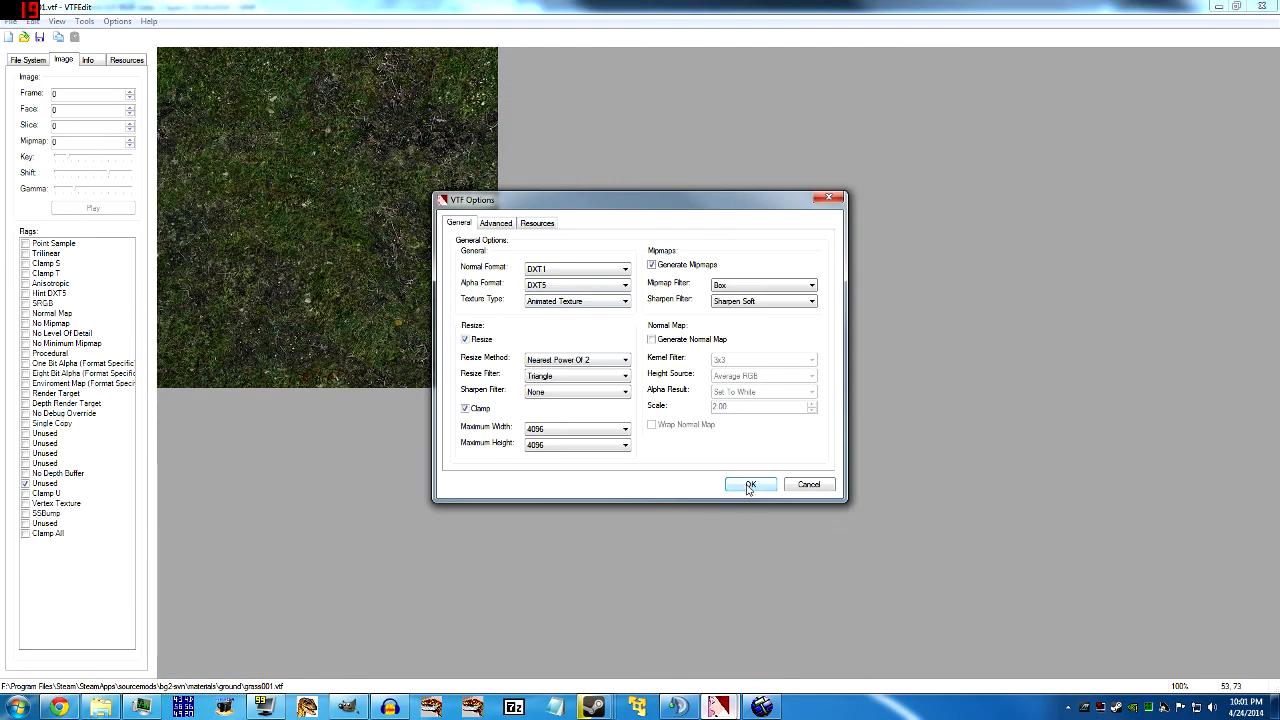
Accept the VTF options and save as grass001.vtf, replacing the existing file.
{"action": "left_click", "coordinate": [750, 484]}
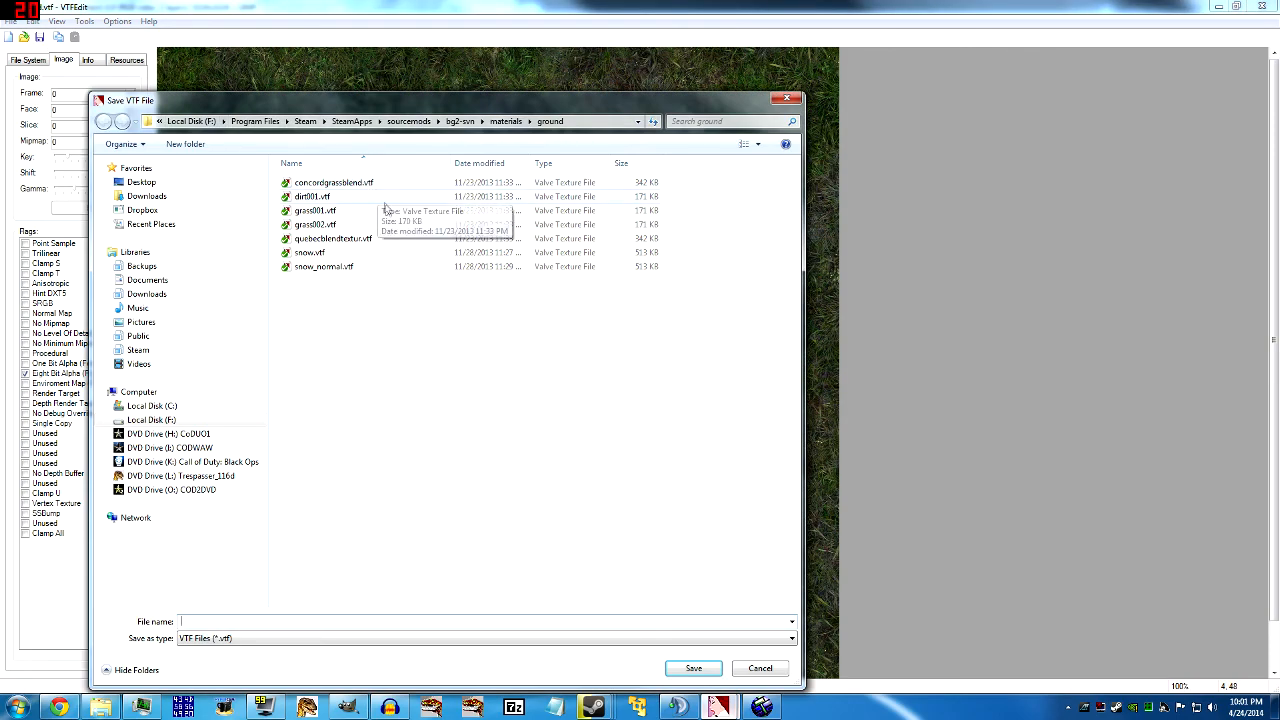
{"action": "left_click", "coordinate": [692, 668]}
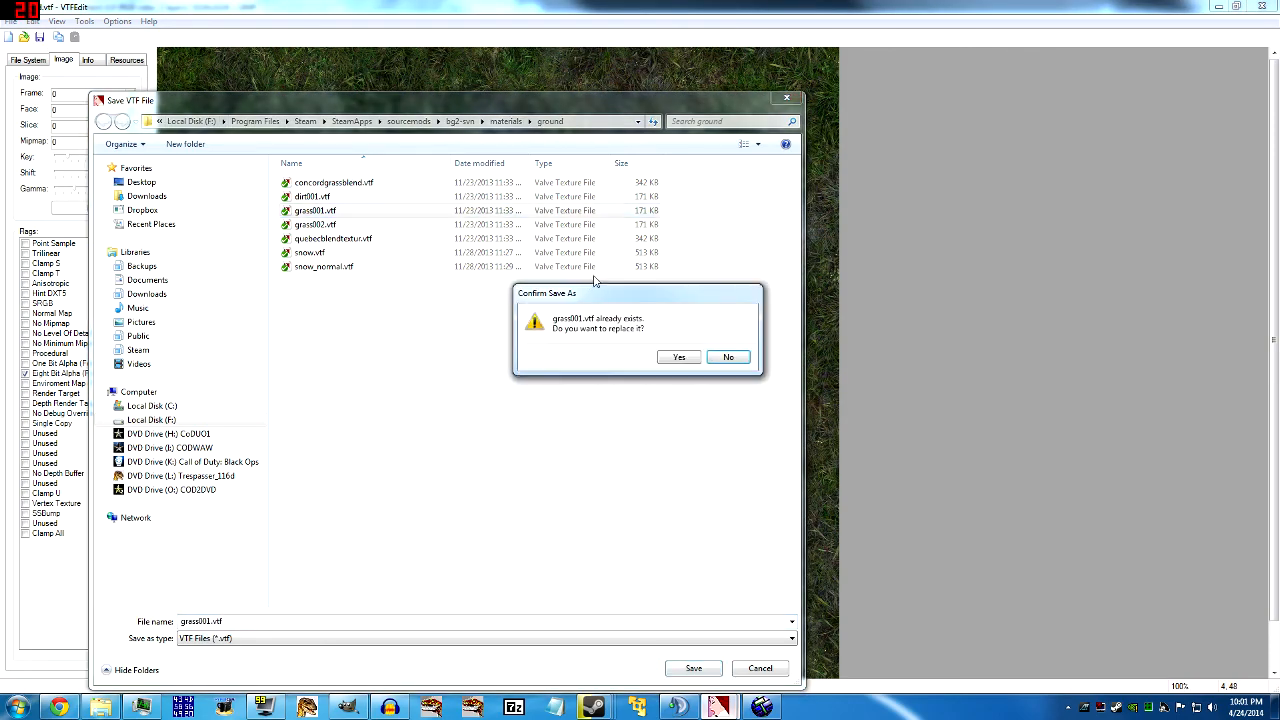
{"action": "left_click", "coordinate": [680, 356]}
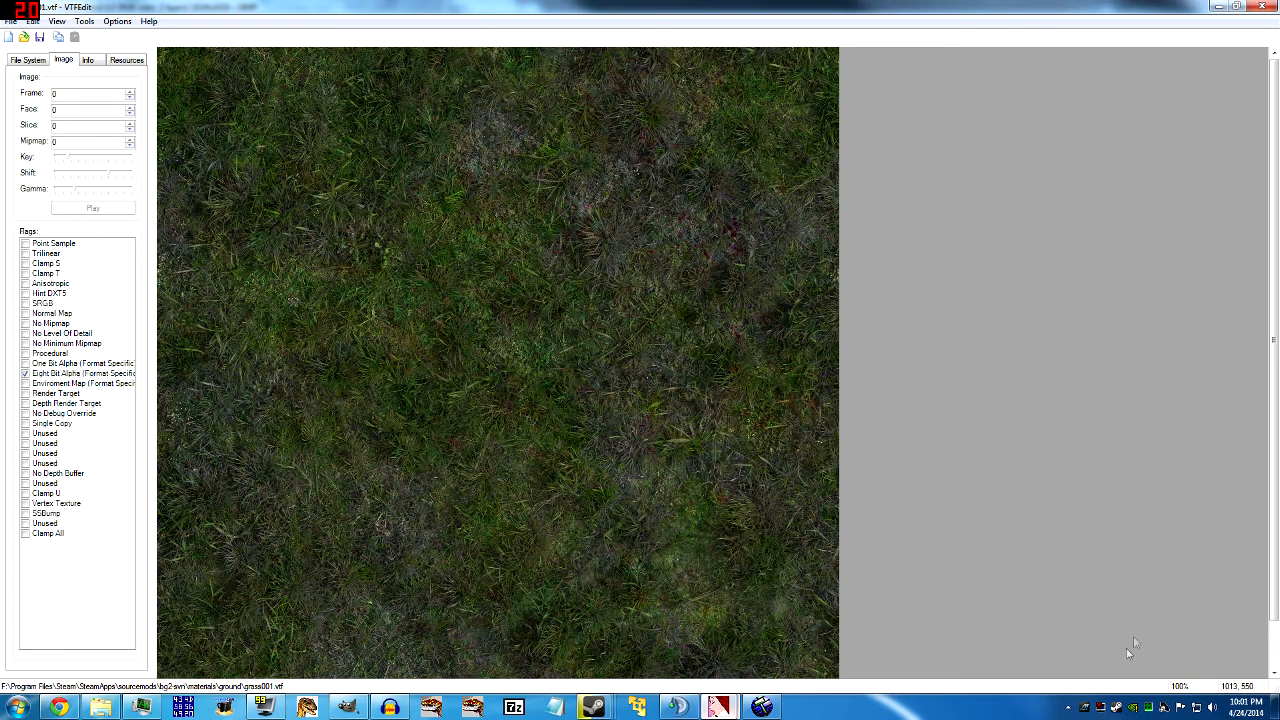
{"action": "mouse_move", "coordinate": [1004, 412]}
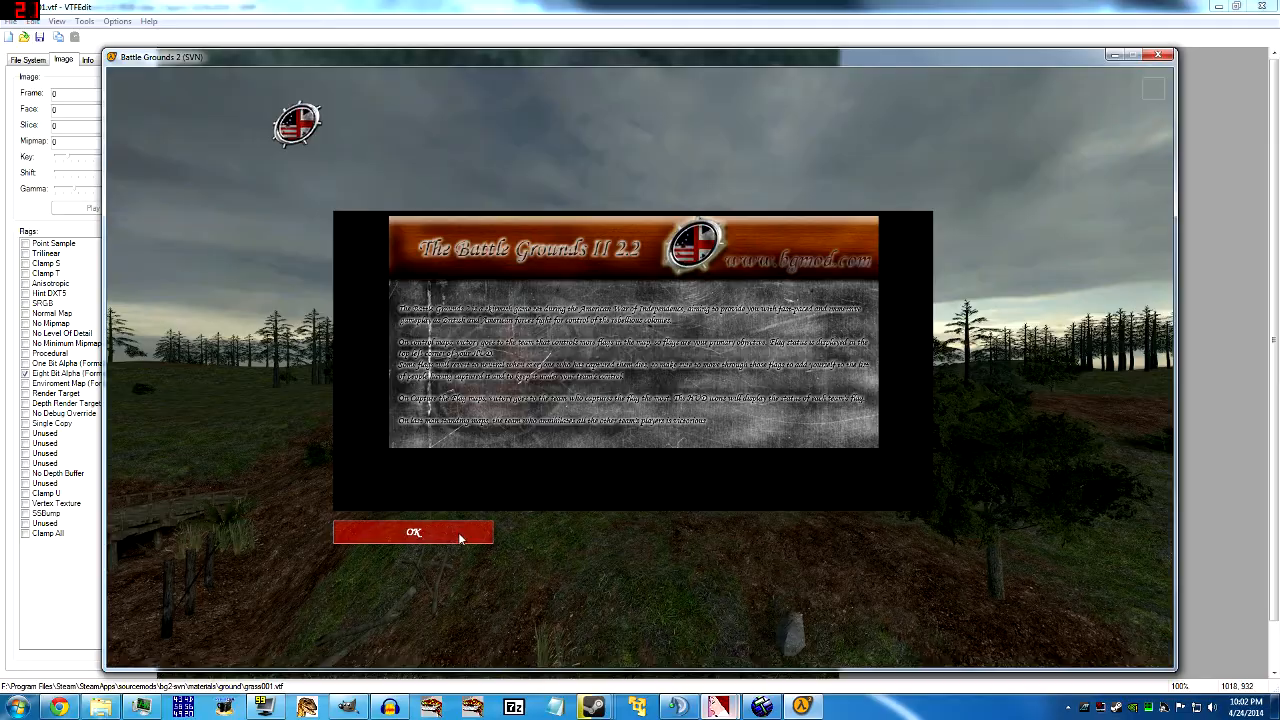
Dismiss the welcome notice, look around the map, then quit the game.
{"action": "left_click", "coordinate": [412, 532]}
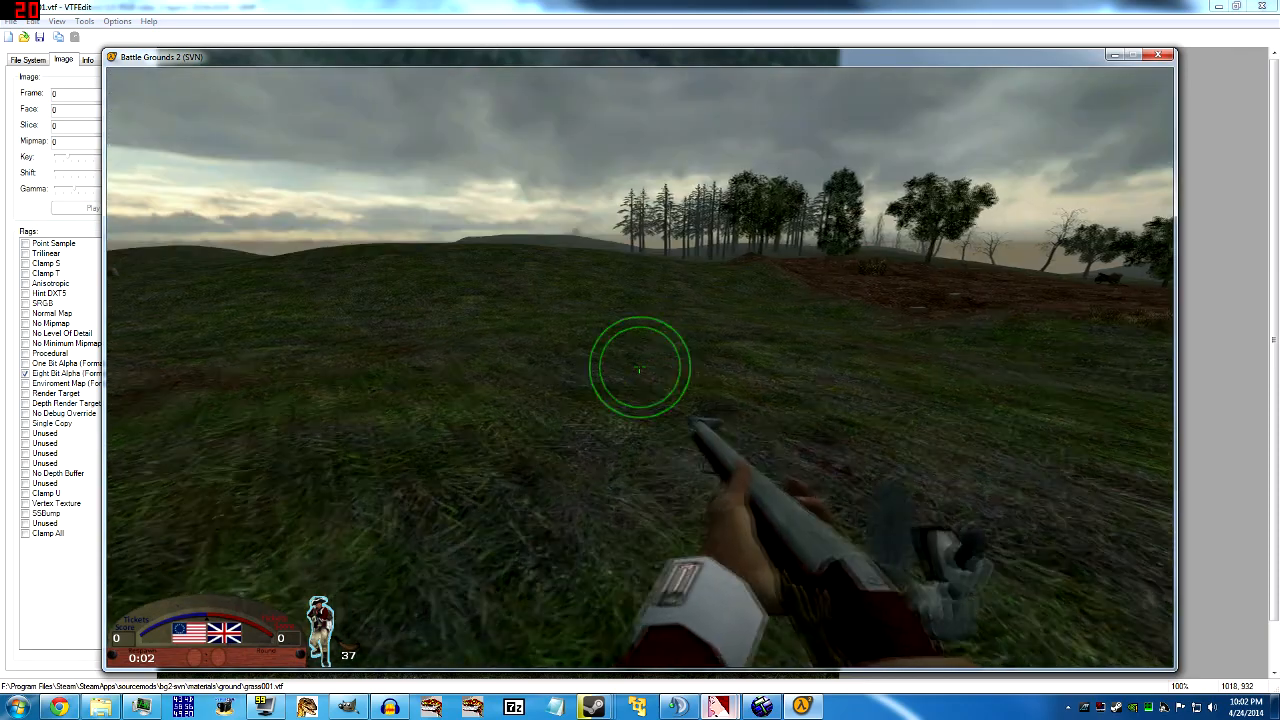
{"action": "key", "text": "Escape"}
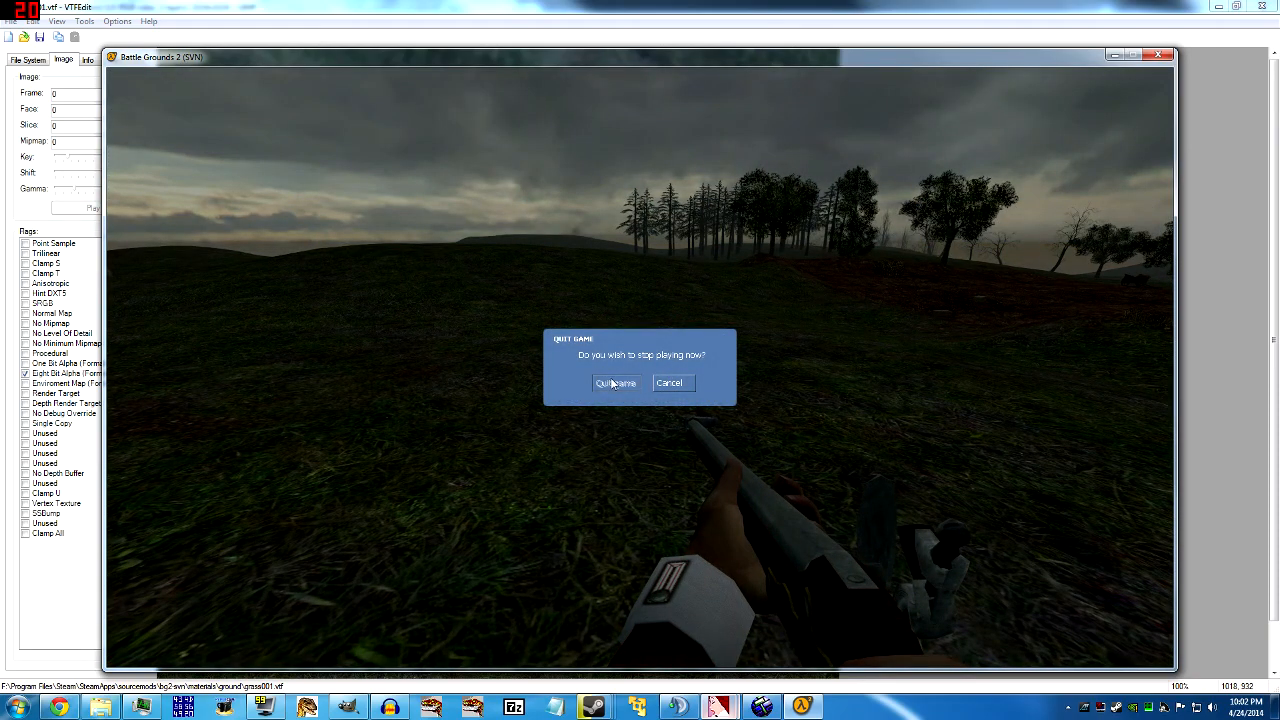
{"action": "left_click", "coordinate": [616, 384]}
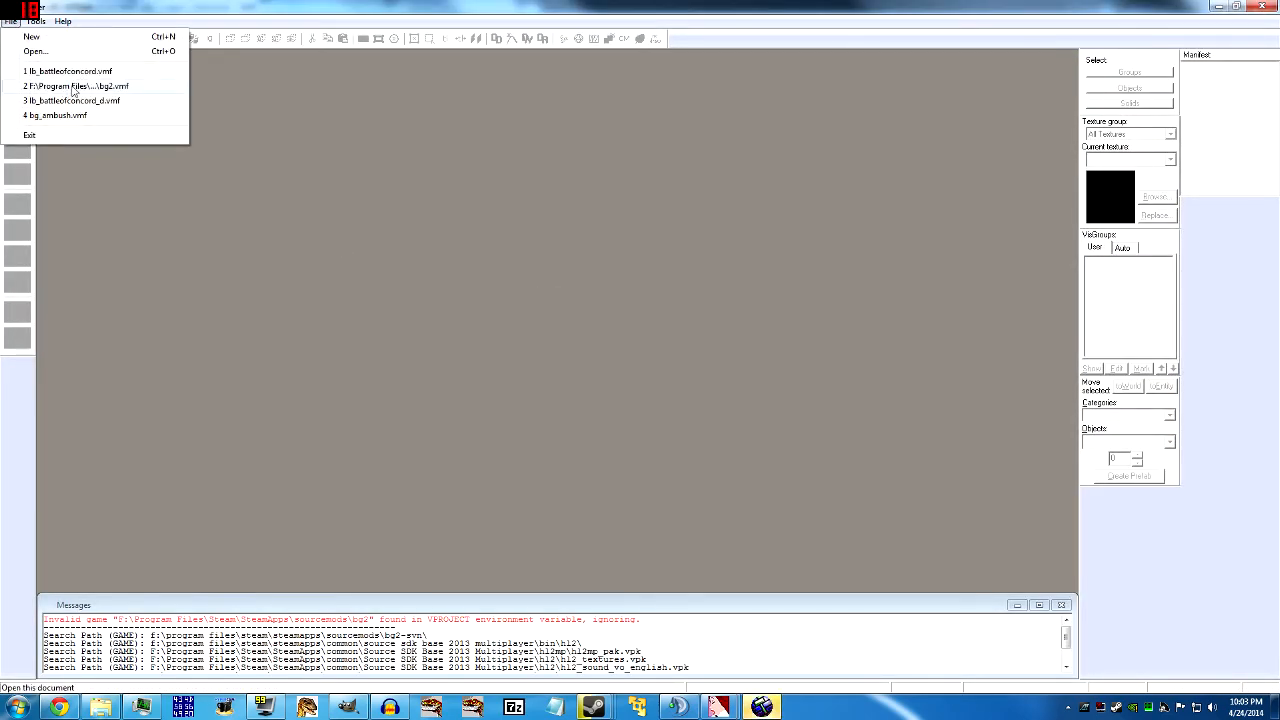
Reopen the Battle of Concord .vmf from the recent files list.
{"action": "left_click", "coordinate": [76, 84]}
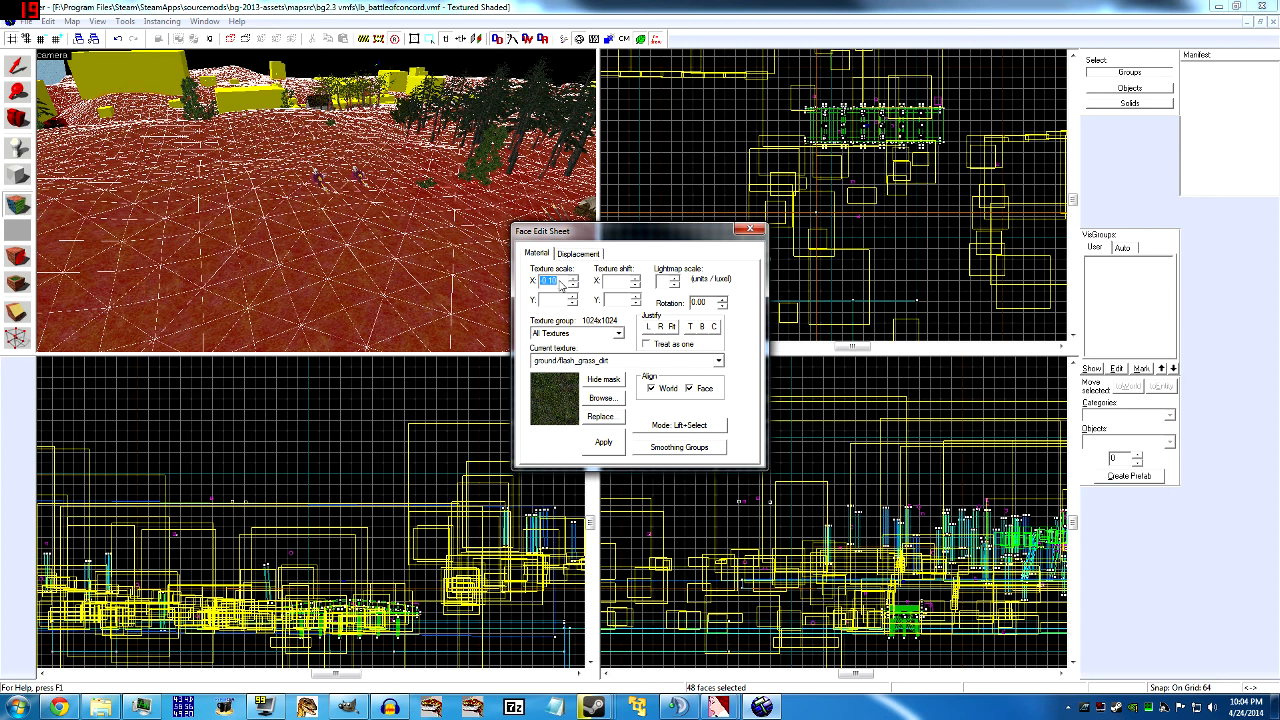
Set Texture Scale X and Y to 0.20 on the grass displacement faces and apply it.
{"action": "type", "text": "0.20"}
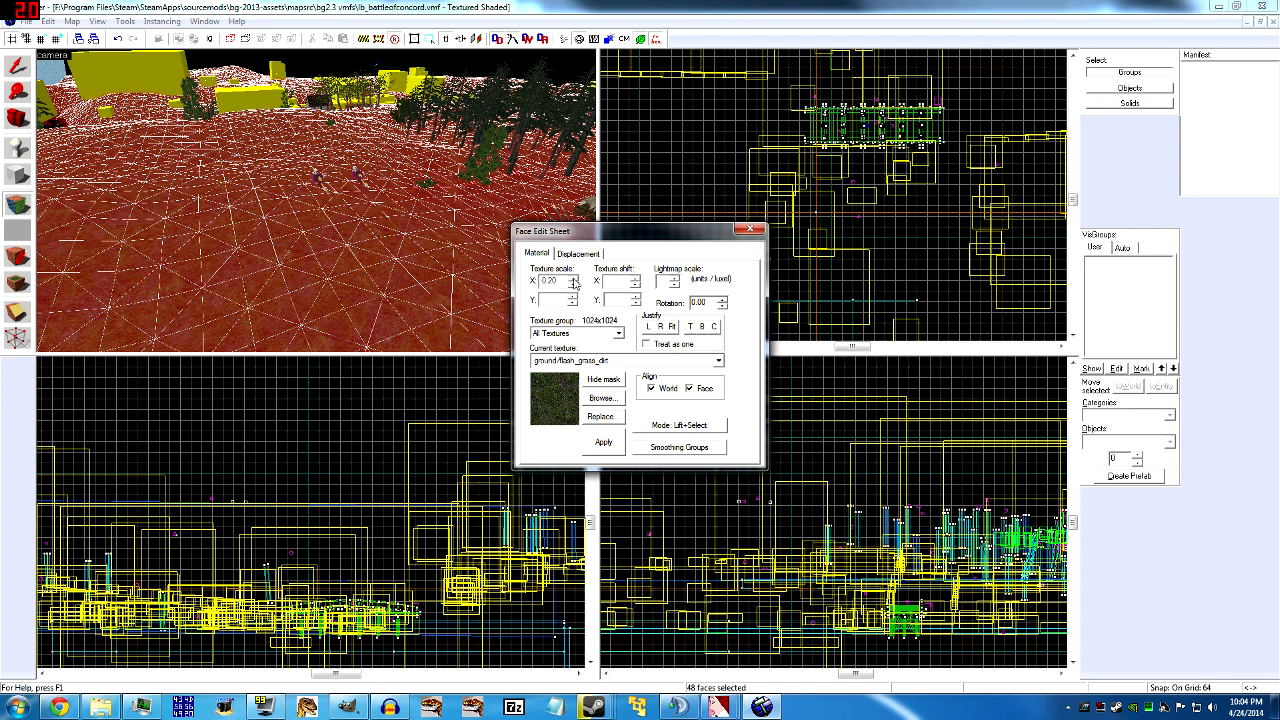
{"action": "triple_click", "coordinate": [550, 280]}
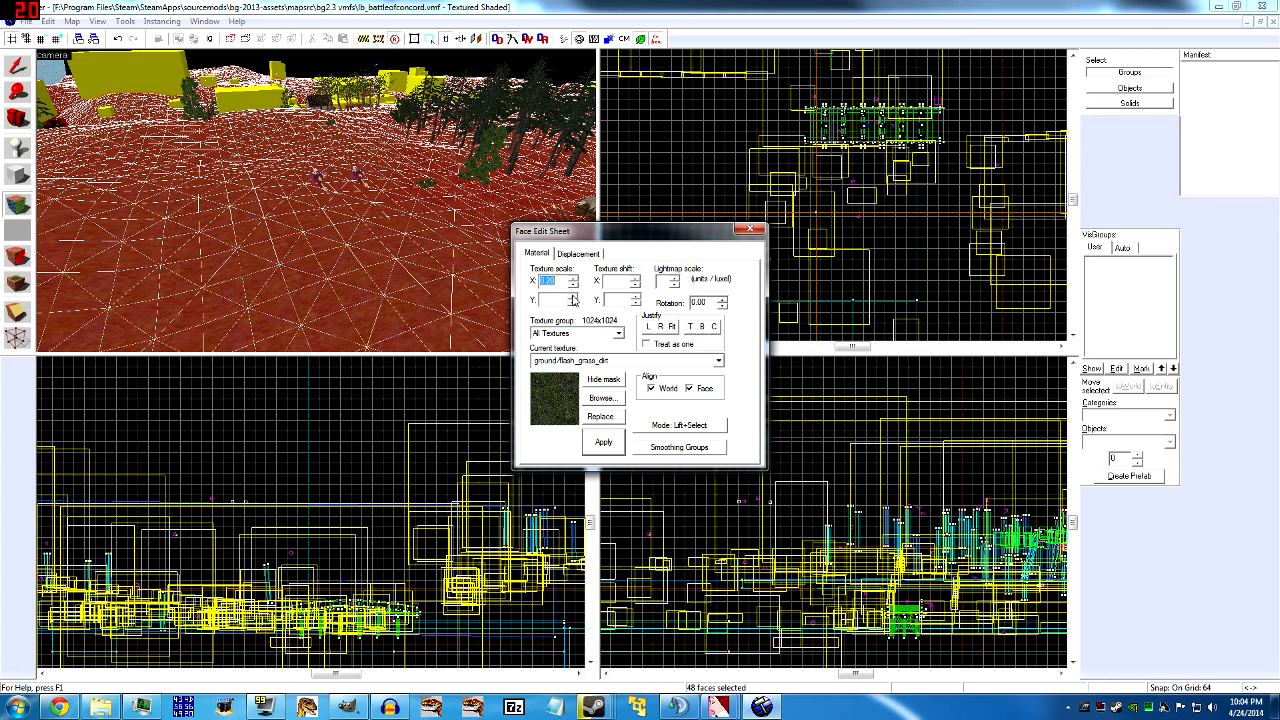
{"action": "left_click", "coordinate": [548, 300]}
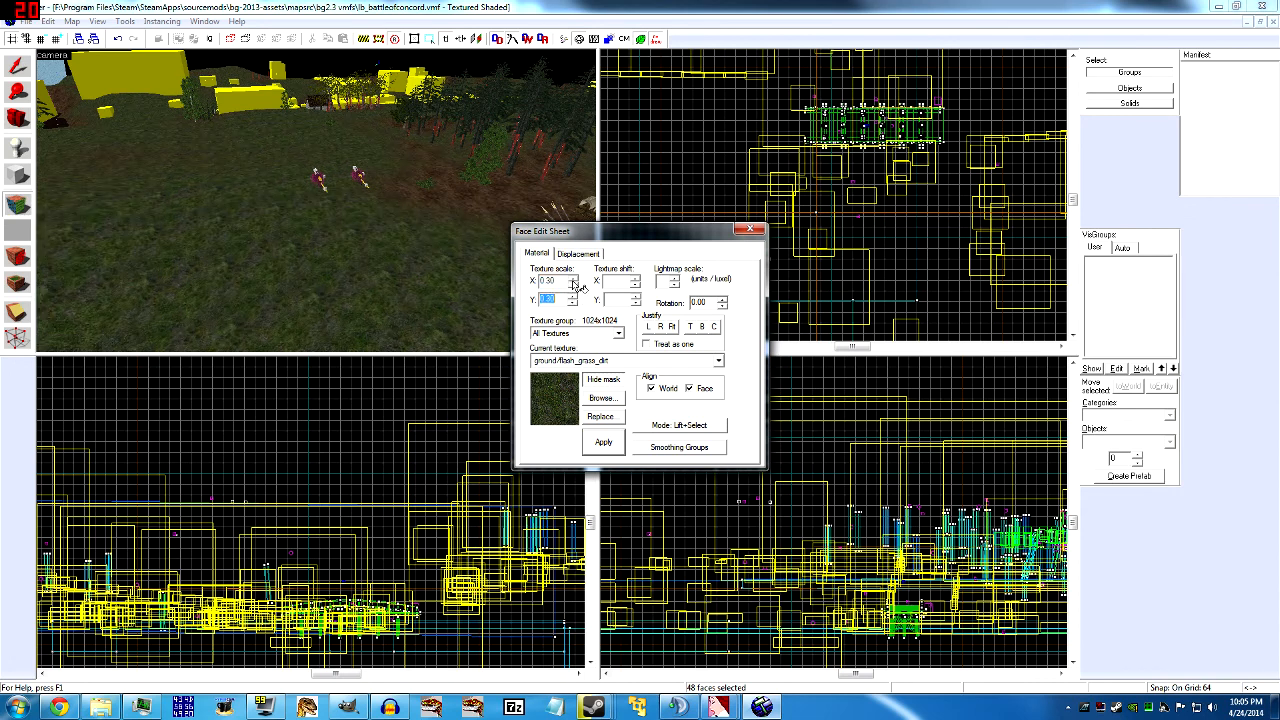
{"action": "left_click", "coordinate": [604, 442]}
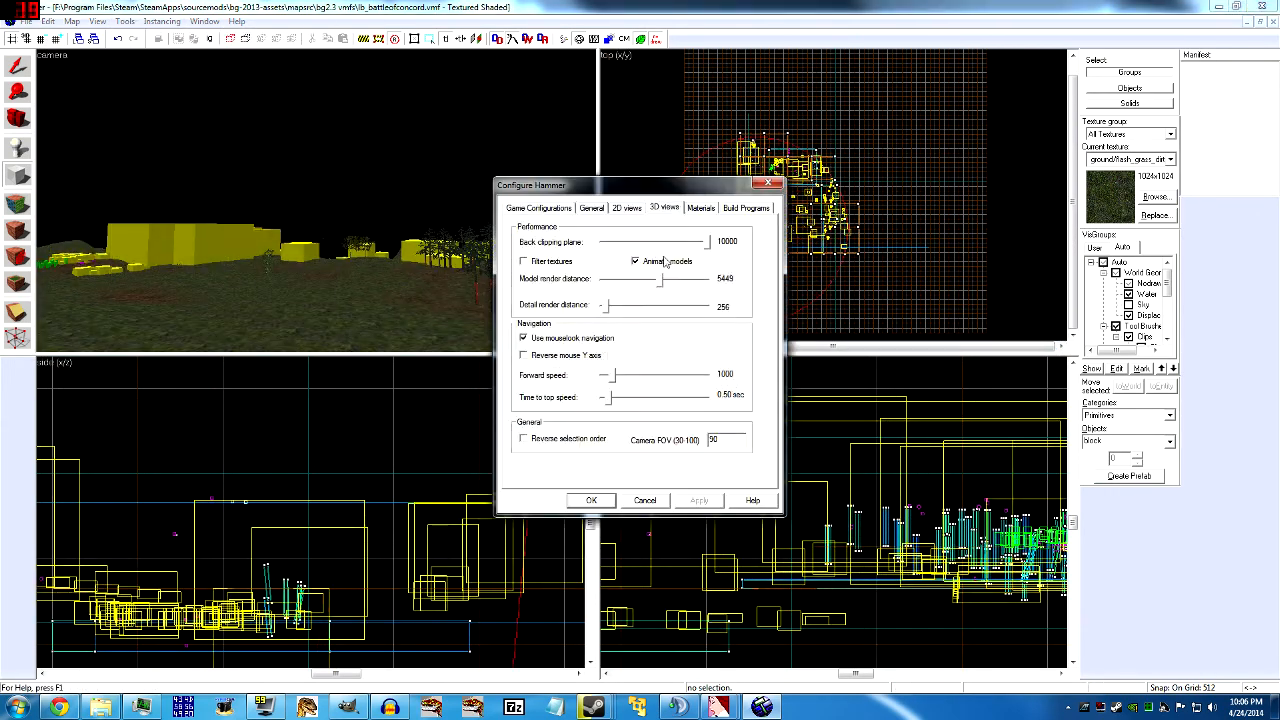
Confirm the 10000 back clipping plane, then apply and close the Face Edit Sheet.
{"action": "left_click", "coordinate": [592, 500]}
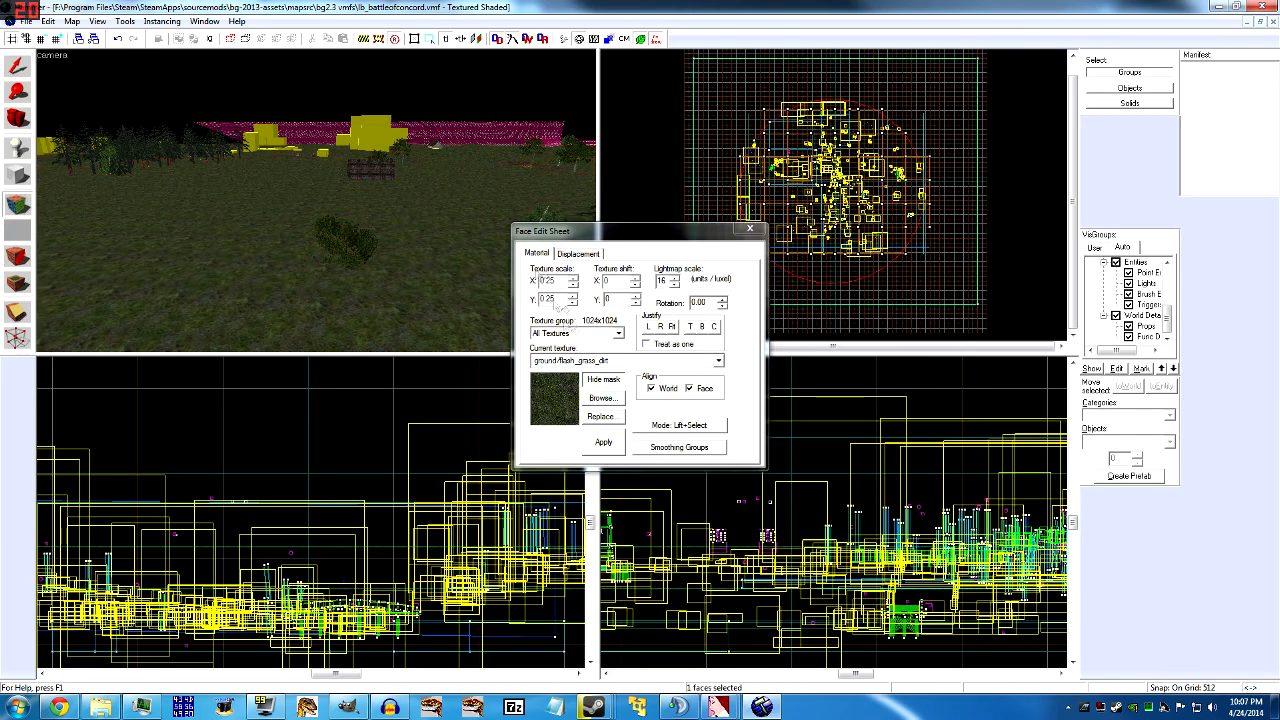
{"action": "left_click", "coordinate": [578, 252]}
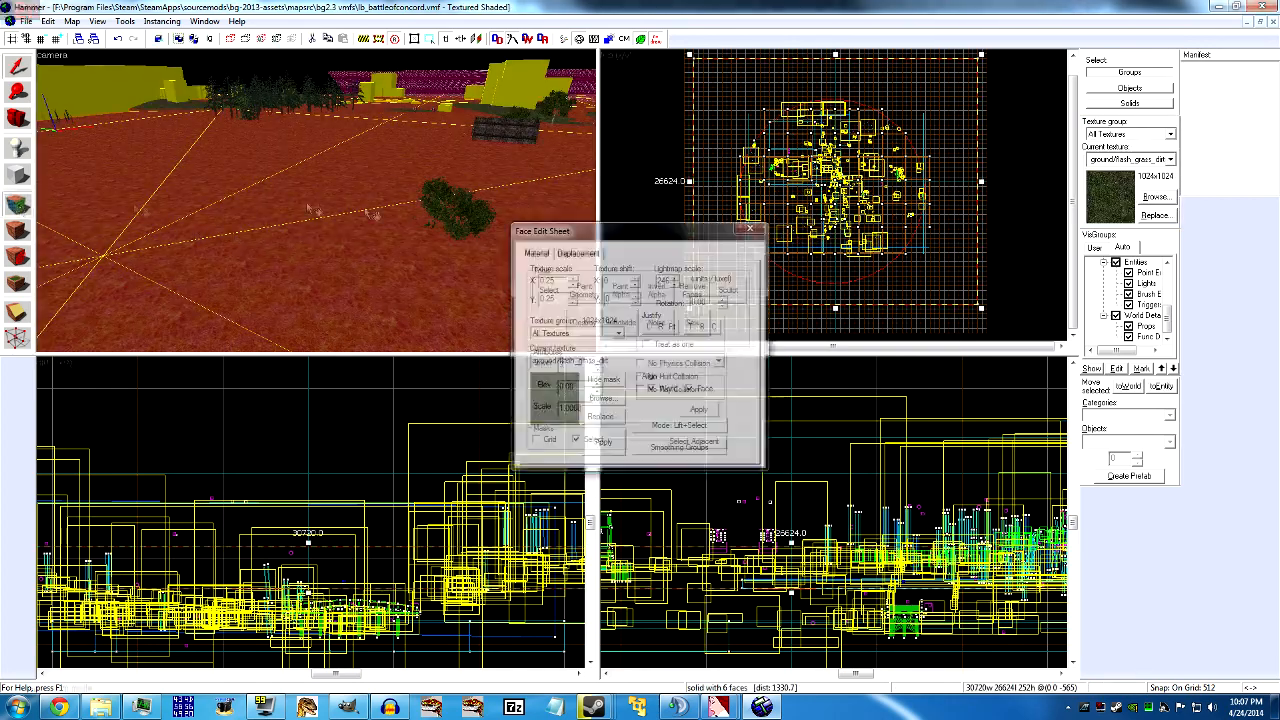
{"action": "left_click", "coordinate": [578, 252]}
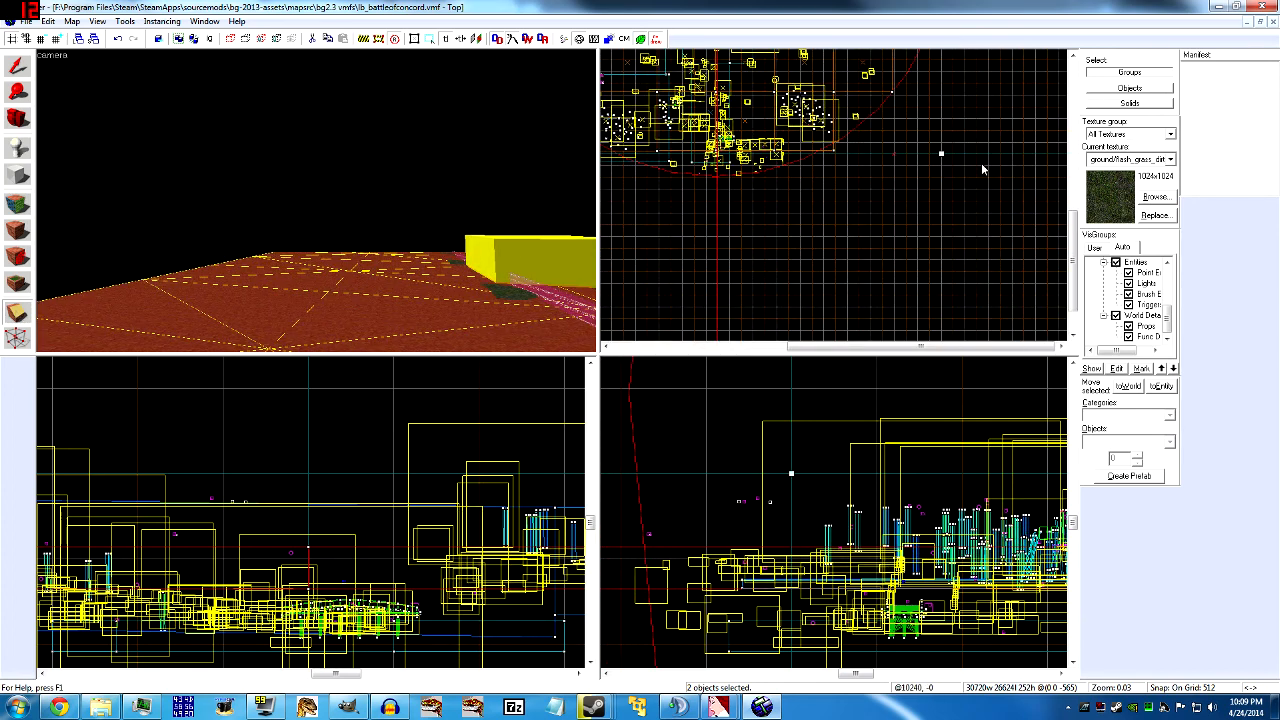
{"action": "mouse_move", "coordinate": [670, 176]}
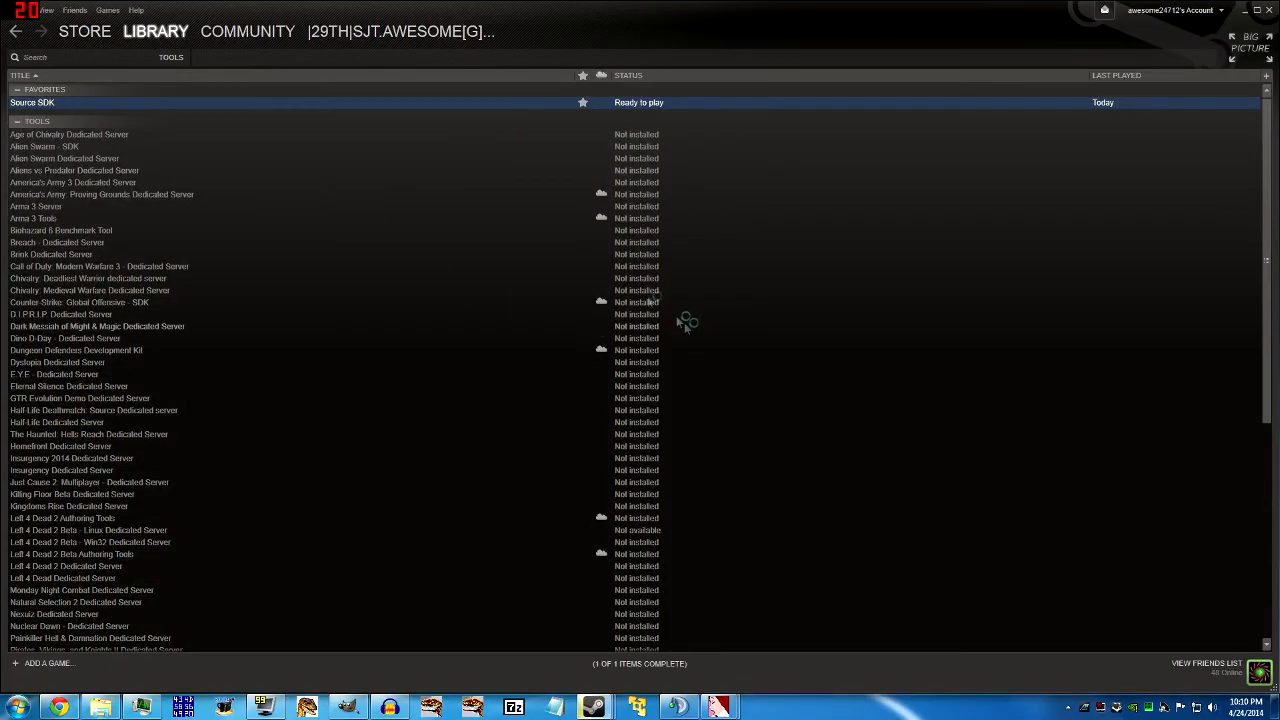
Launch the Source SDK from the Steam tools library.
{"action": "double_click", "coordinate": [32, 102]}
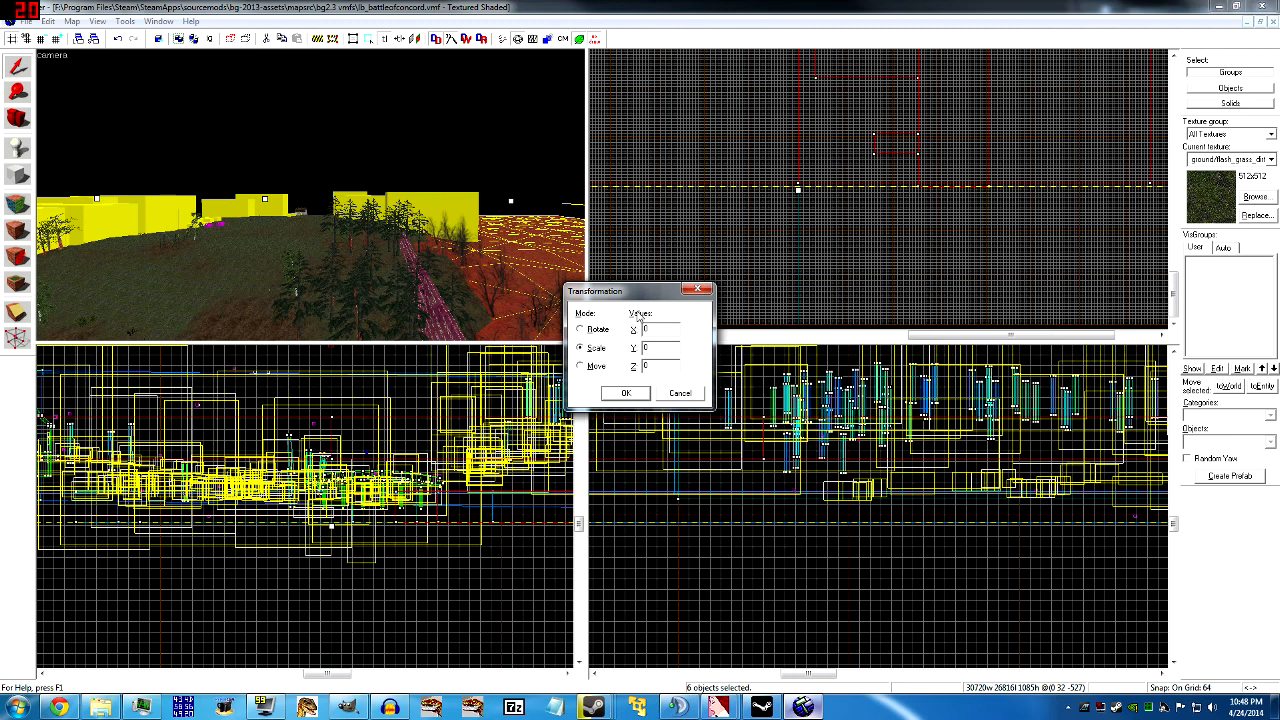
Scale the eight selected objects with a numeric value in the Transform dialog and confirm.
{"action": "left_click", "coordinate": [660, 328]}
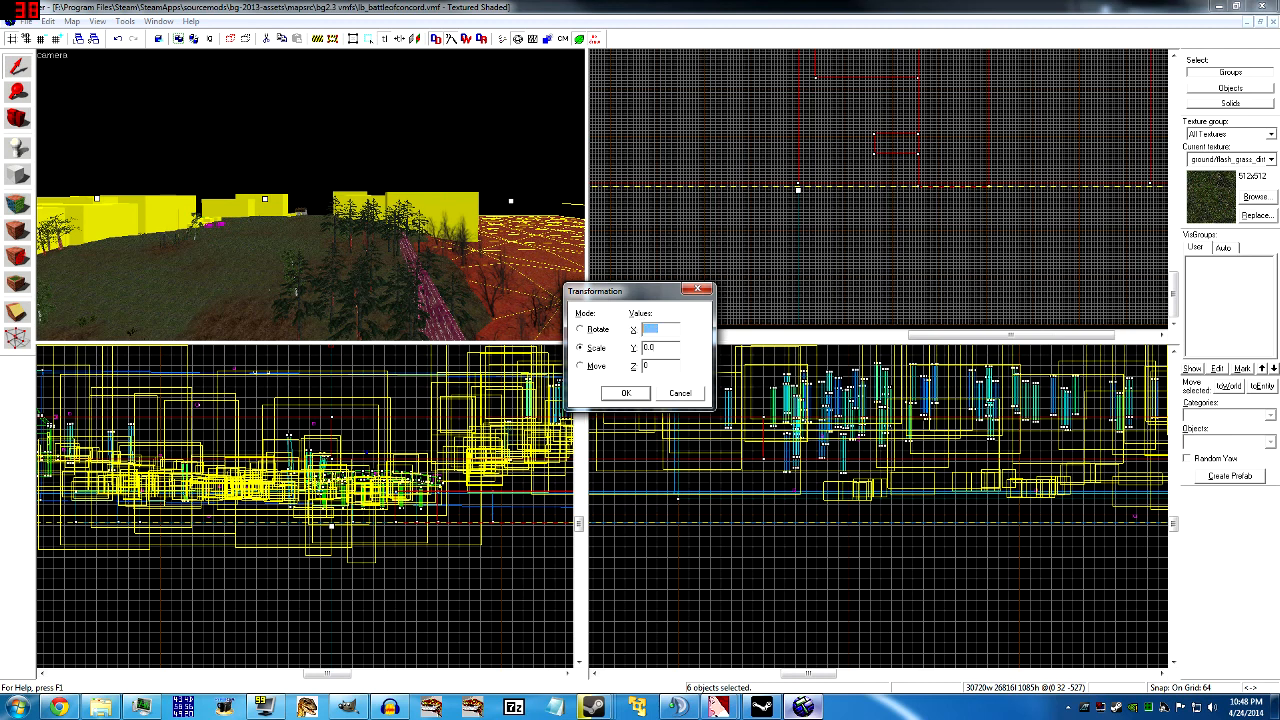
{"action": "left_click", "coordinate": [624, 392]}
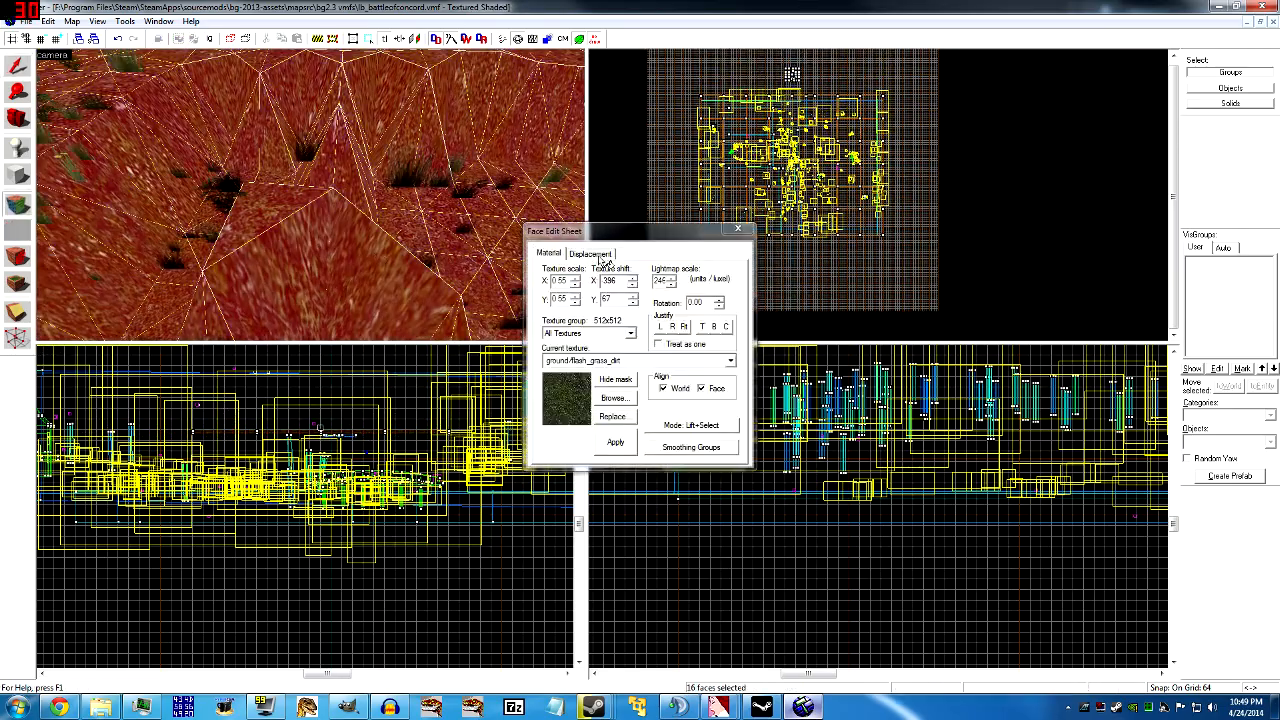
Set the texture scale for the 56 grass displacement faces in the Face Edit Sheet.
{"action": "left_click", "coordinate": [590, 252]}
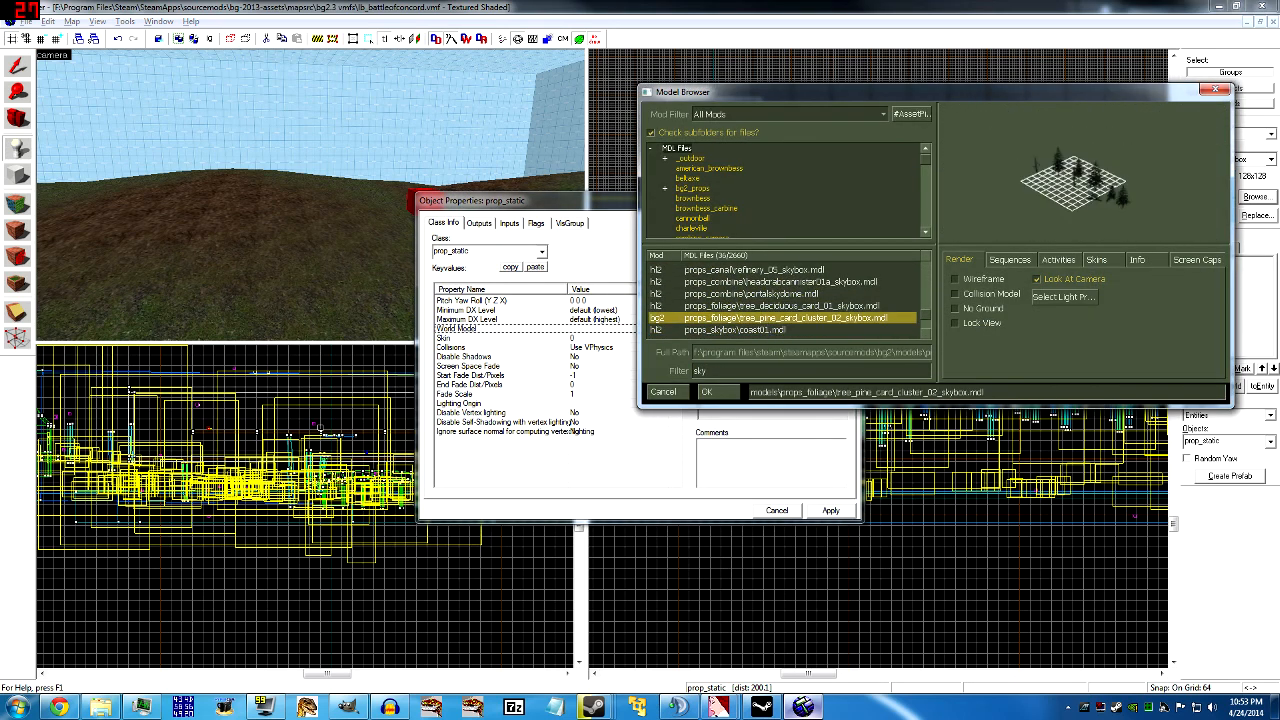
Assign the pine cluster and deciduous card skybox models to the prop_static trees.
{"action": "left_click", "coordinate": [706, 390]}
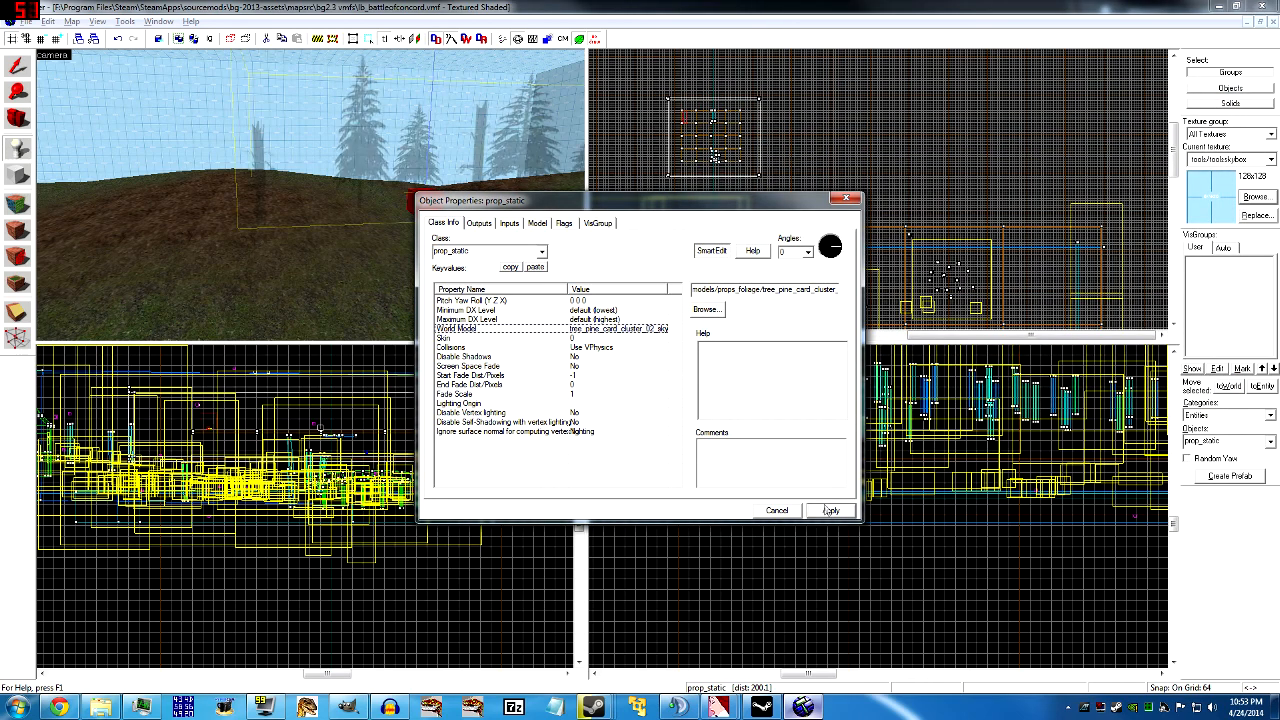
{"action": "left_click", "coordinate": [828, 510]}
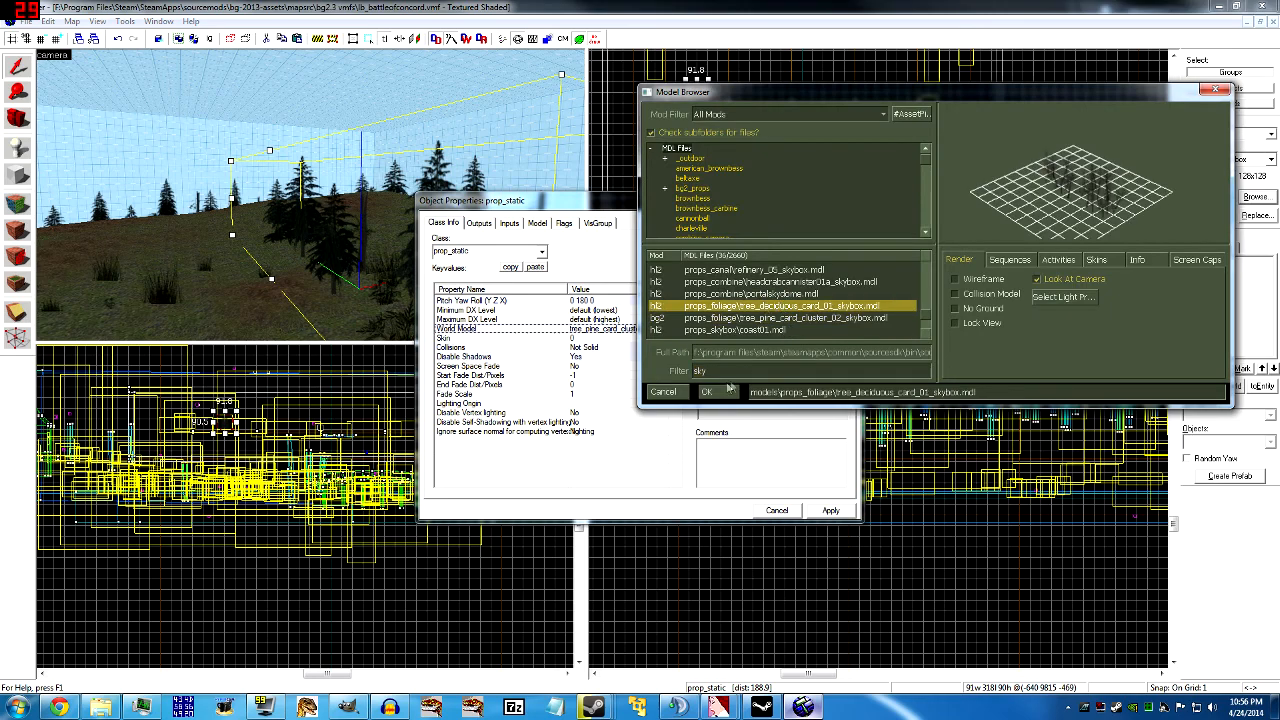
{"action": "left_click", "coordinate": [706, 390]}
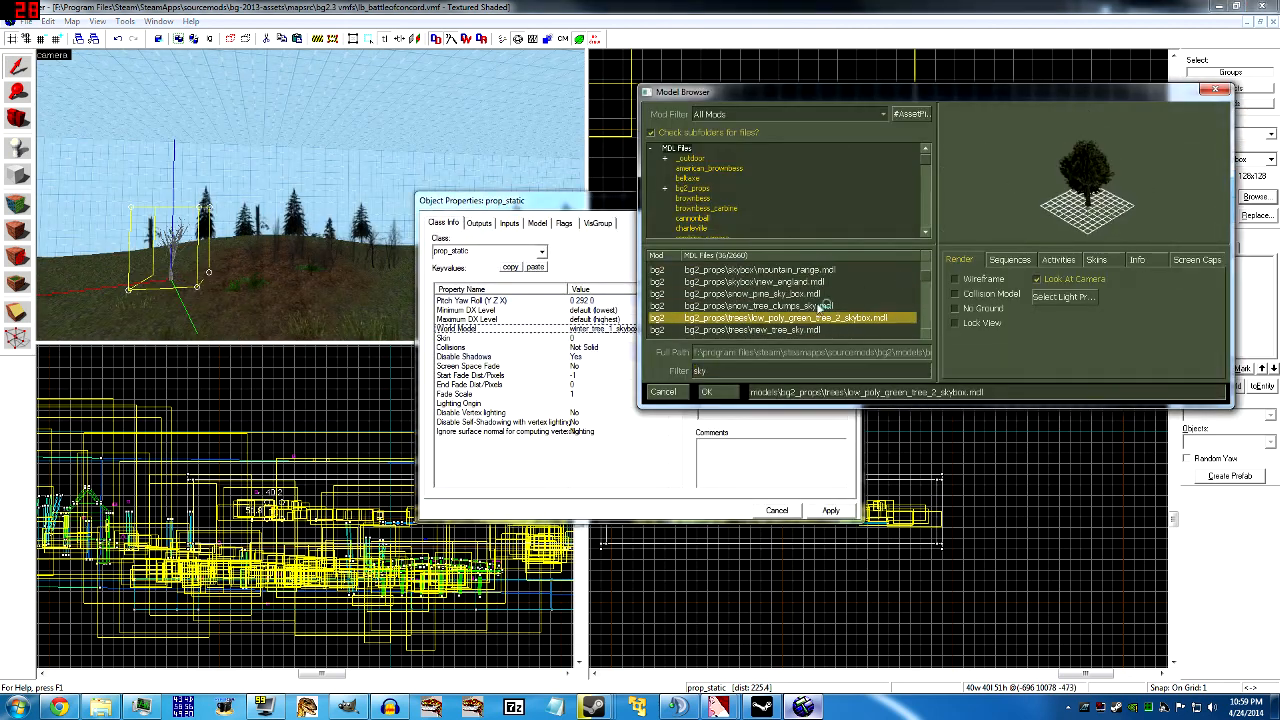
Pick the bg2 tree skybox model for another prop_static from the 'sky'-filtered browser.
{"action": "left_click", "coordinate": [708, 390]}
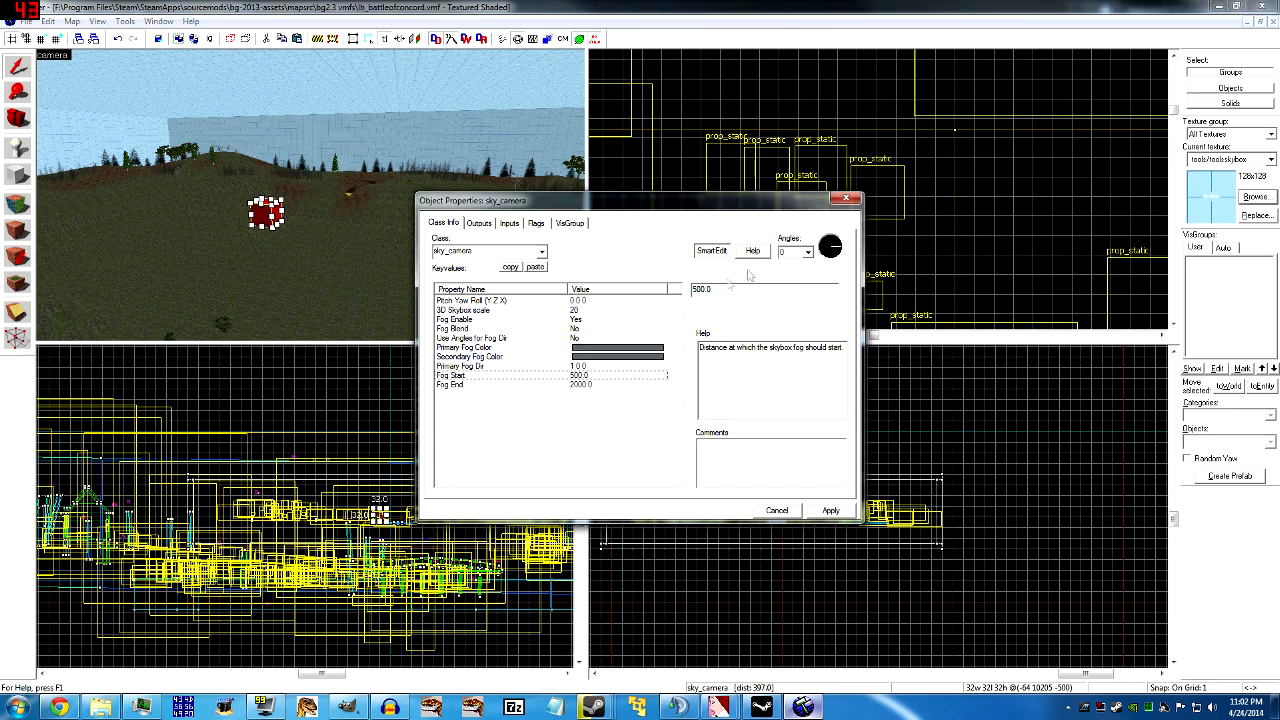
Apply the sky_camera's Fog Start/End distances, then run the map with normal/fast settings.
{"action": "left_click", "coordinate": [776, 510]}
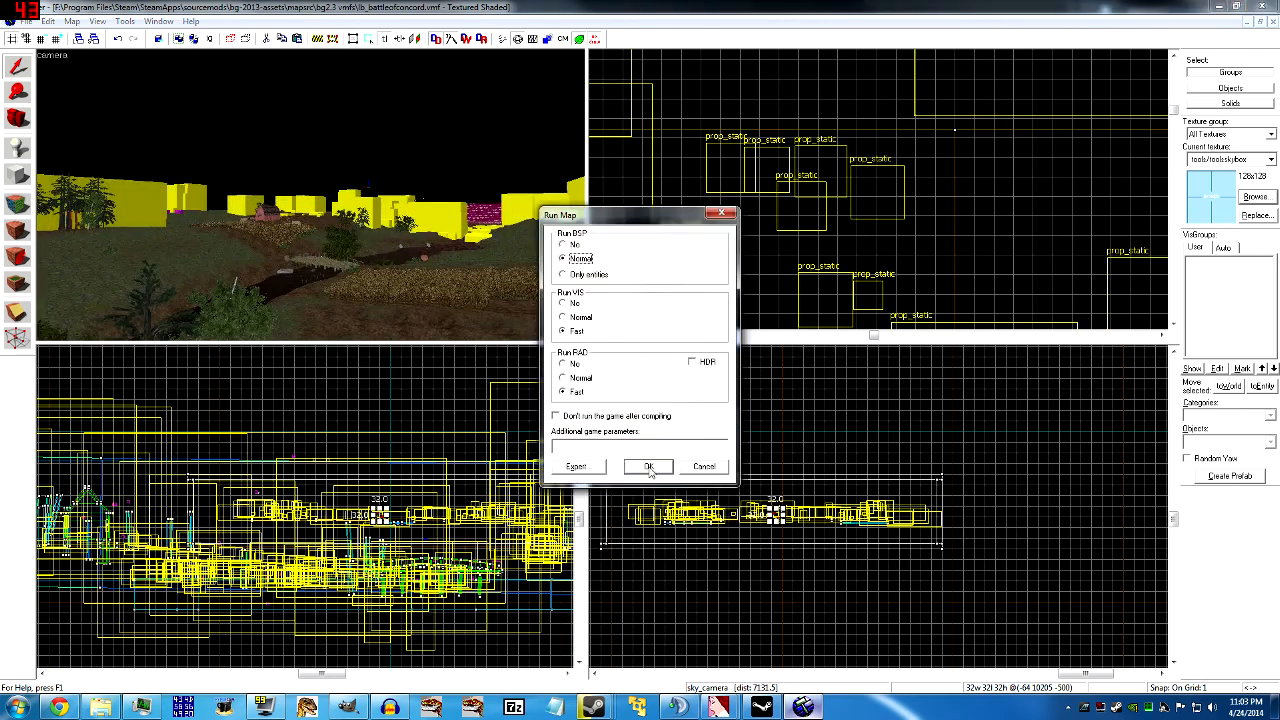
{"action": "left_click", "coordinate": [648, 466]}
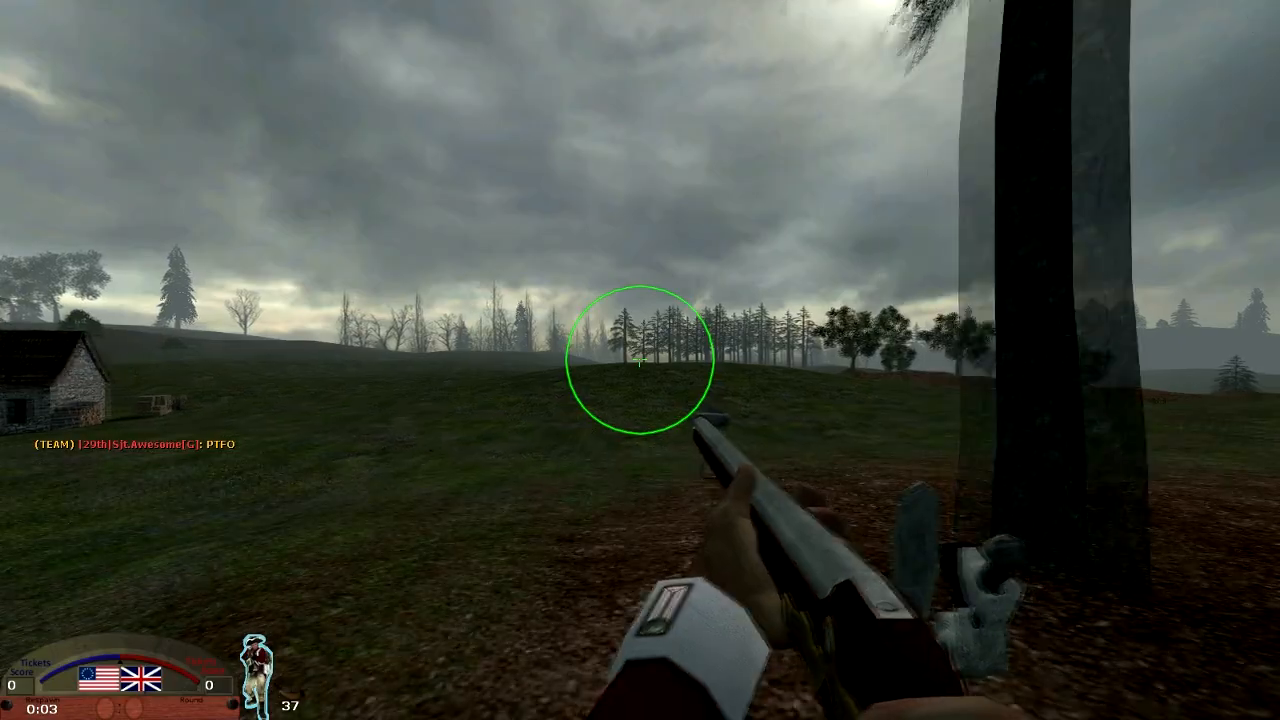